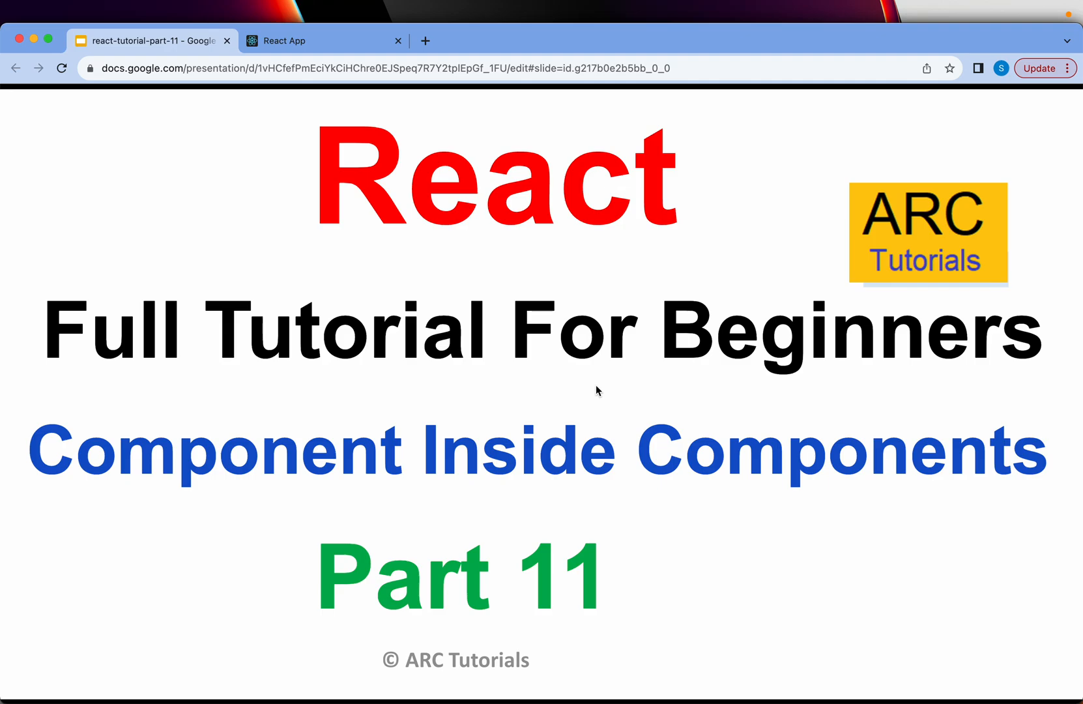
mouse_move(344, 80)
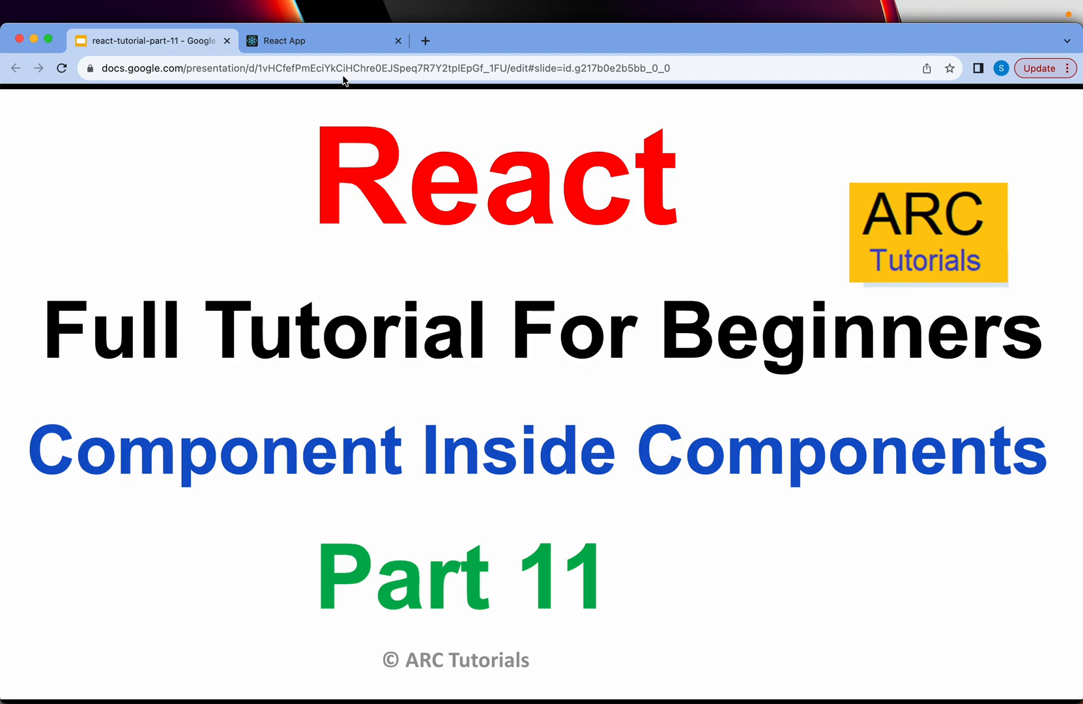
Step: View the running credit card app at localhost:3000, then return to the Google Slides presentation
click(322, 40)
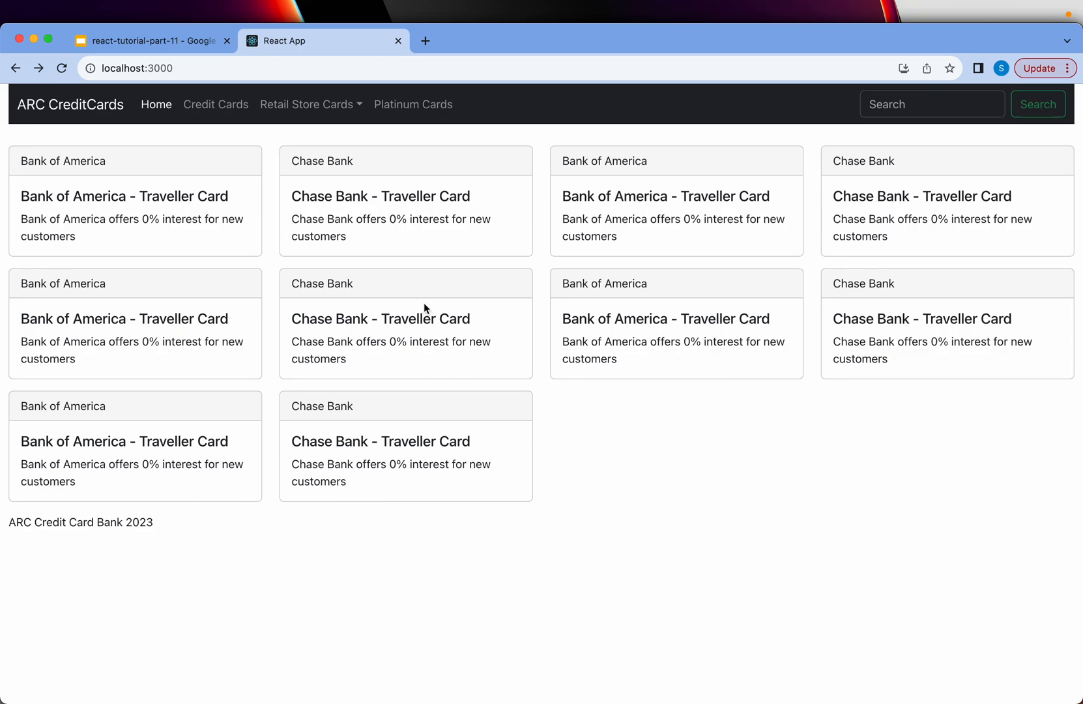
mouse_move(408, 268)
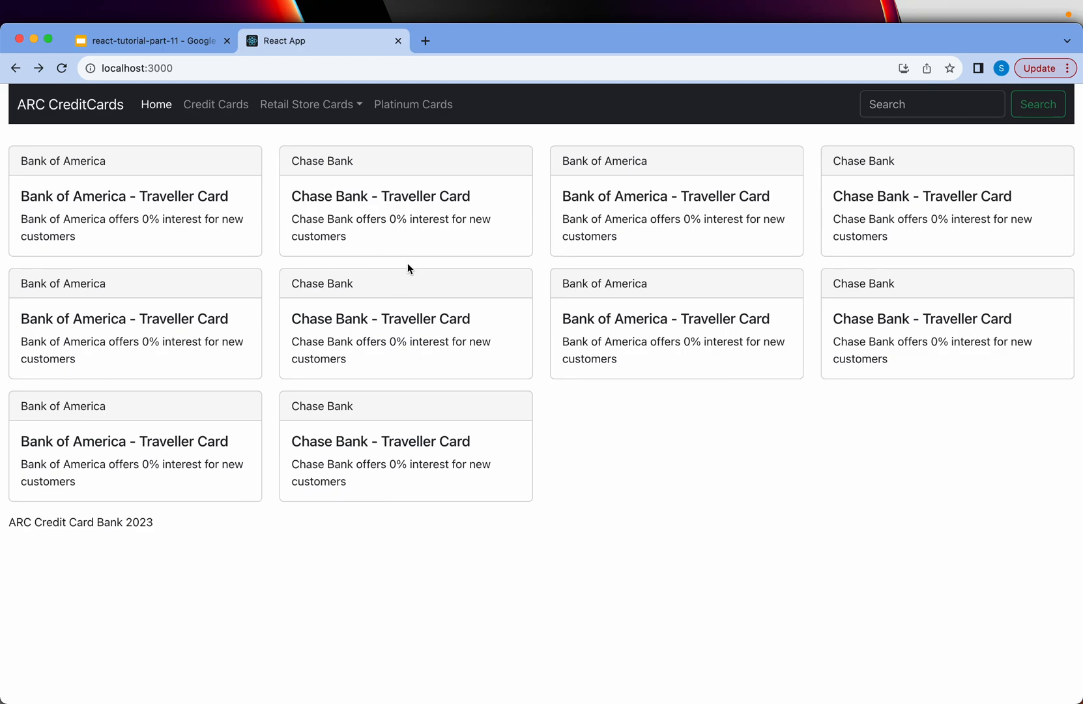
mouse_move(198, 258)
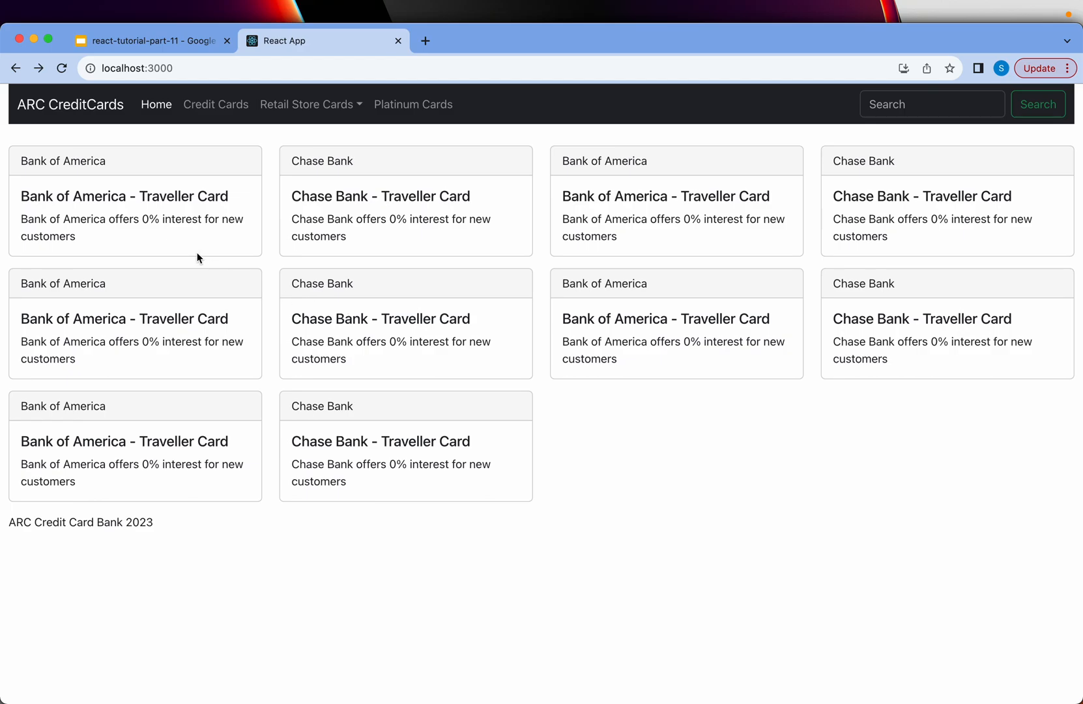
mouse_move(316, 313)
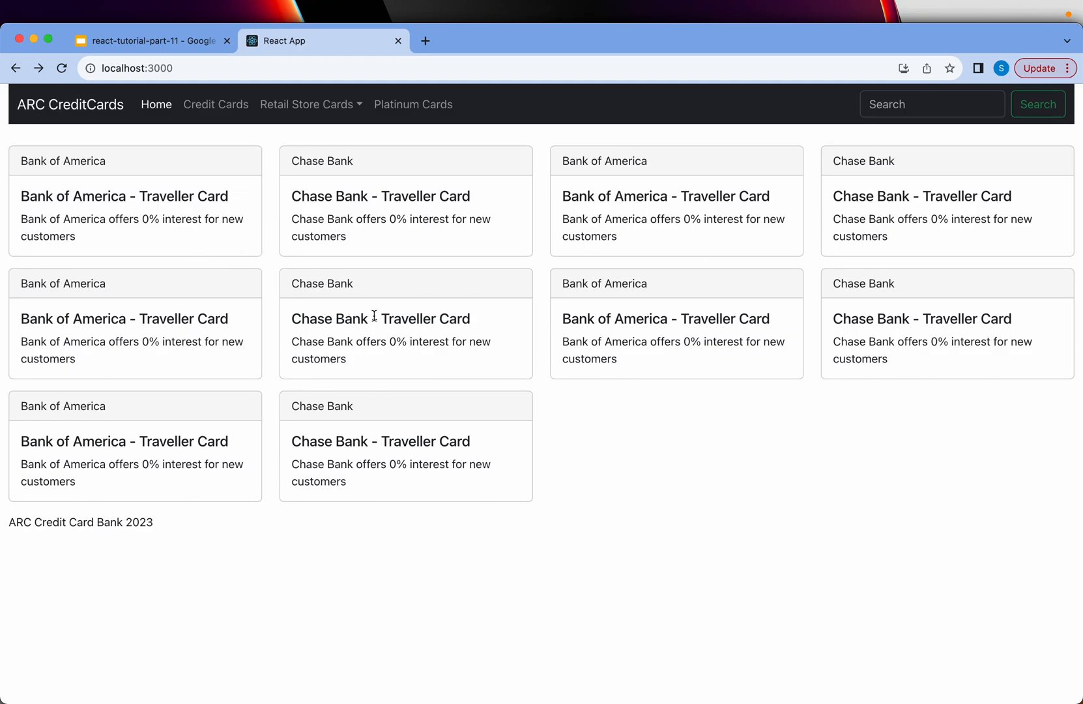
mouse_move(251, 431)
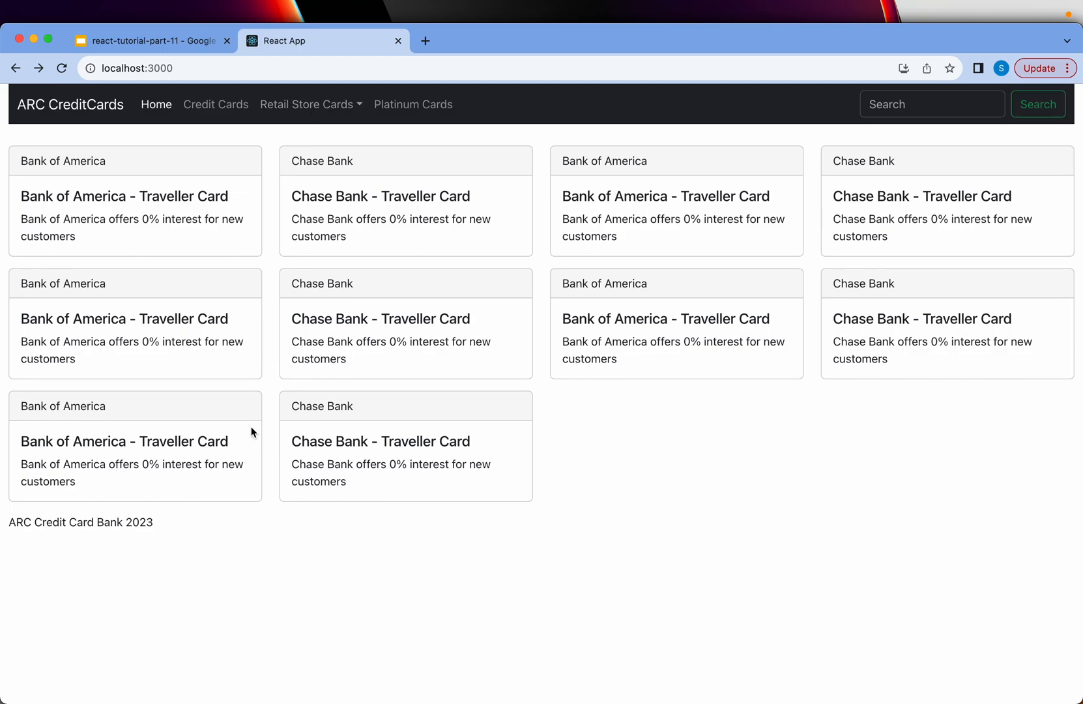
mouse_move(475, 252)
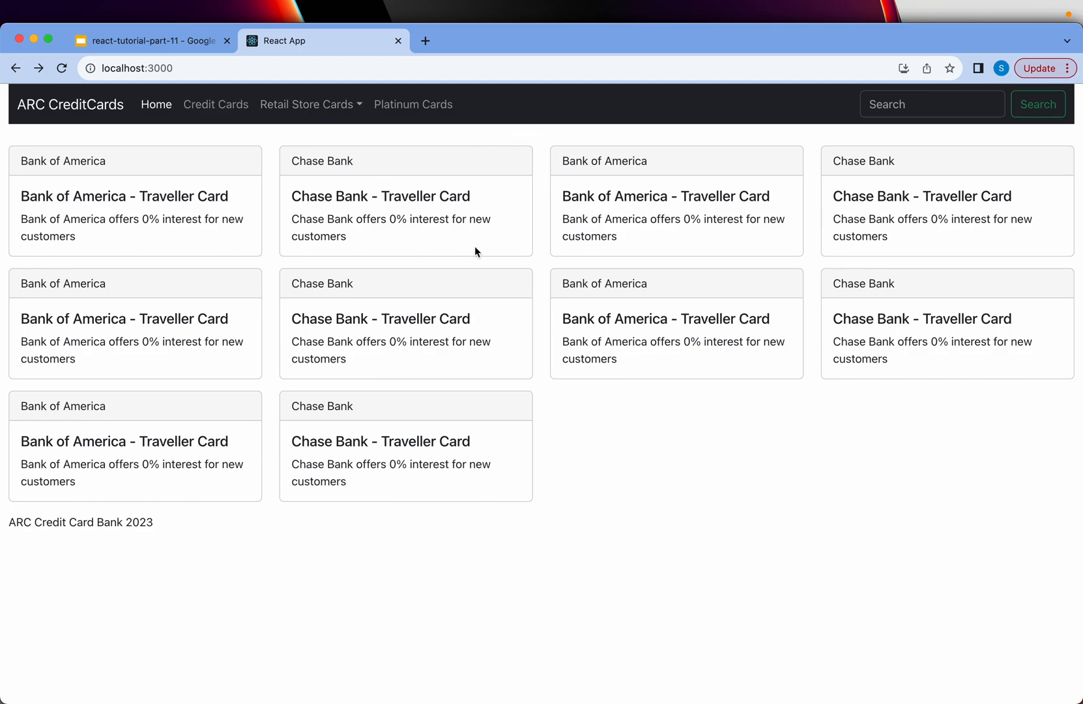
mouse_move(153, 168)
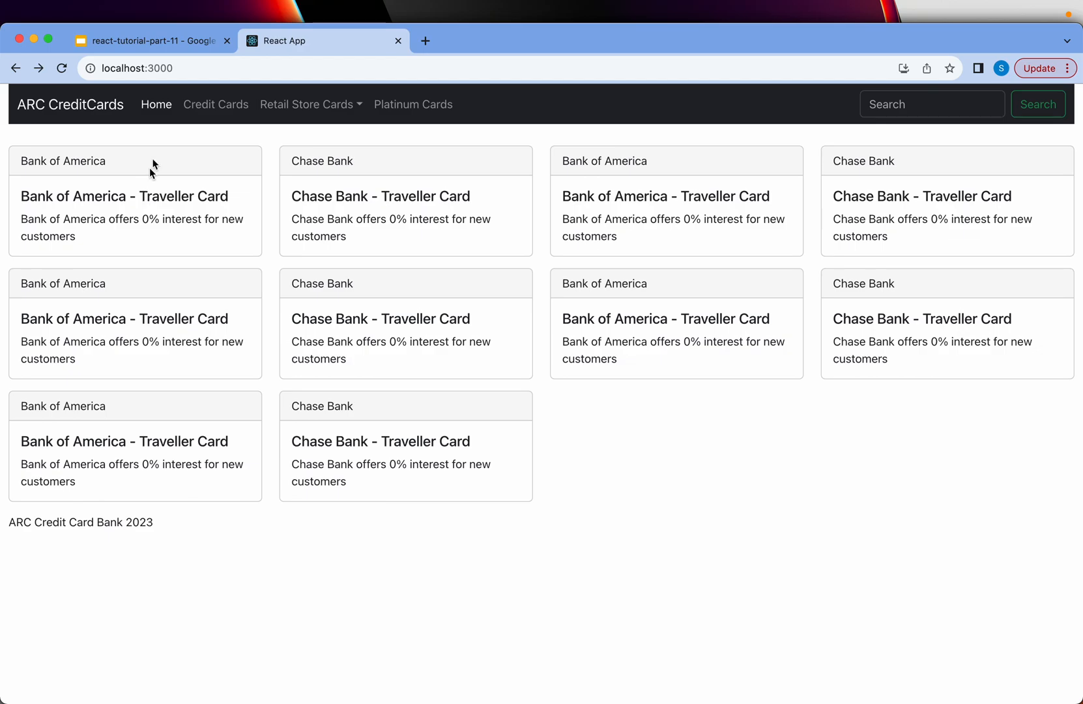
click(150, 40)
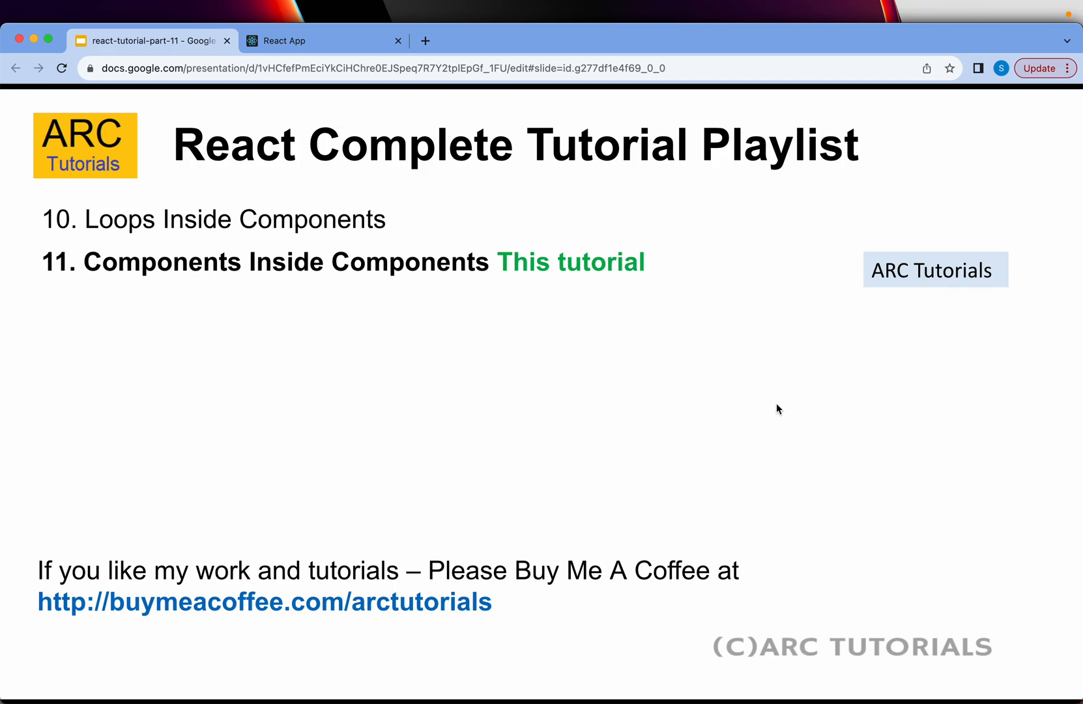
Step: Advance to the next Components Inside Component slide
key(Right)
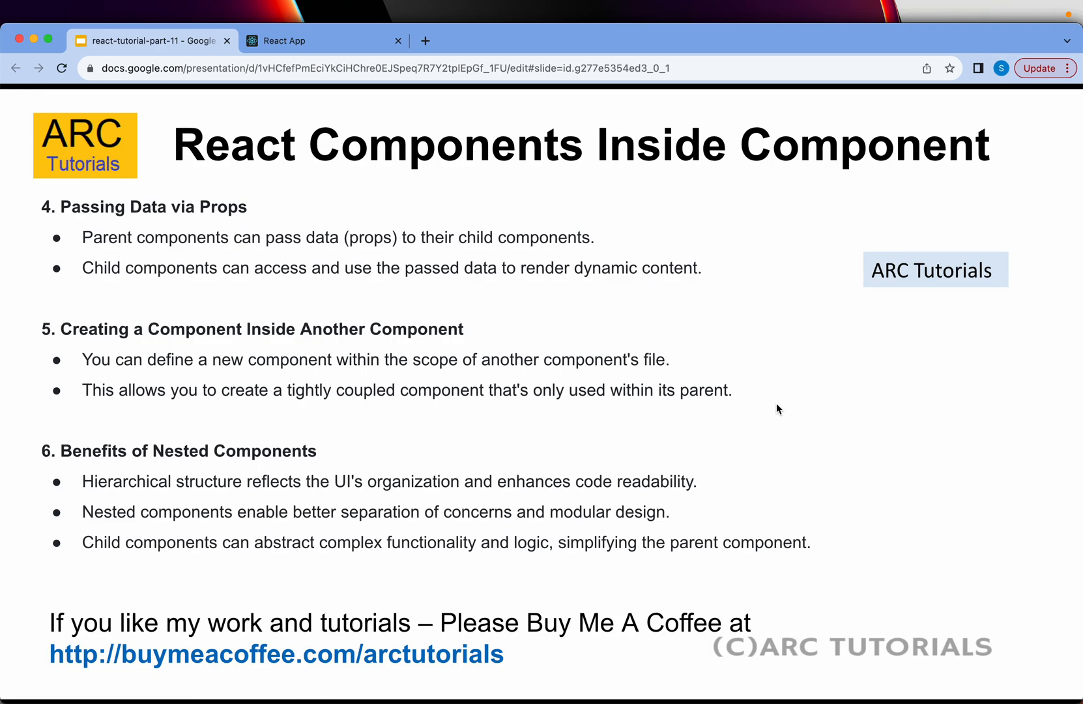
mouse_move(383, 629)
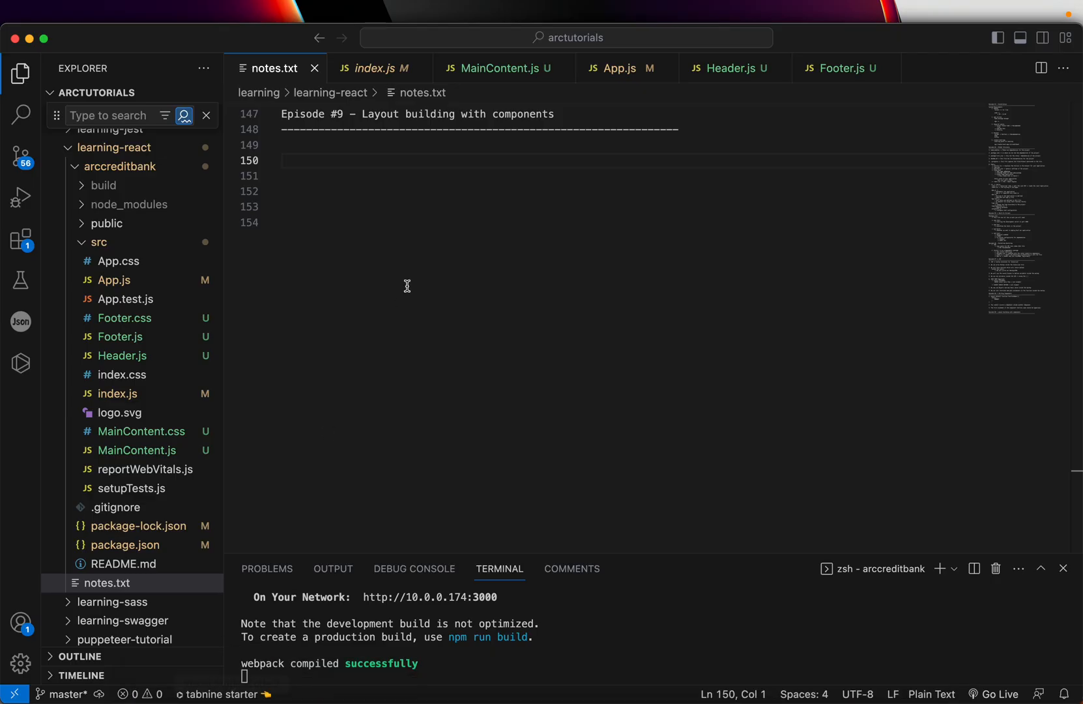
Step: Write the 'Episode #11 – Components inside Comoponents' heading with underline and start an <App> line
text(Episode #11 - Components)
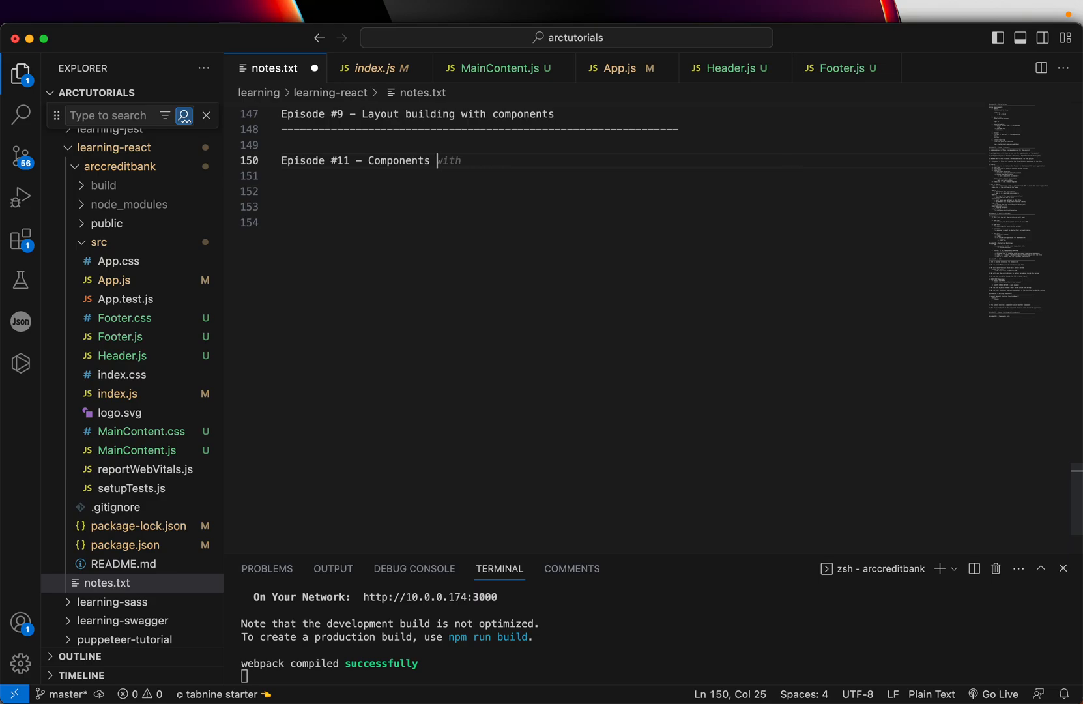
text(inside Com)
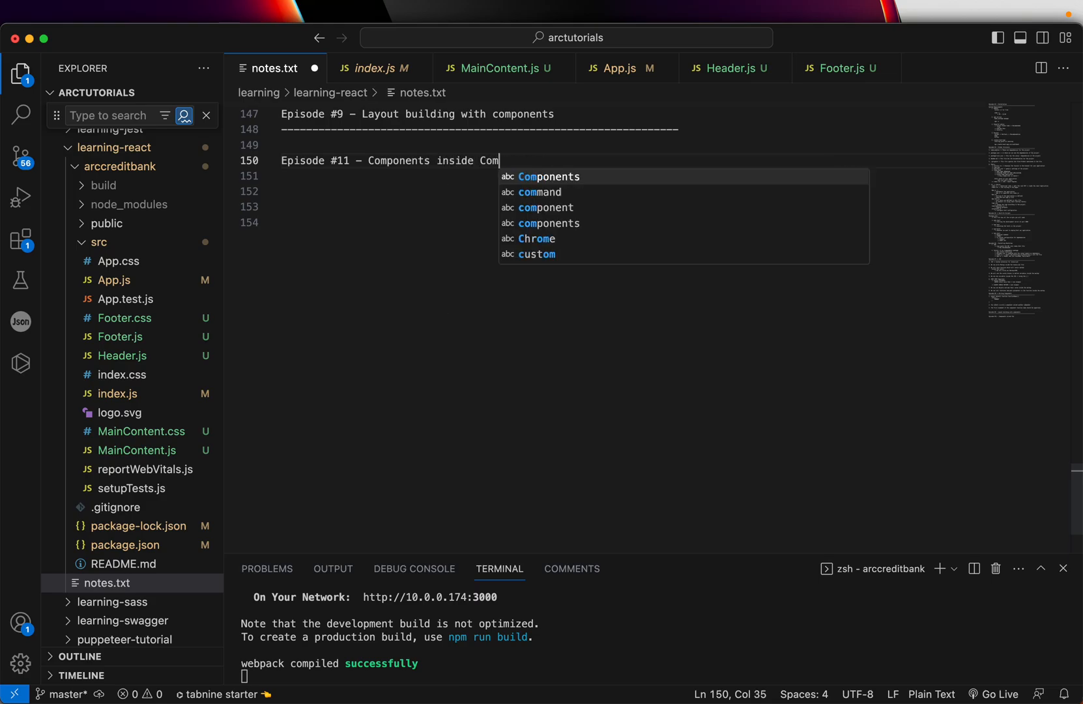
text(oponents)
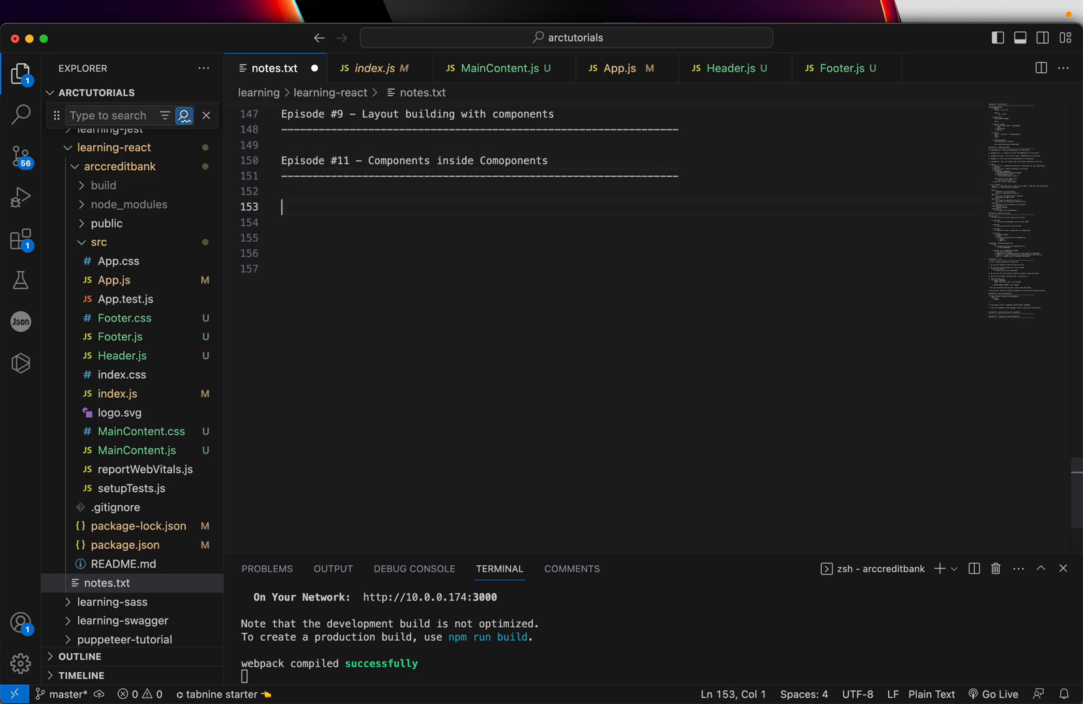
text(<App>)
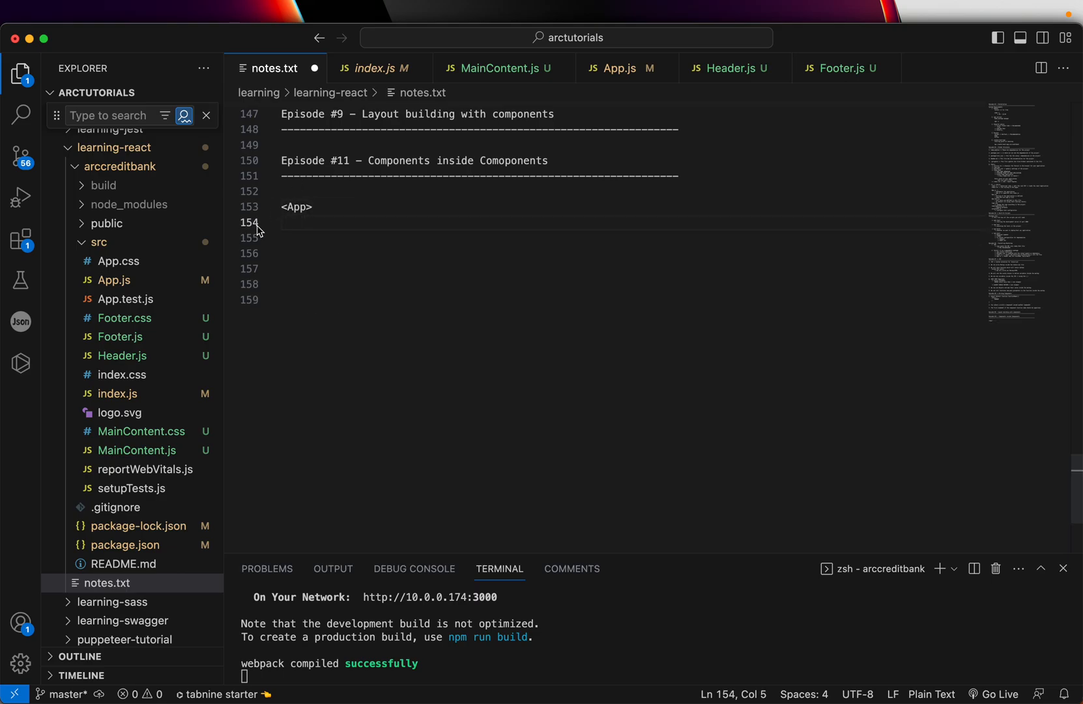
click(117, 394)
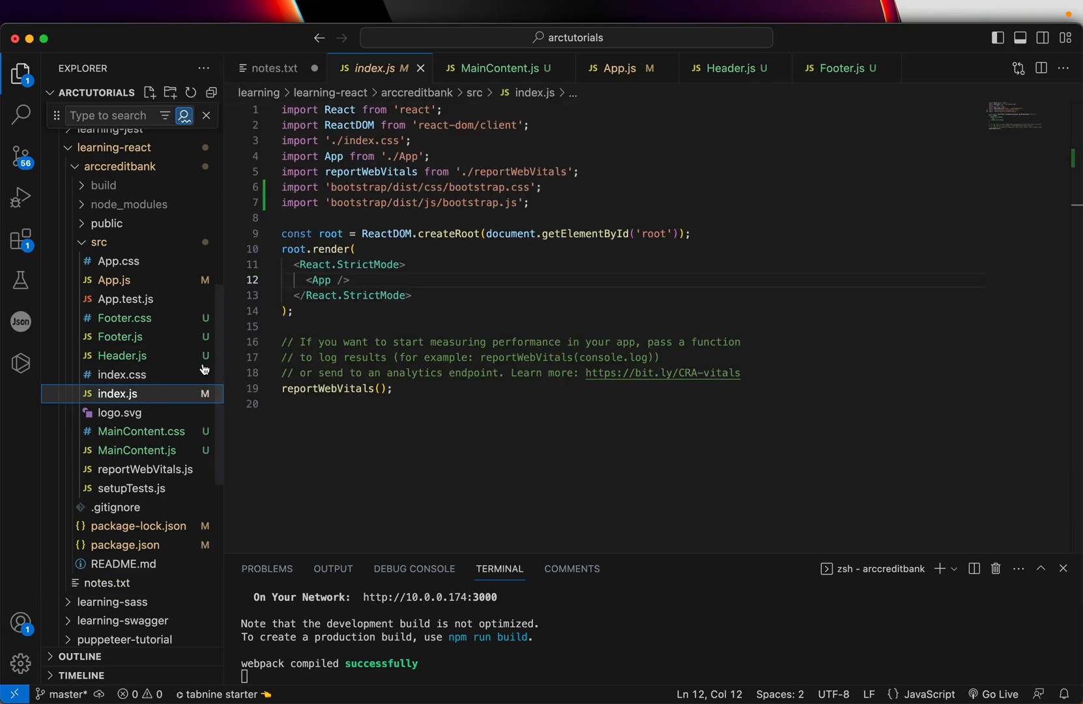
double_click(320, 281)
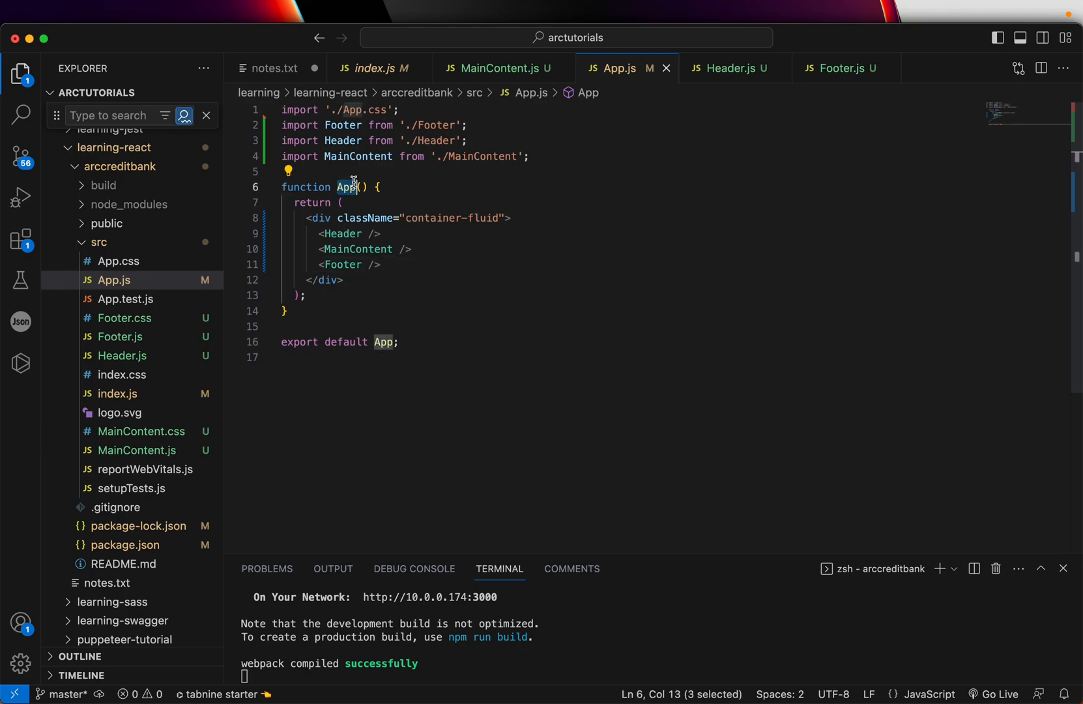
click(274, 67)
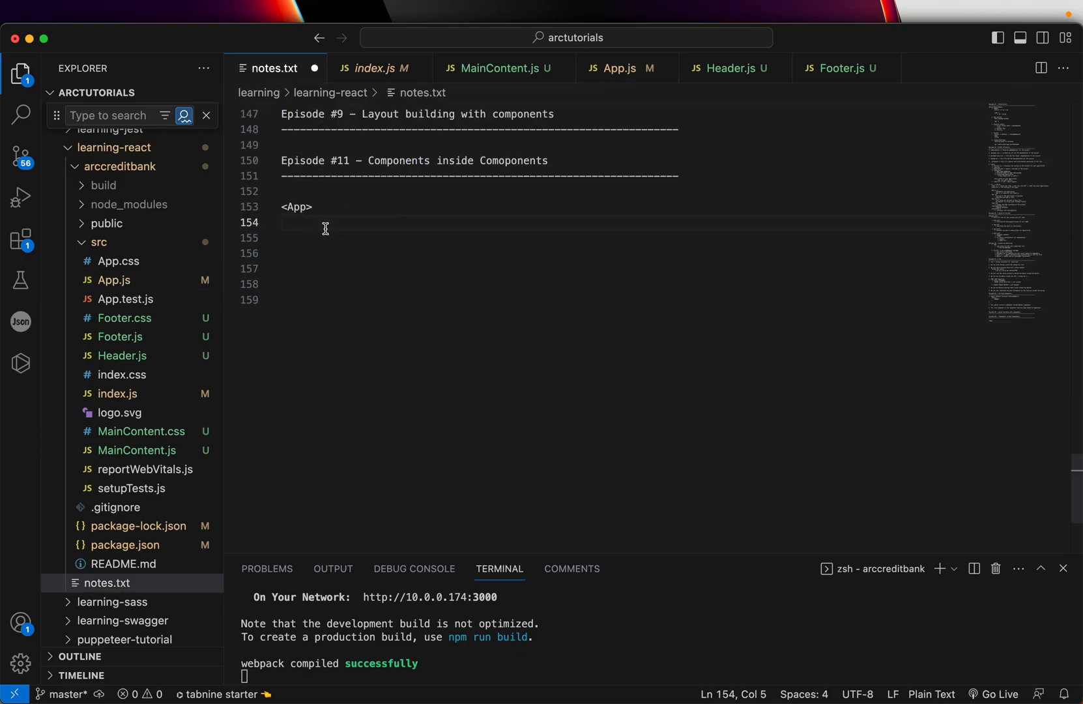
Step: Write the Header, MainContent with nested Search, Filters and Footer lines of the App tree
text(header {)
click(629, 237)
text(<MainContent>)
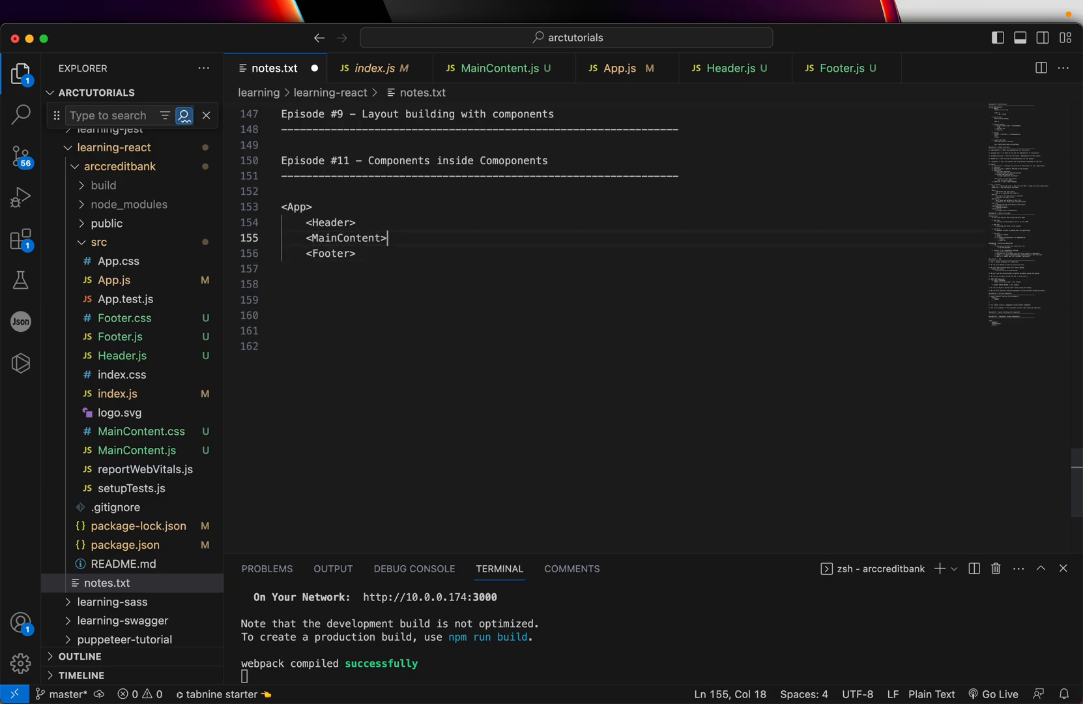
key(Return)
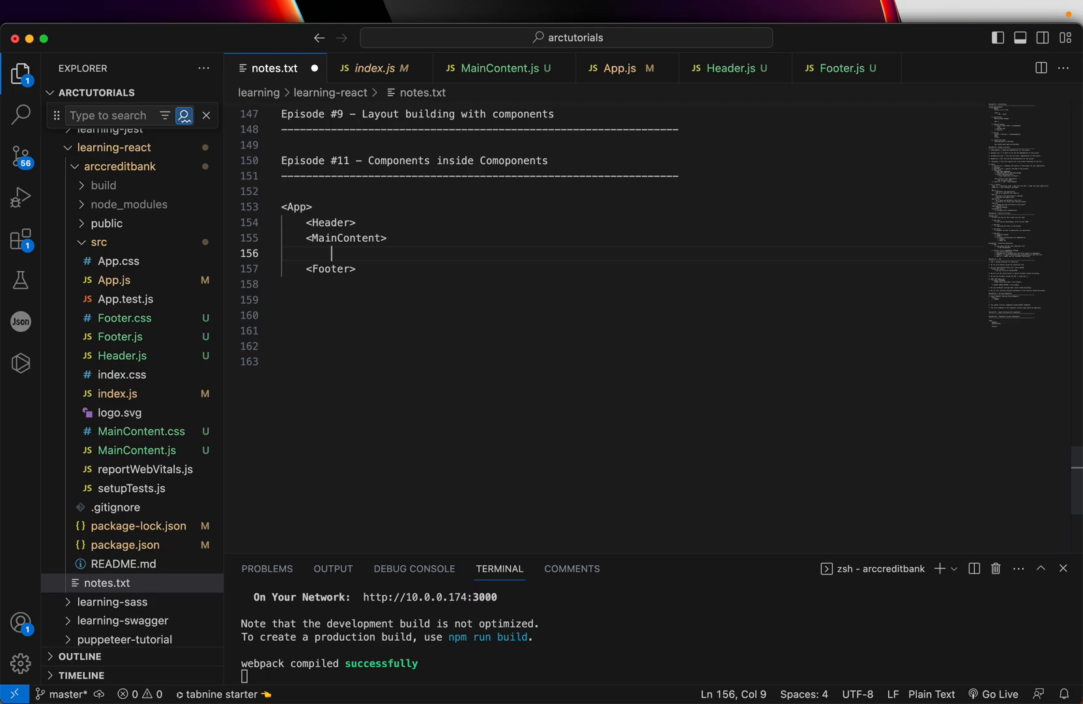
text(<Search>)
text(<Pagination>)
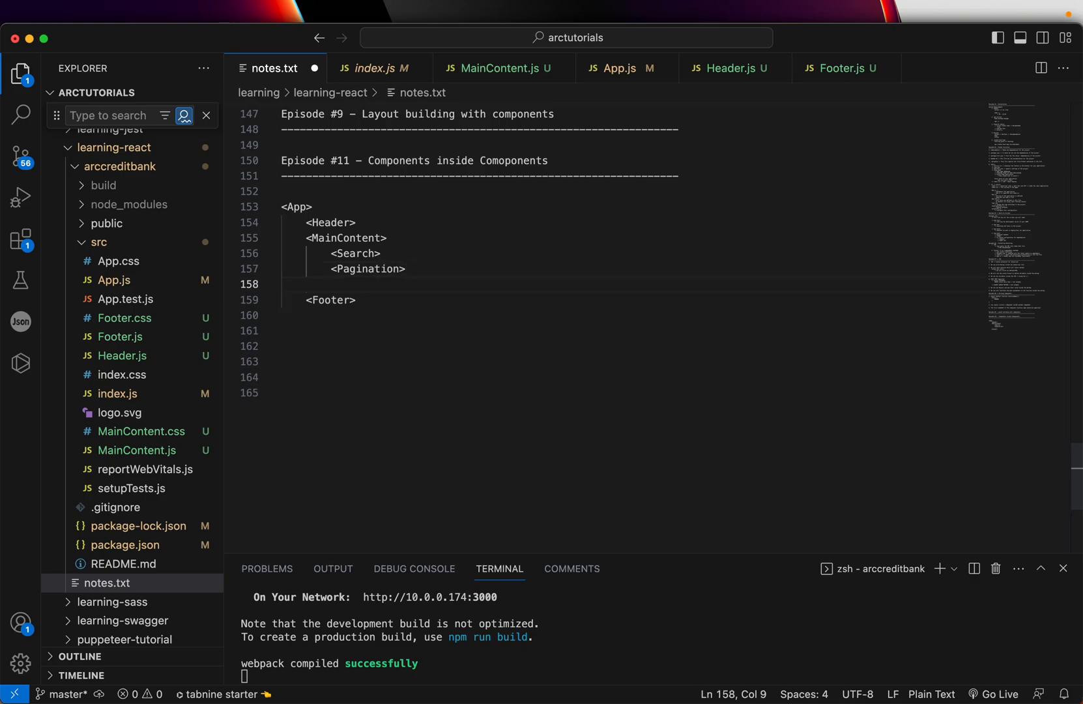
text(<Filters>)
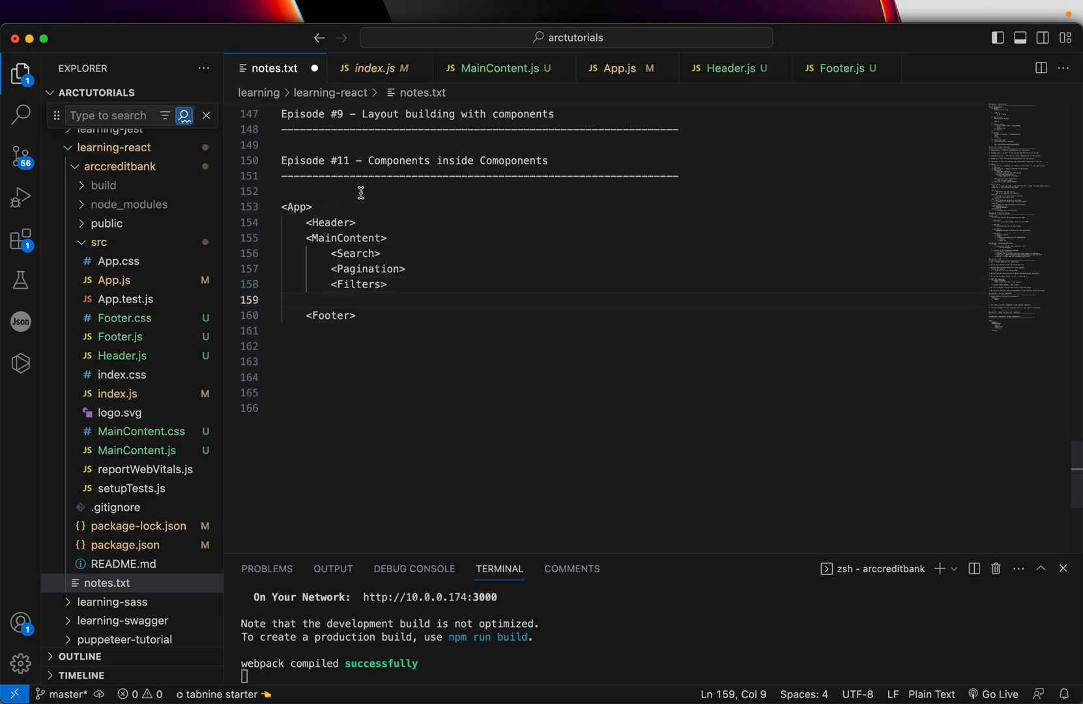
Step: Nest AdvancedSearch and SavedSearches under Search and remove the stray blank line above Footer
click(397, 252)
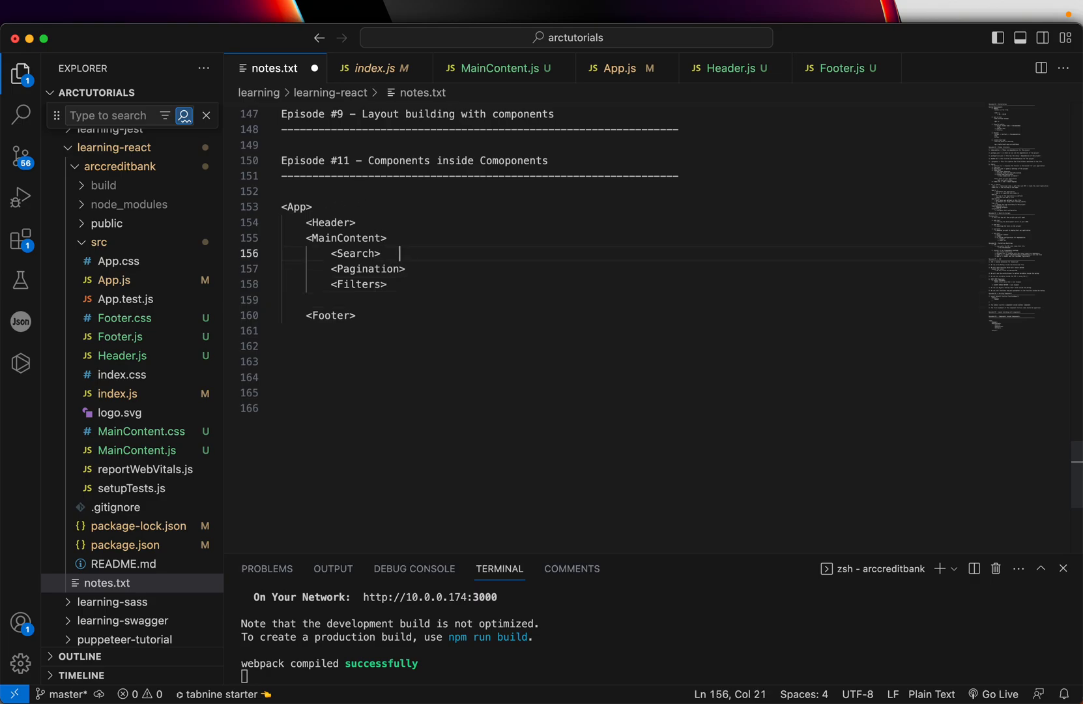
key(Return)
text(<Adva)
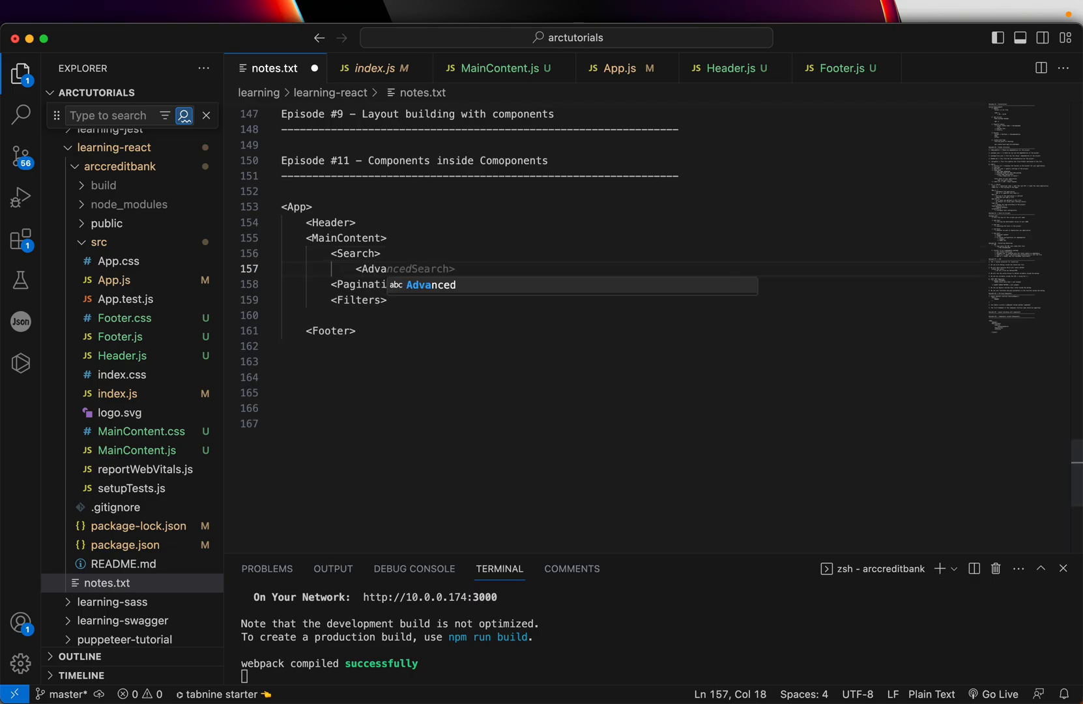
key(Enter)
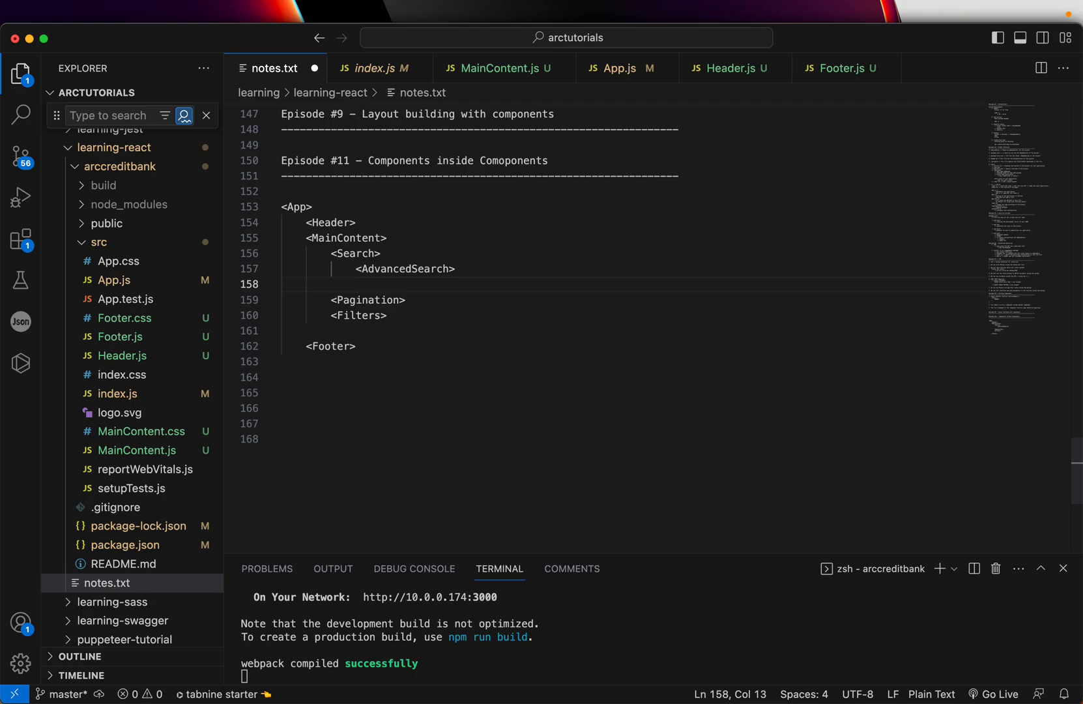
text(<SavedSearches)
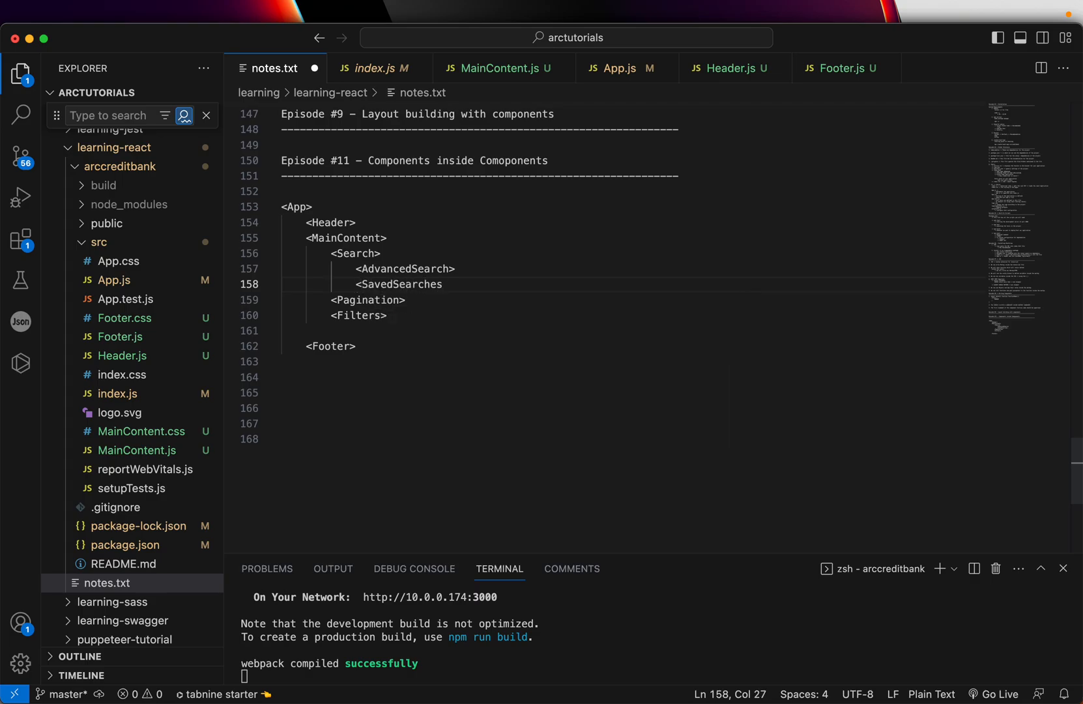
click(355, 346)
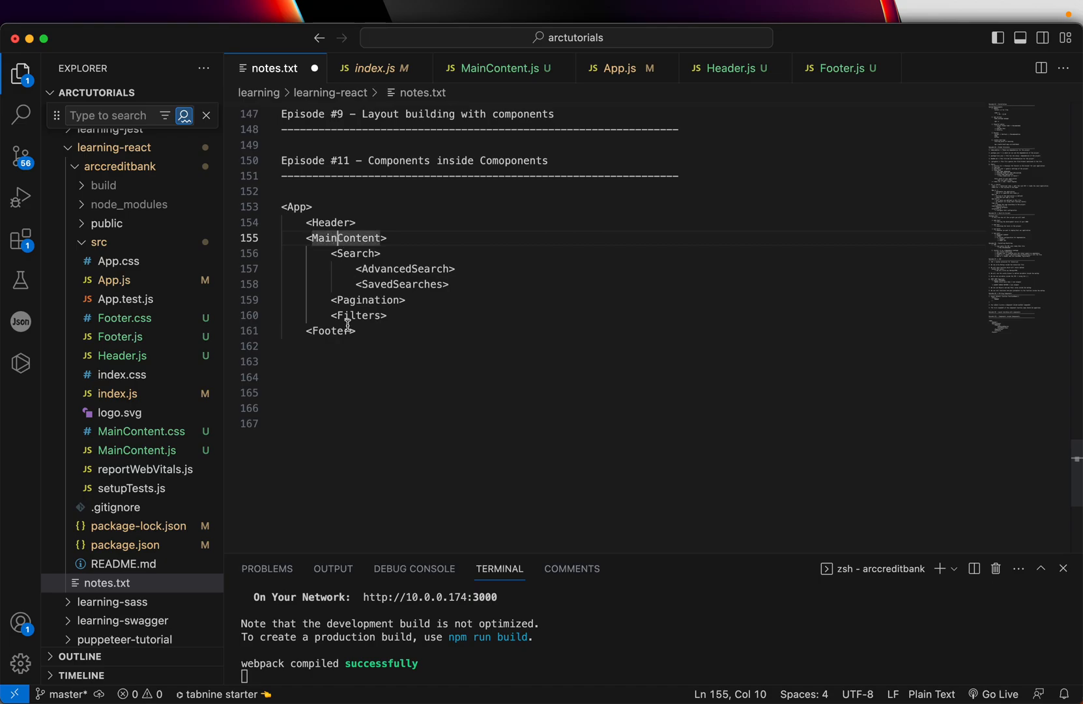
Step: Point out MainContent and its nested Search in the tree, then start the numbered rules list below
click(373, 239)
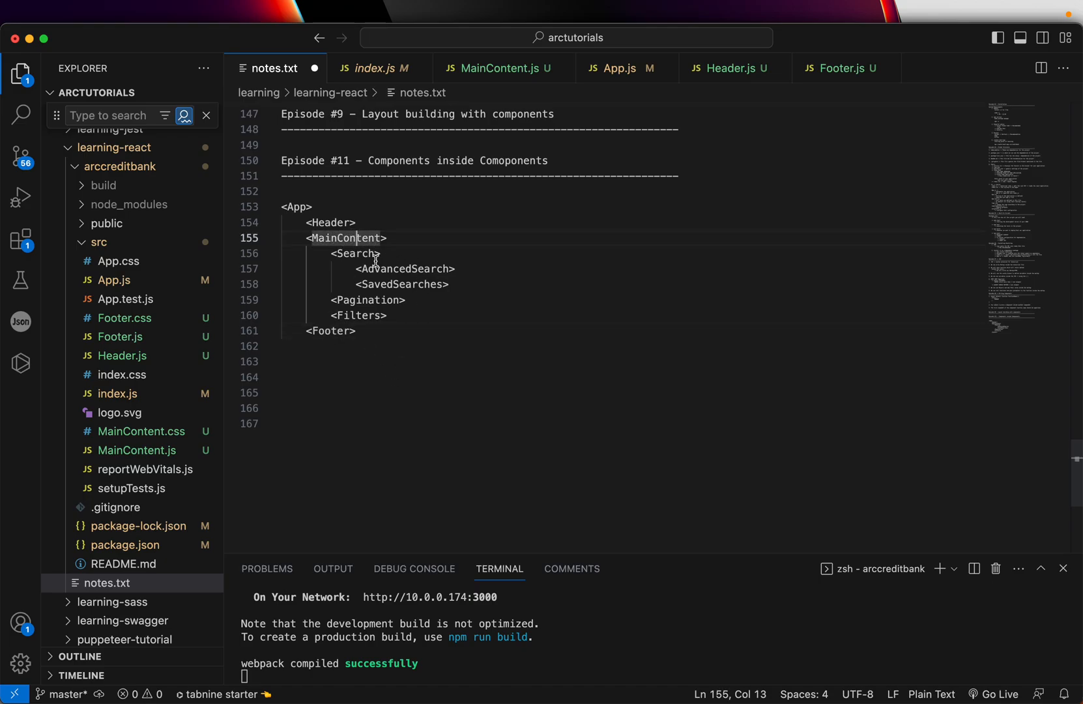
click(363, 300)
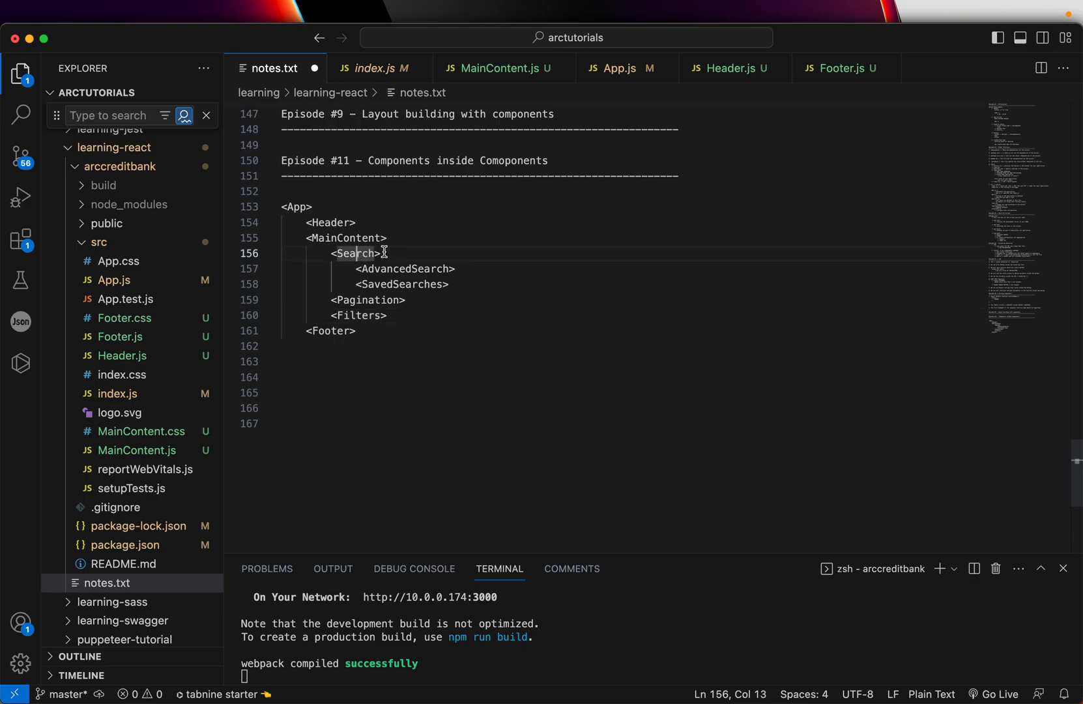
click(448, 284)
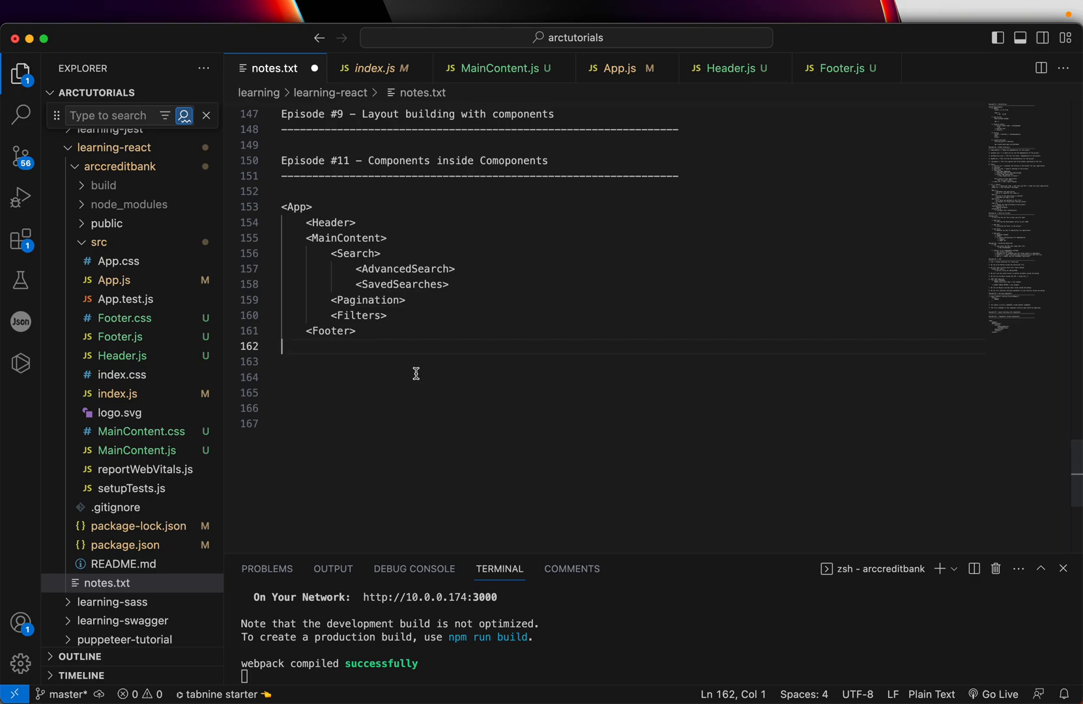
mouse_move(410, 269)
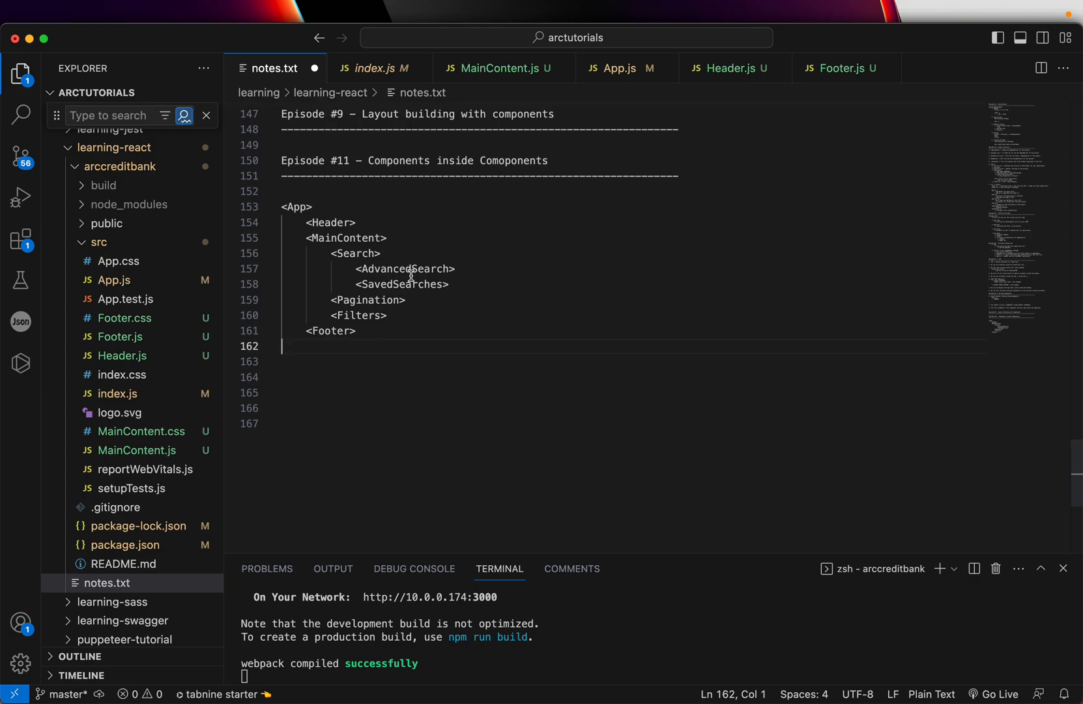
click(356, 330)
text(1.)
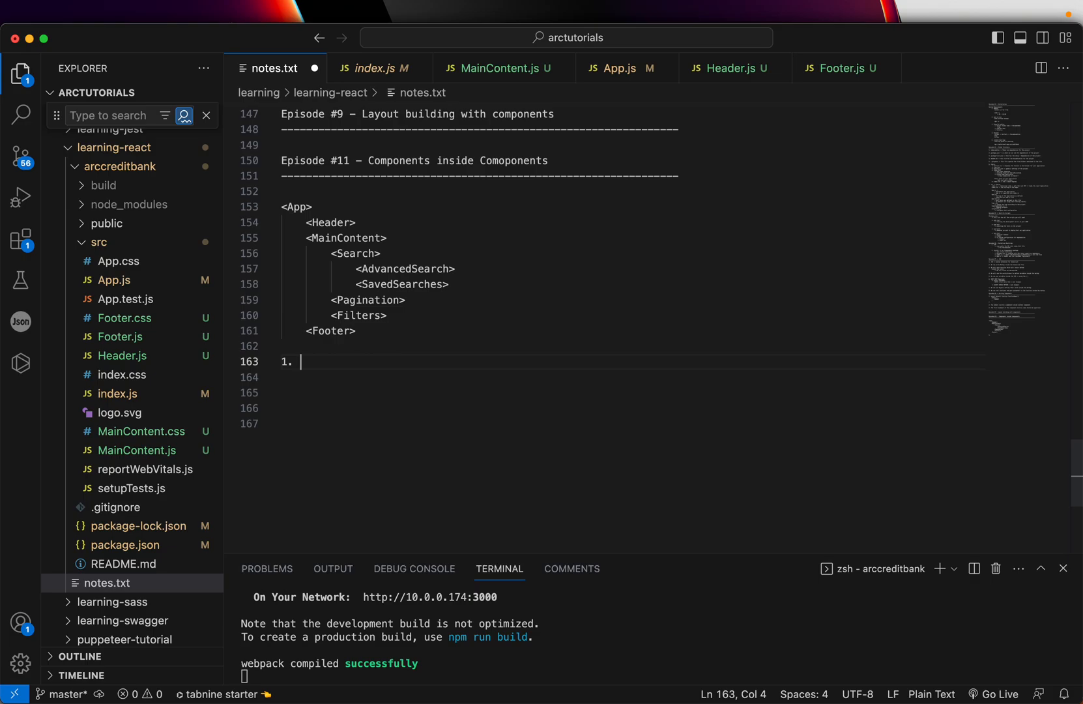
Step: Write rule 1: 'We can use components inside other components'
text(We can use components inside)
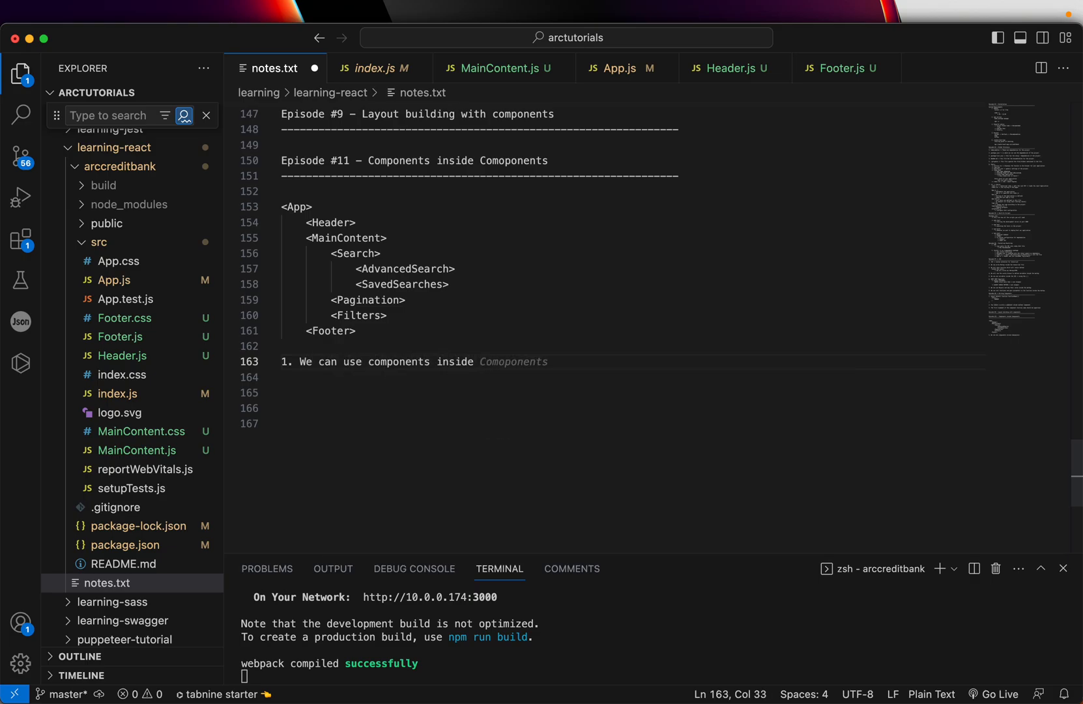
text(other components)
text(2. We can have 2 components inside same file)
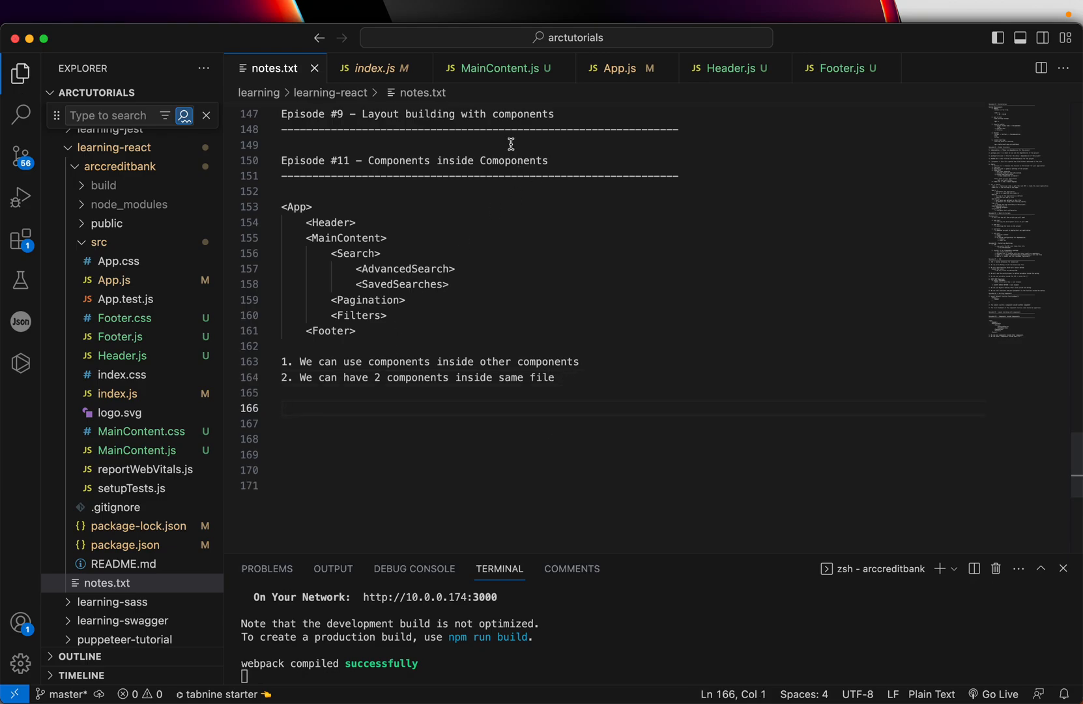
Step: Switch to MainContent.js and locate the MainContent function above its return block
click(501, 68)
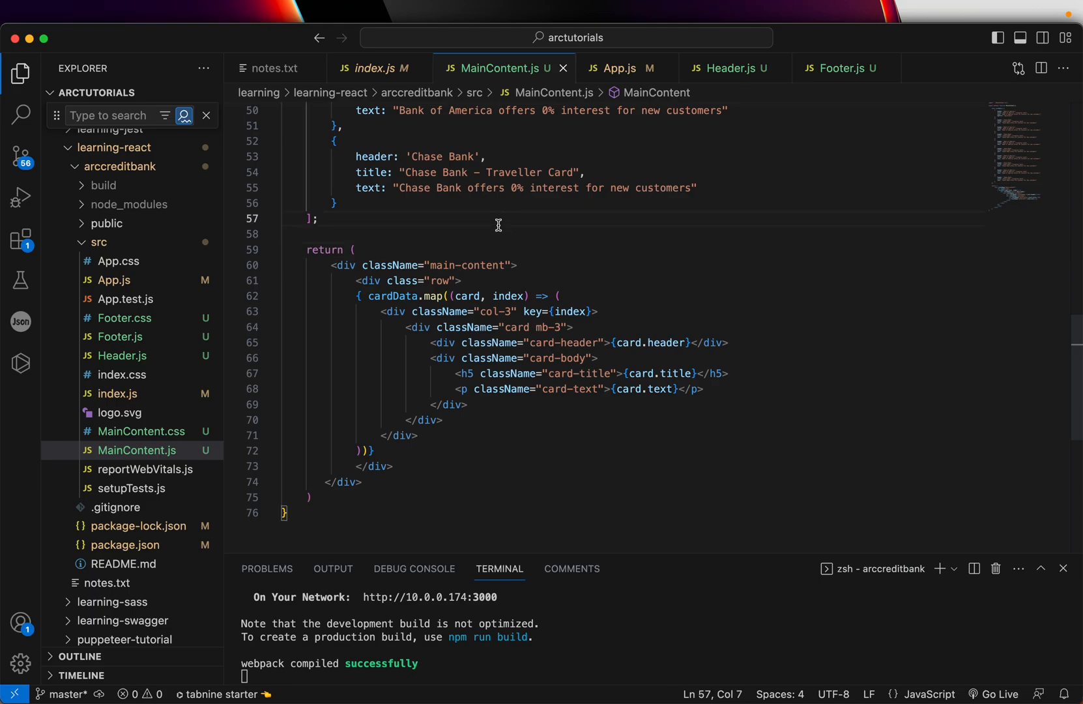
mouse_move(451, 244)
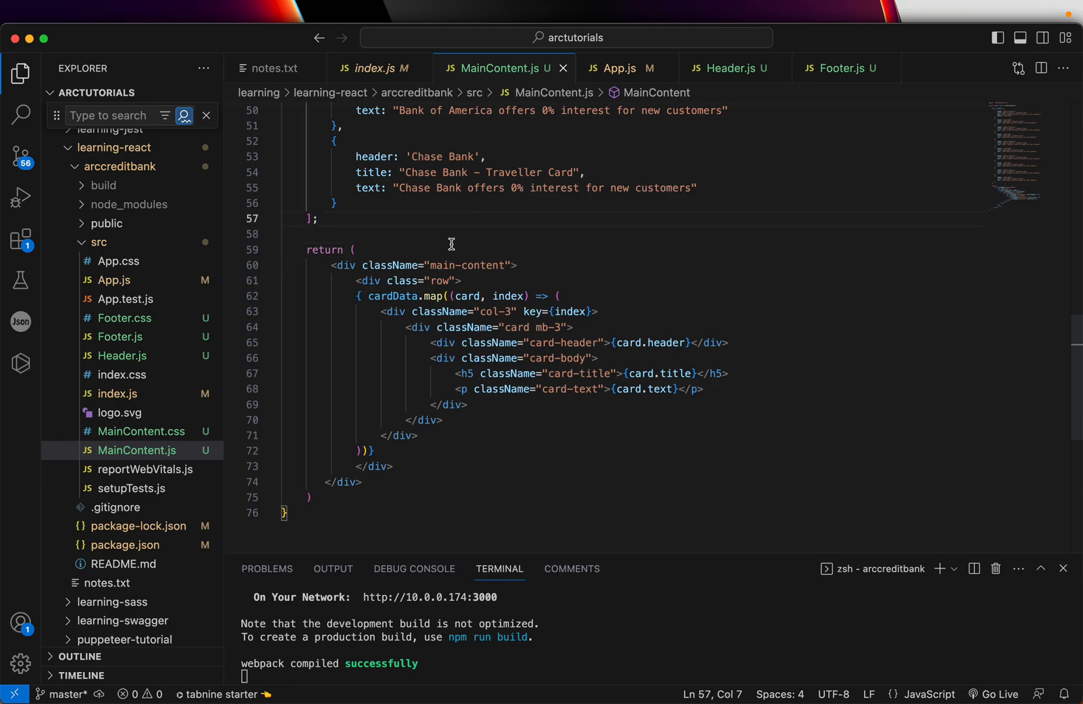
scroll(up, 3)
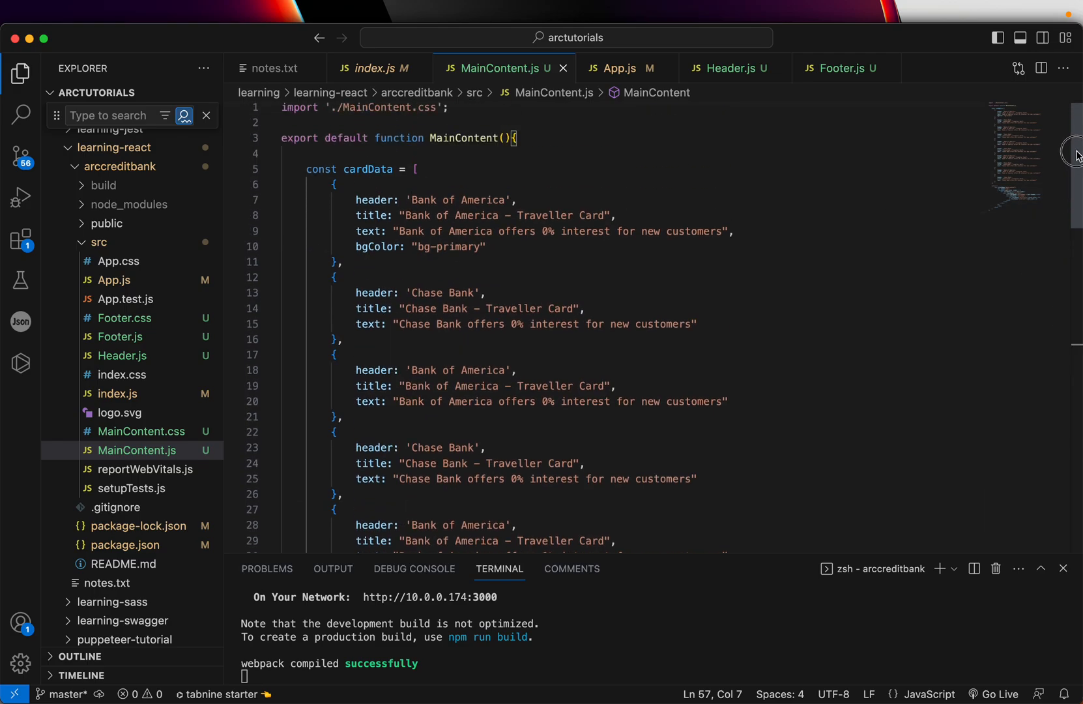
click(512, 157)
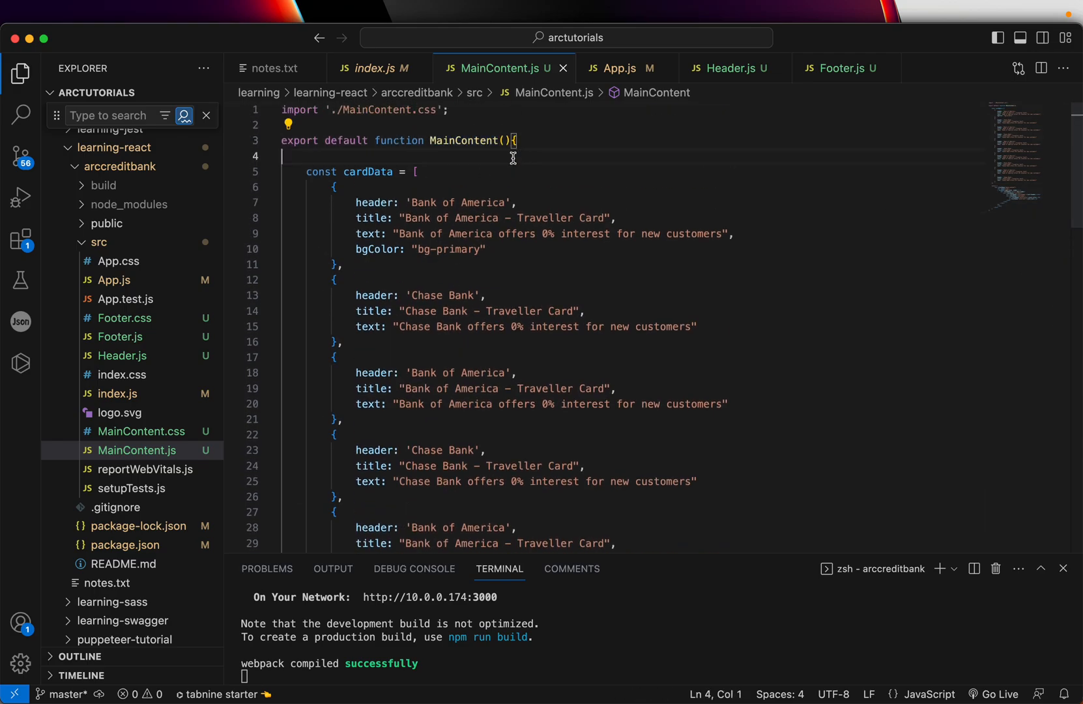
scroll(down, 3)
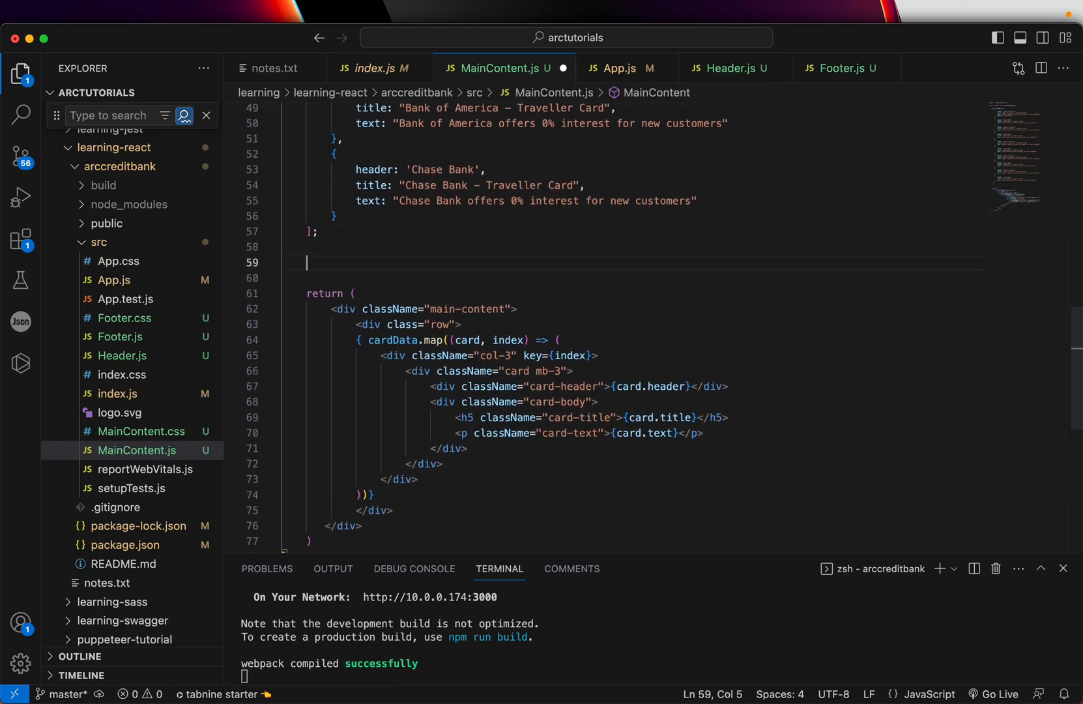
Step: Define a '// Way #1' SearchBar arrow component returning a <p>Search Results Bar</p> paragraph
text(// Way #1)
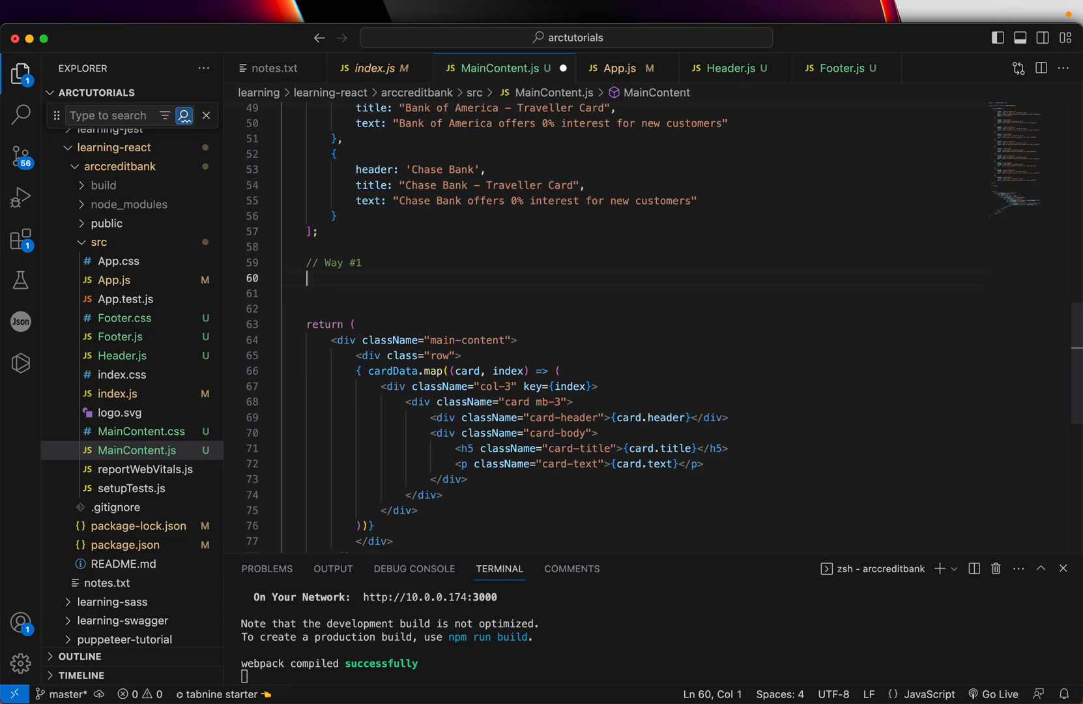
text(o)
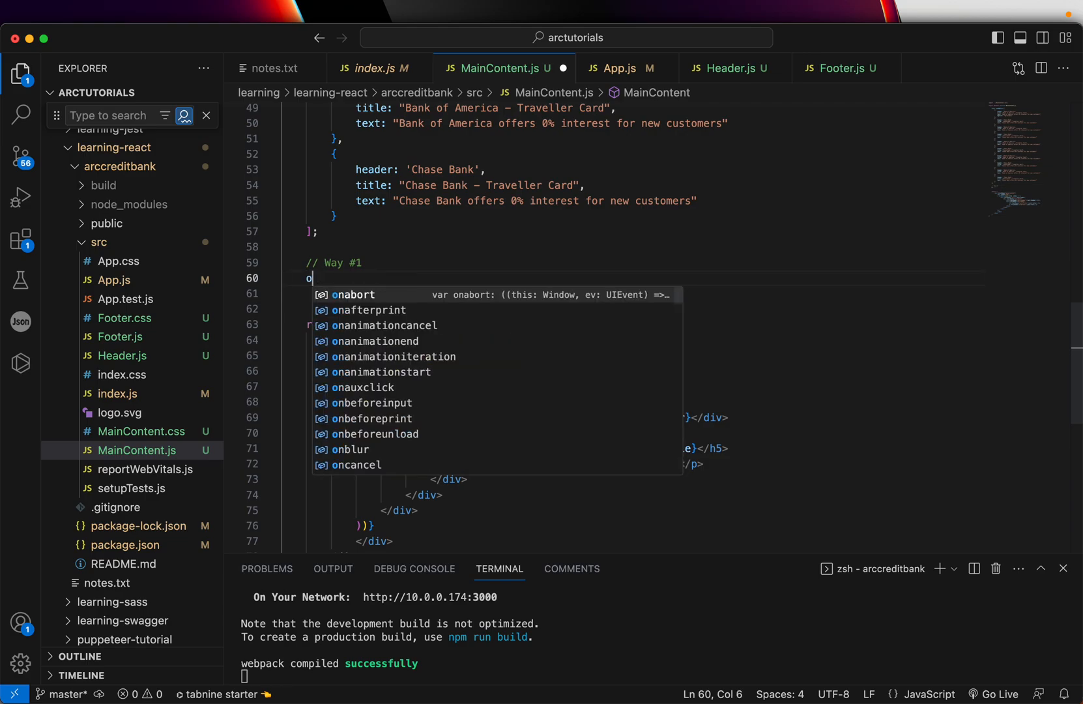
text(const)
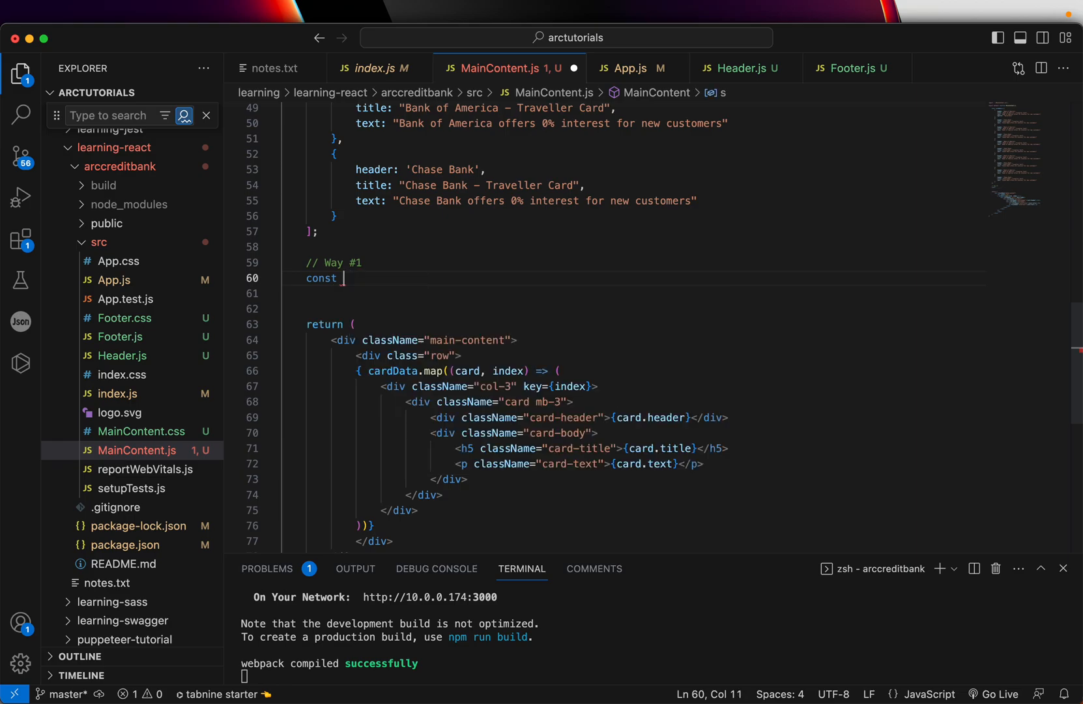
text(SearchResult =)
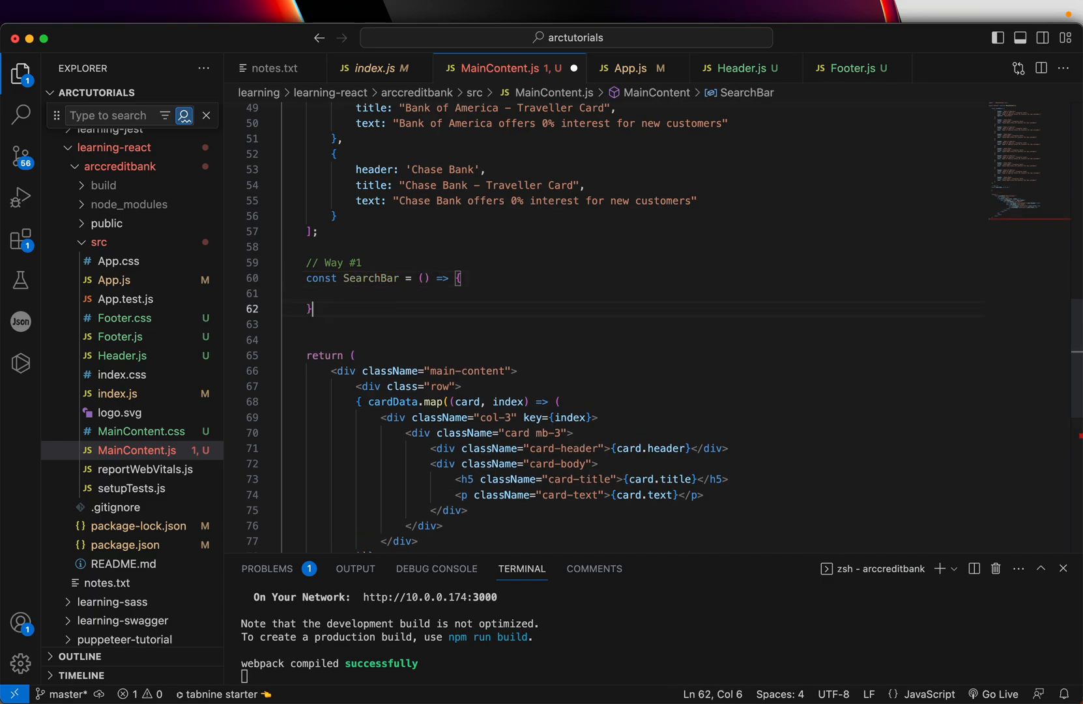
text(return <p)
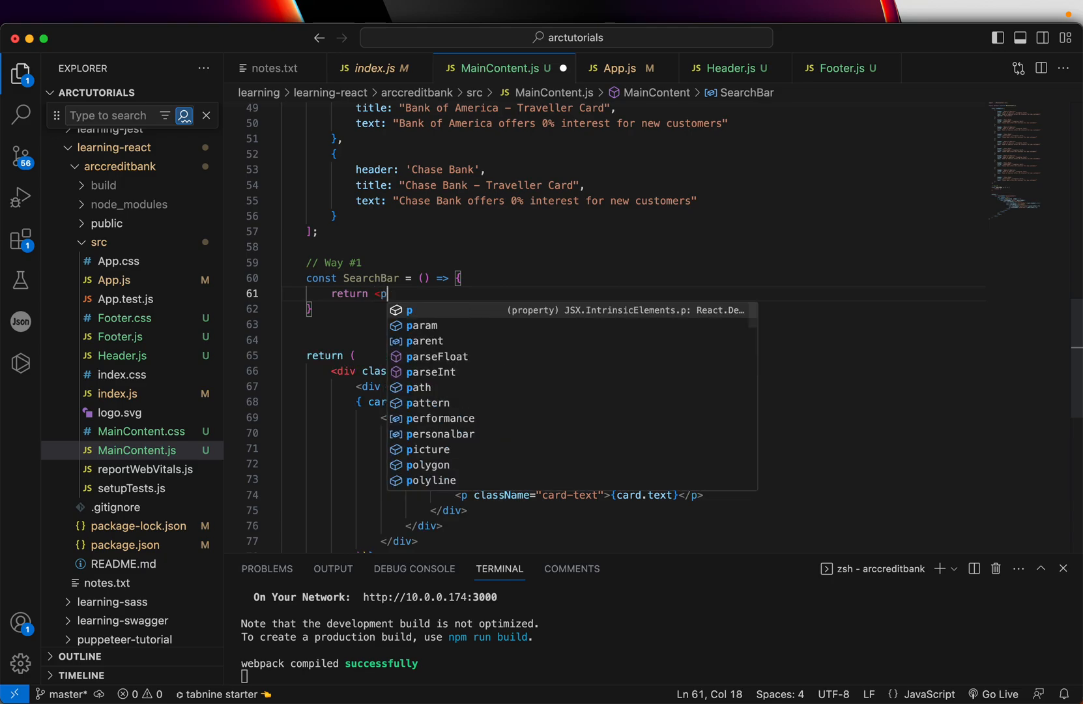
text(Search Results Bar</p>)
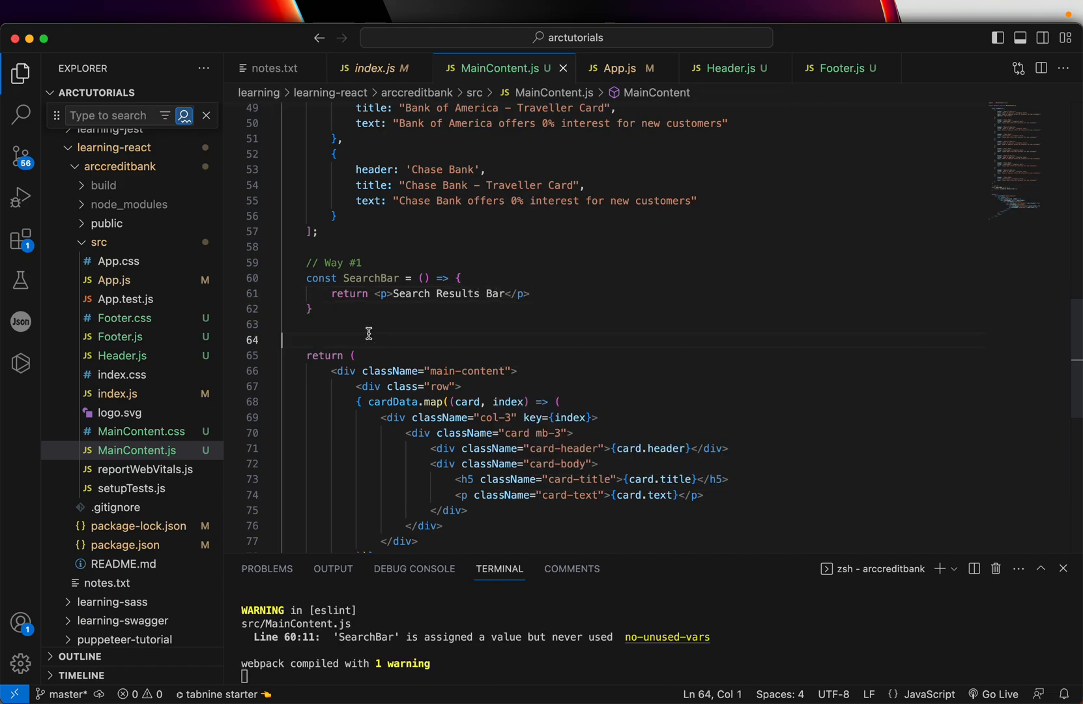
double_click(367, 277)
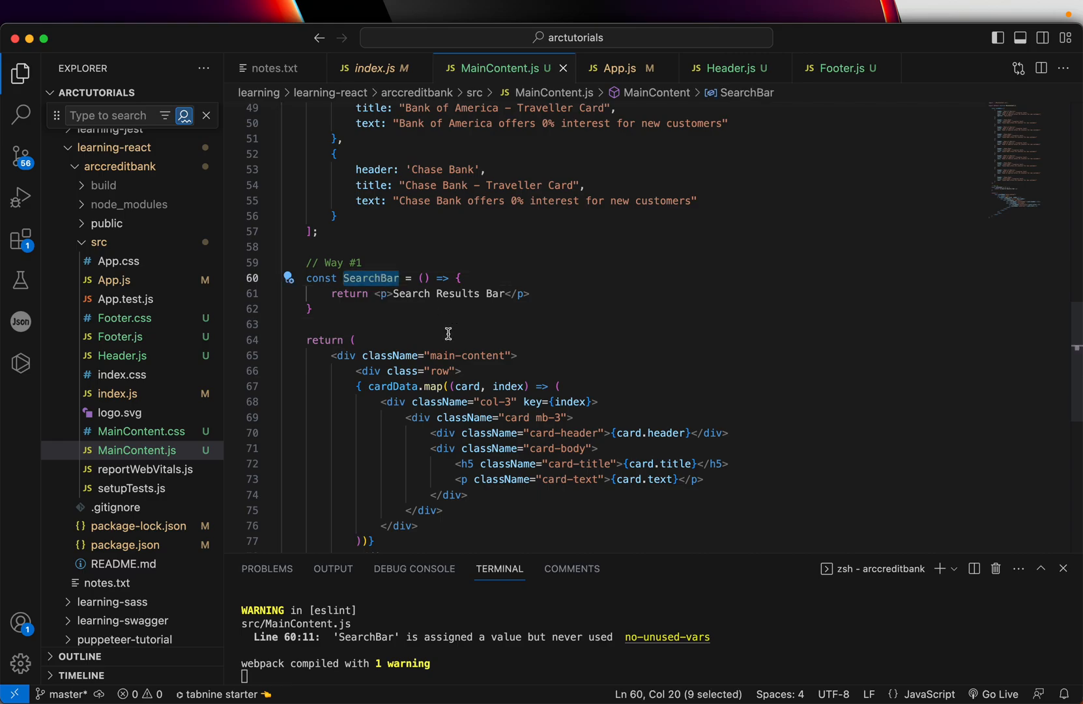
Step: Render <SearchBar /> as the first child inside the main-content div
click(449, 356)
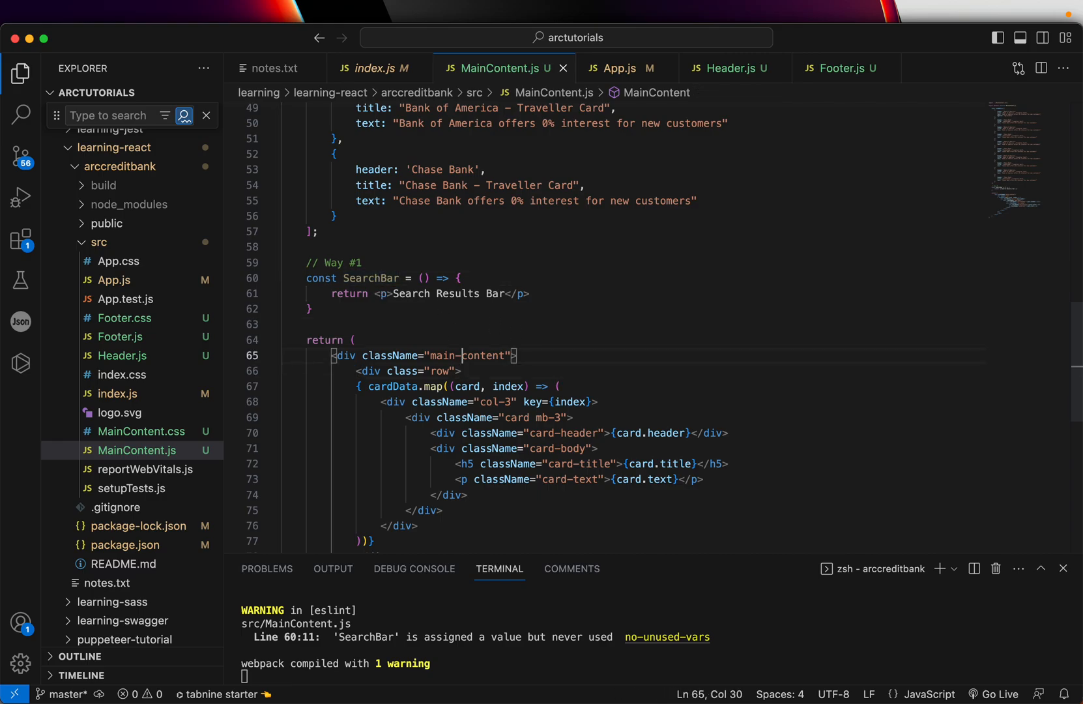
text(SearchBar />)
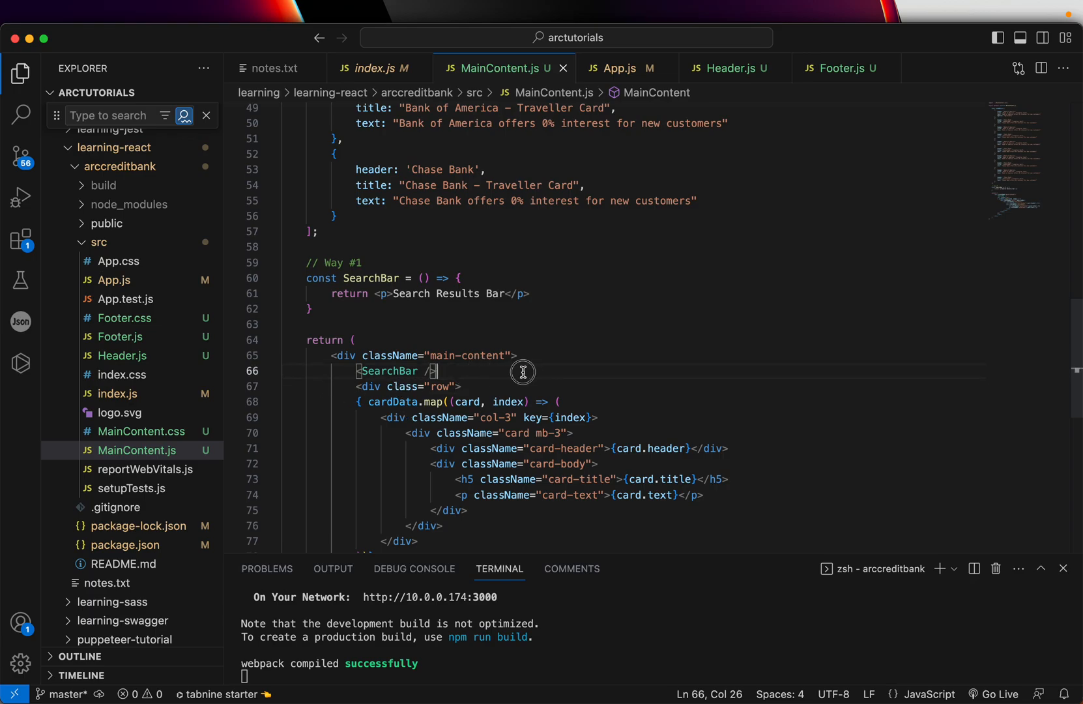
double_click(371, 277)
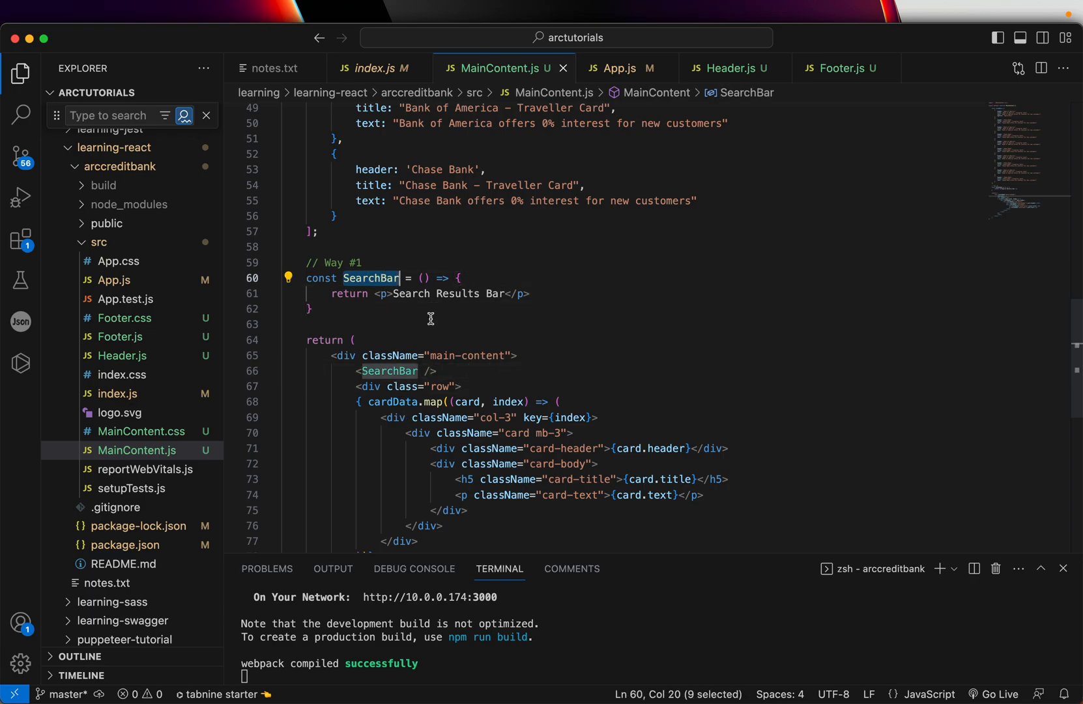
mouse_move(110, 352)
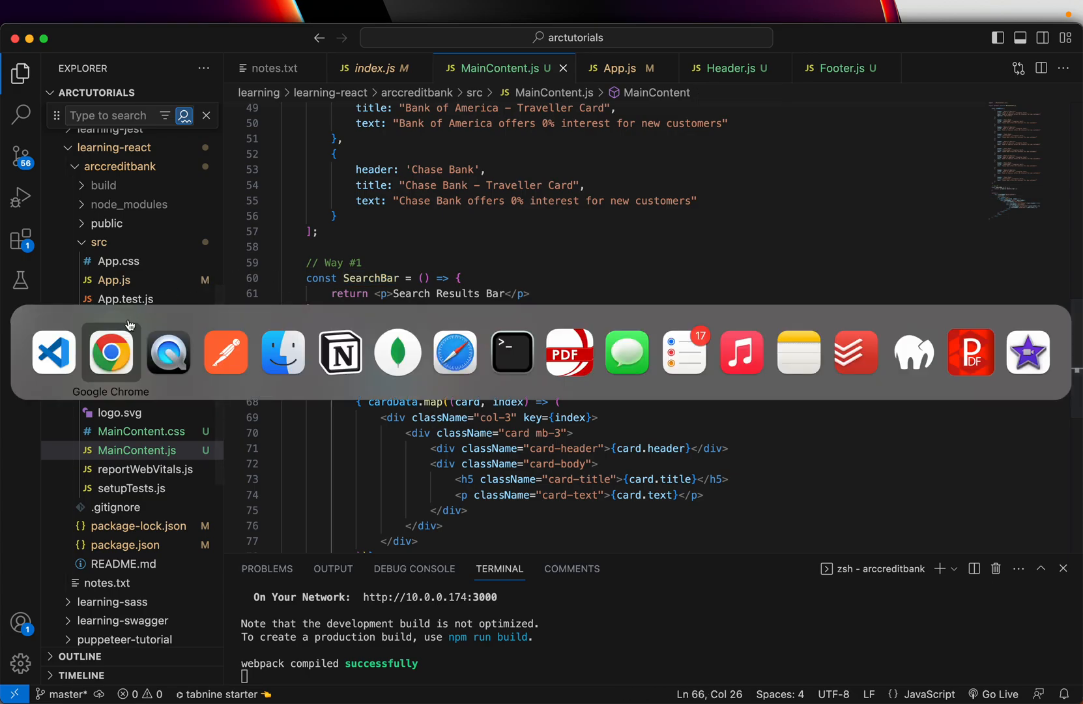
Step: Check 'Search Results Bar' in the browser app, then return to MainContent.js near the return
click(110, 352)
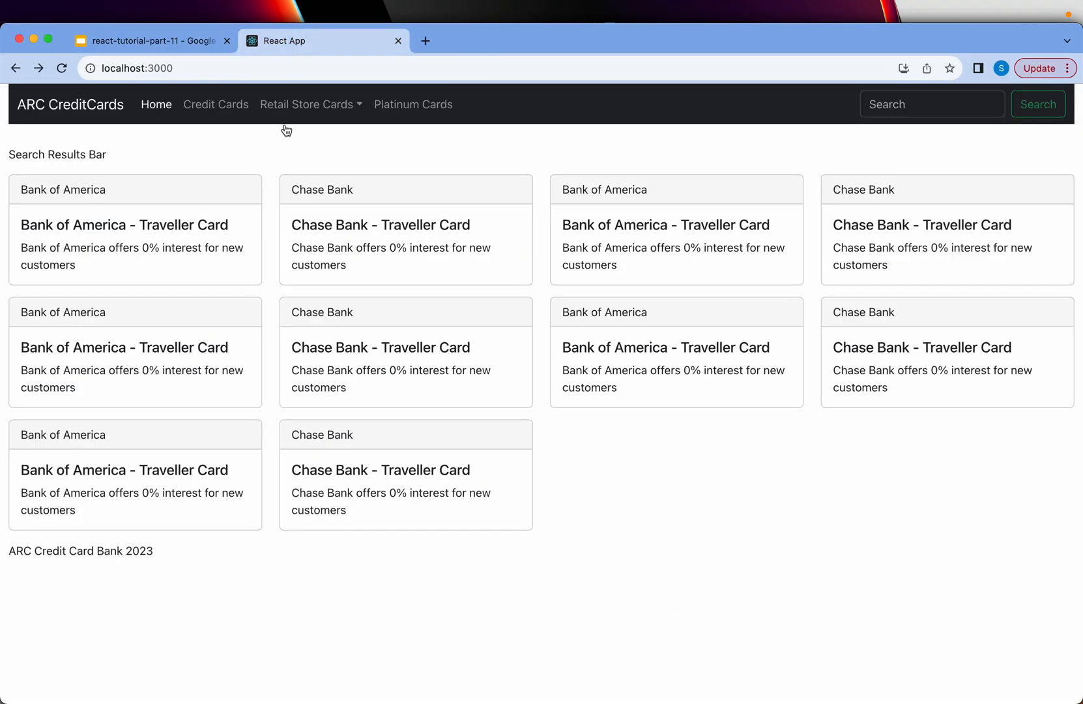
double_click(57, 153)
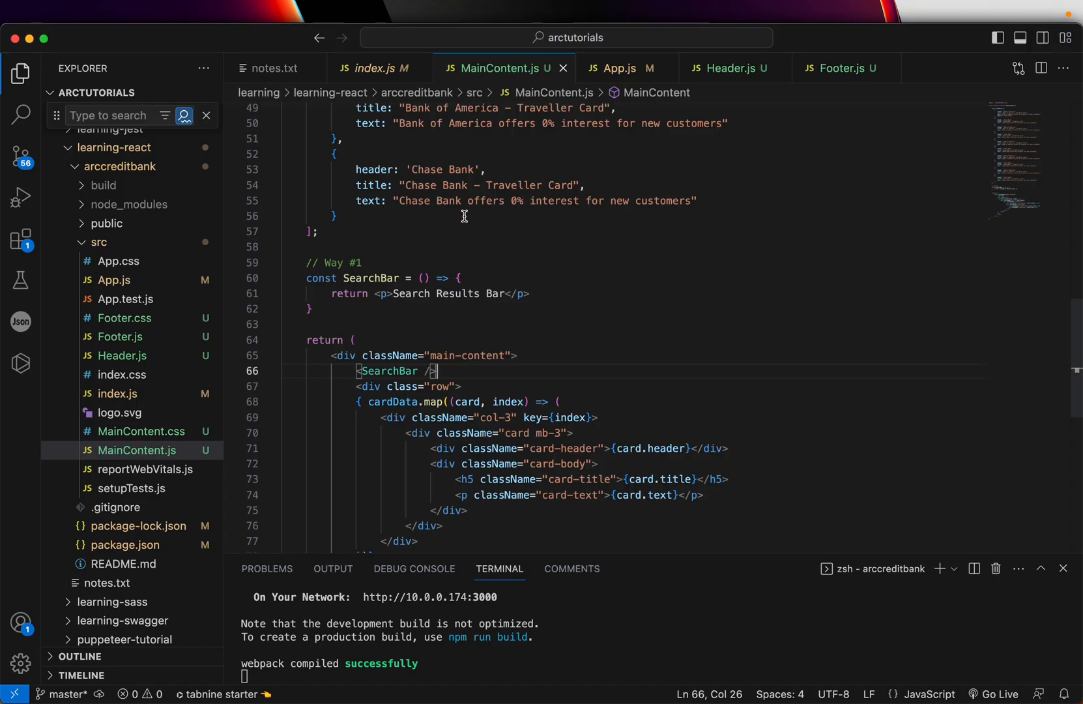
click(356, 341)
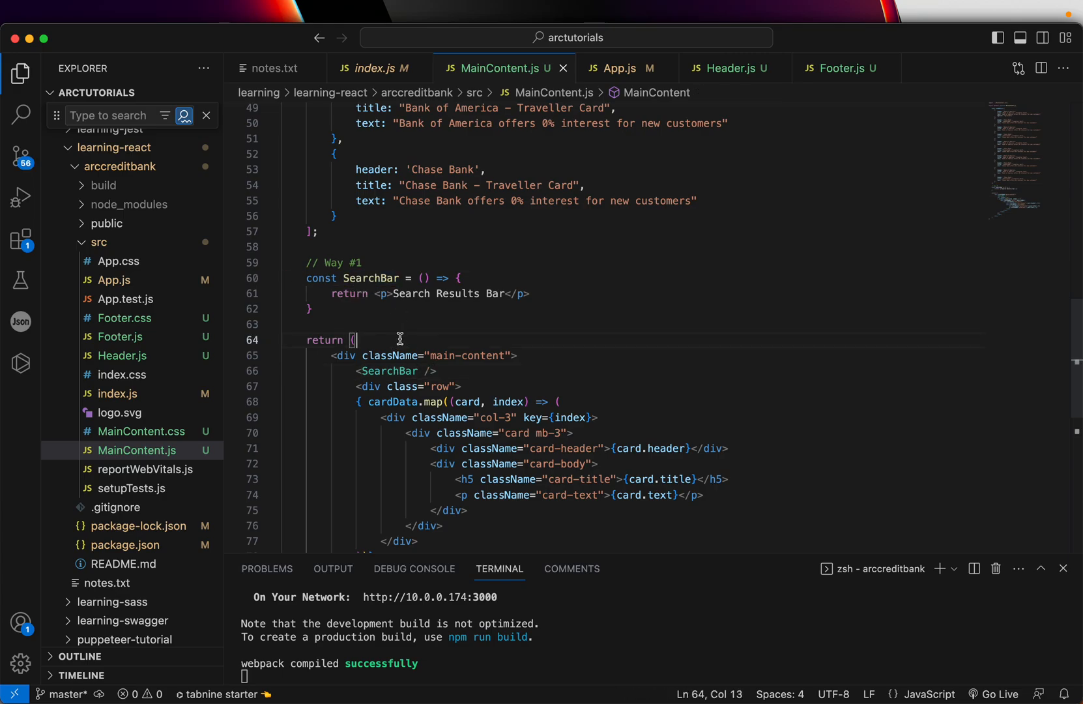
Step: Declare an empty 'export function Pagination(){ }' below the CSS import
click(604, 324)
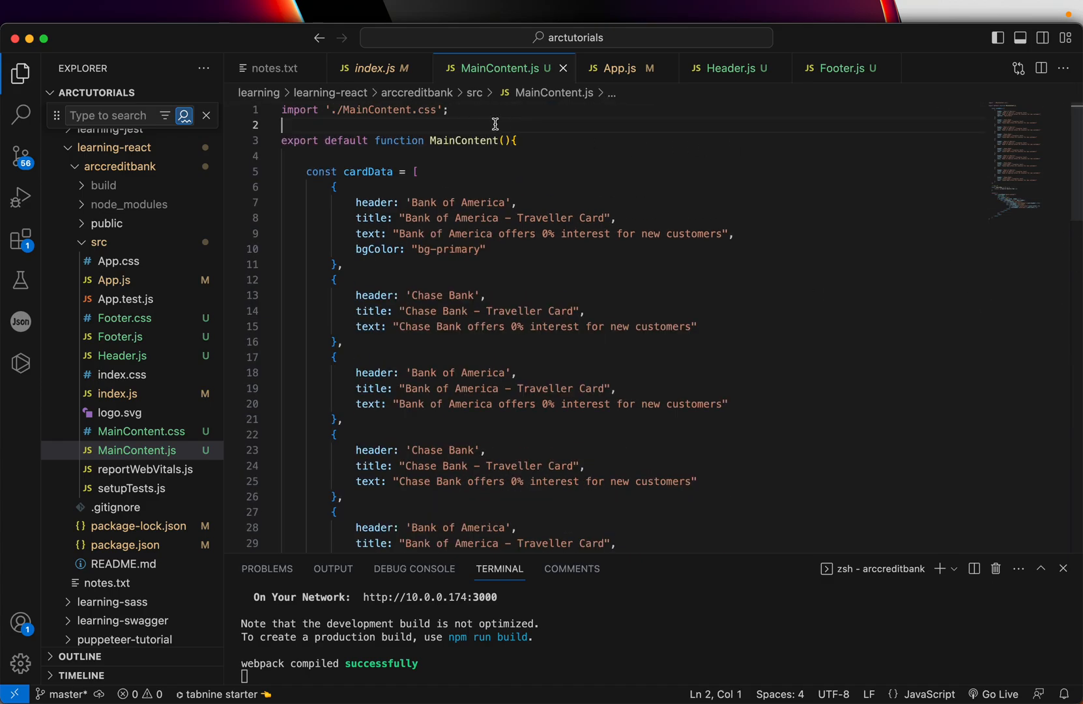
text(export function)
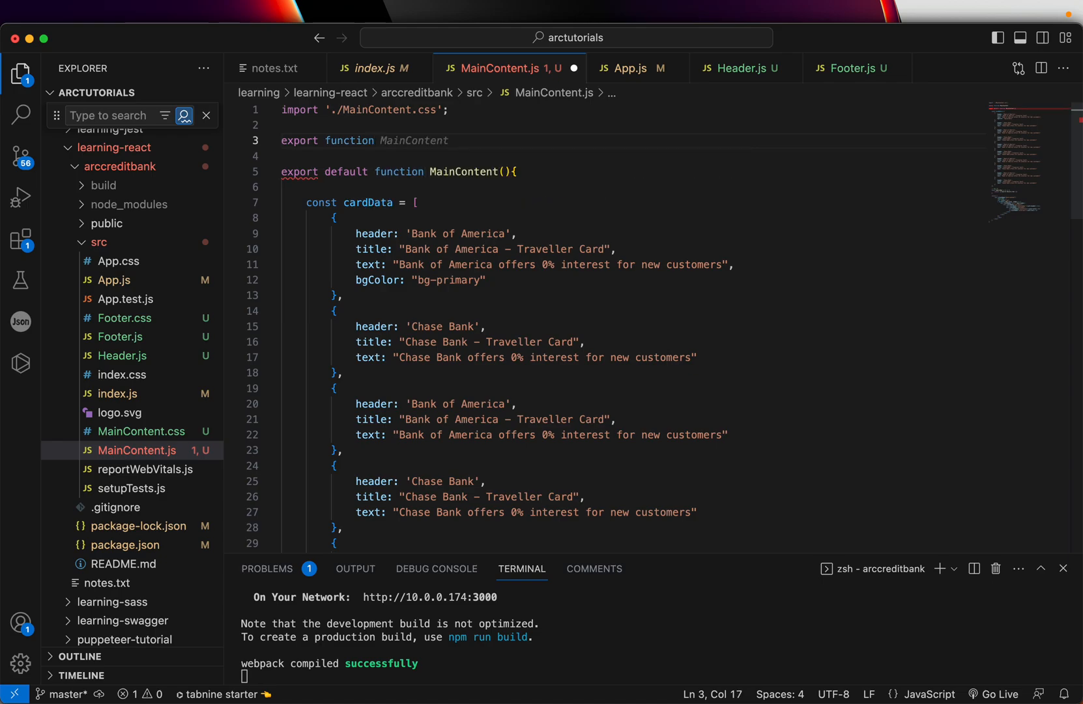
text(Pagina)
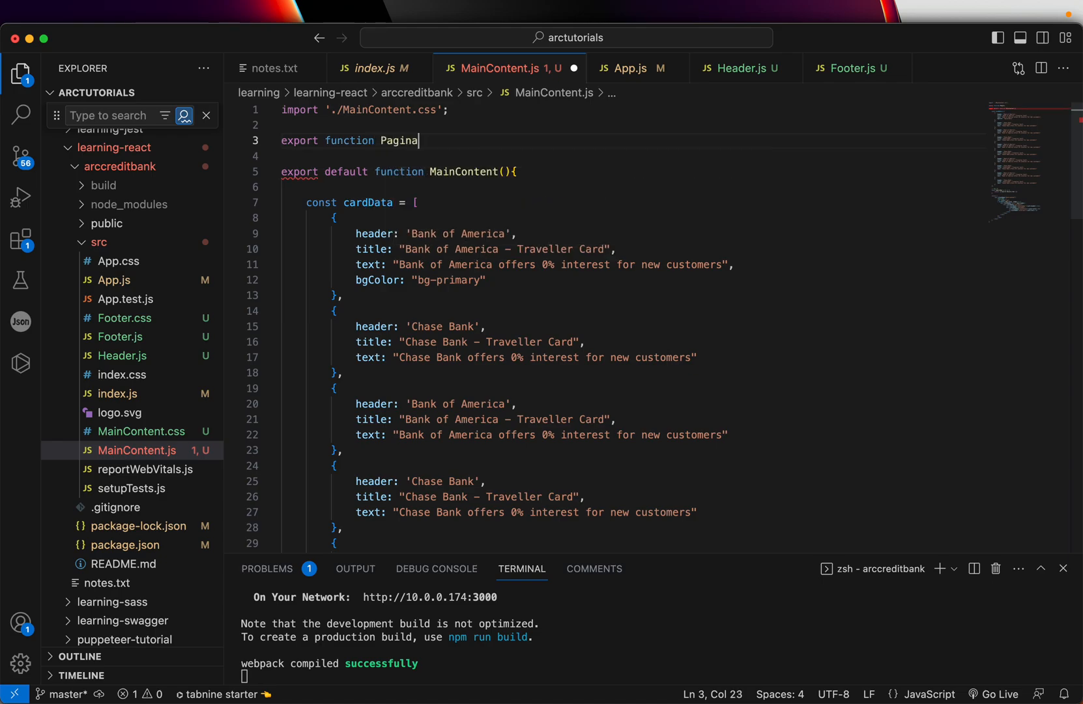
text(tia)
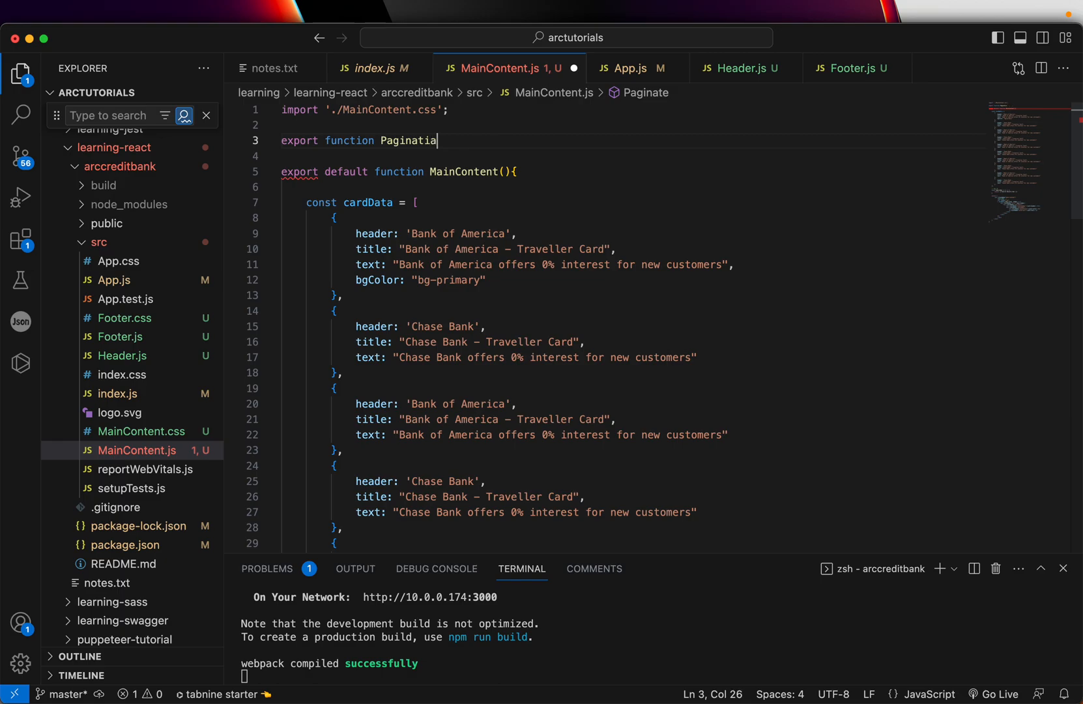
text(on(){)
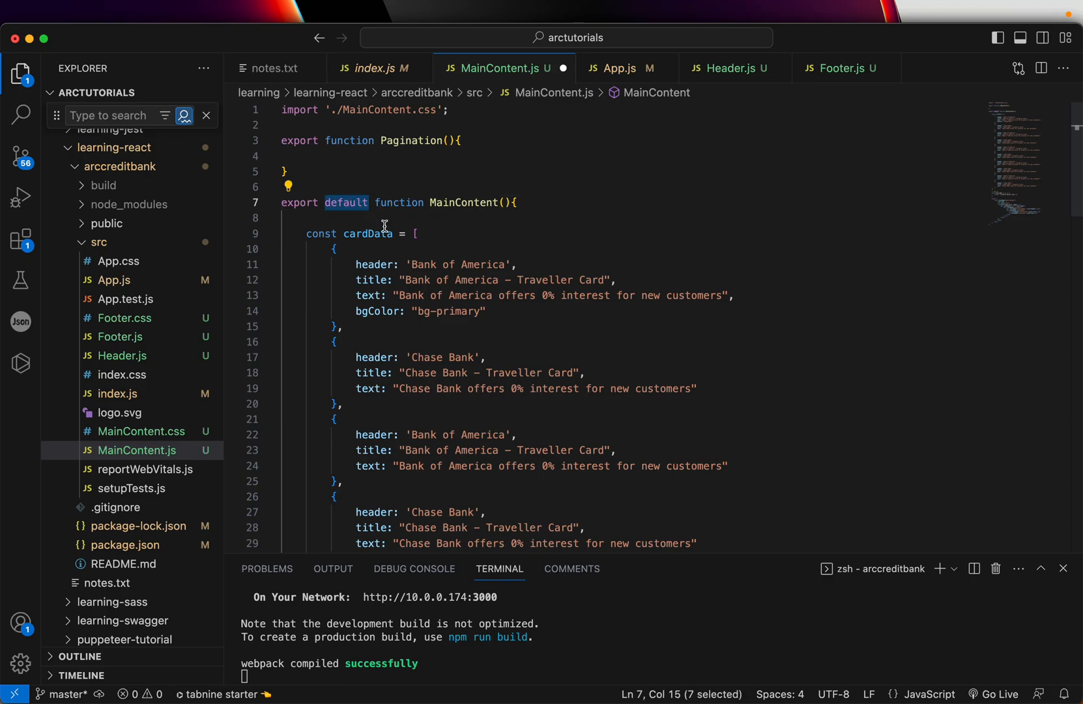
Step: Add a third numbered rule starting '3. On...' under the list in notes.txt
click(275, 68)
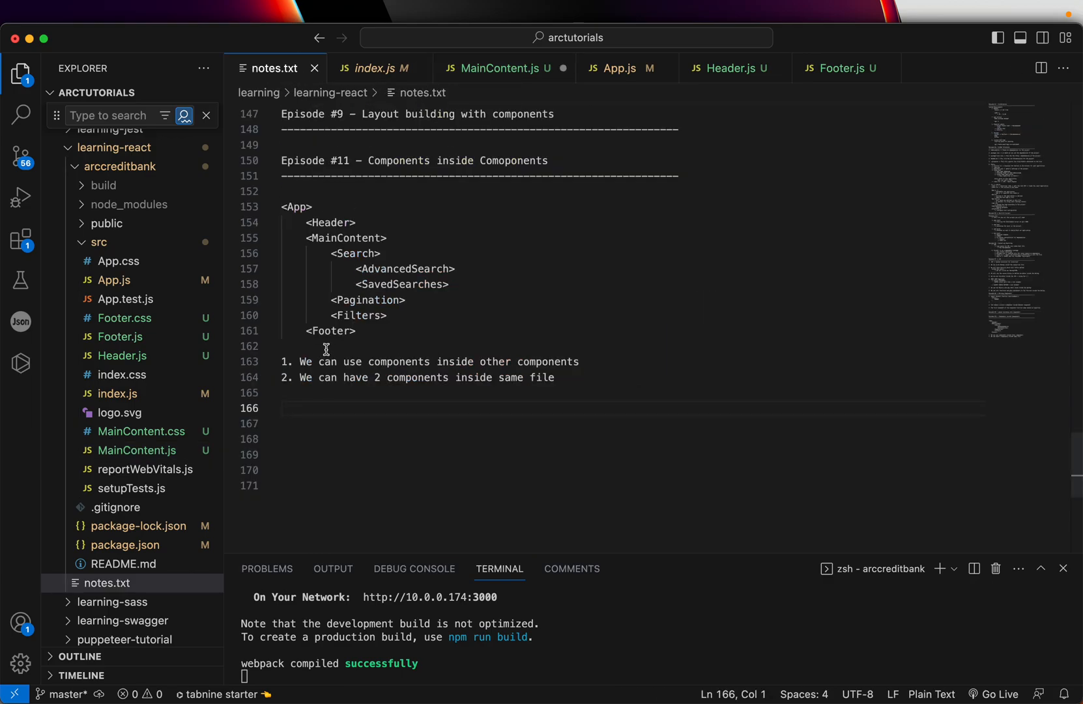
text(3. On)
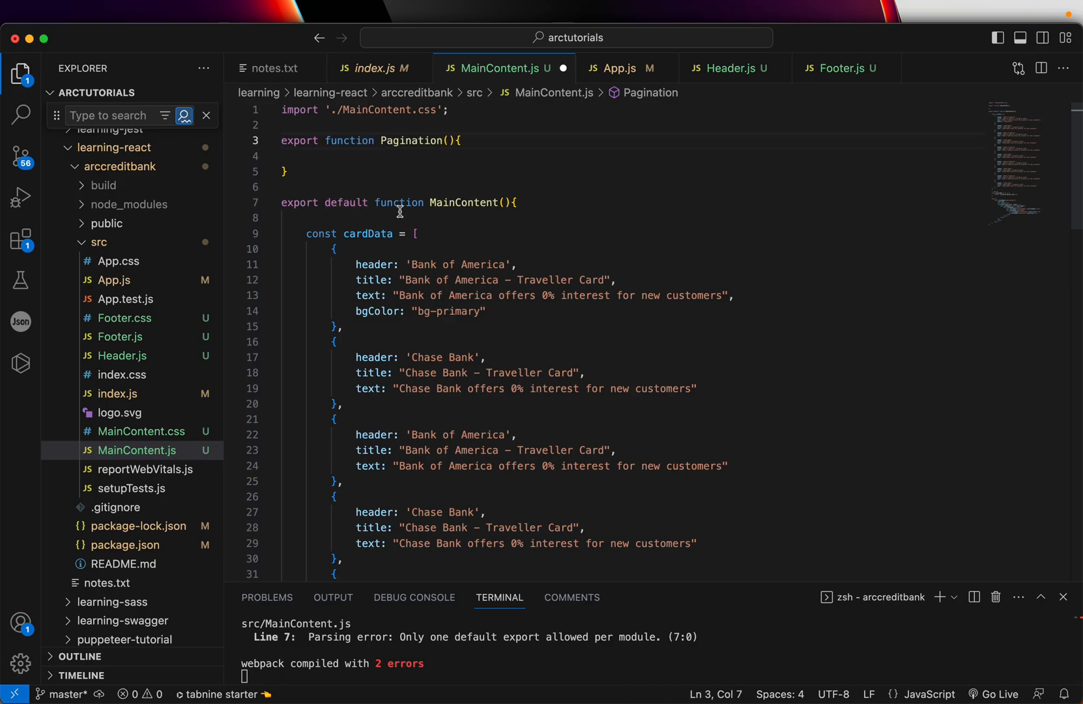
Step: Return a div of four <a href="#"> links numbered 1 to 4 from Pagination, then select its name
text(return ()
text(<div>)
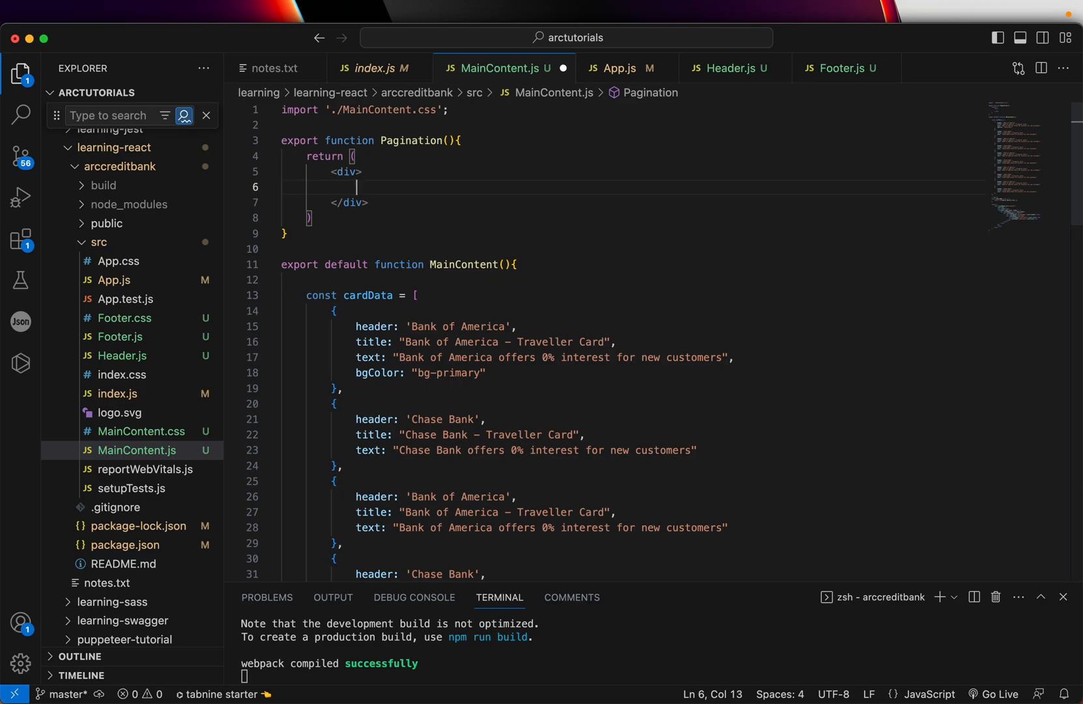
text(<a href="#">1</a>)
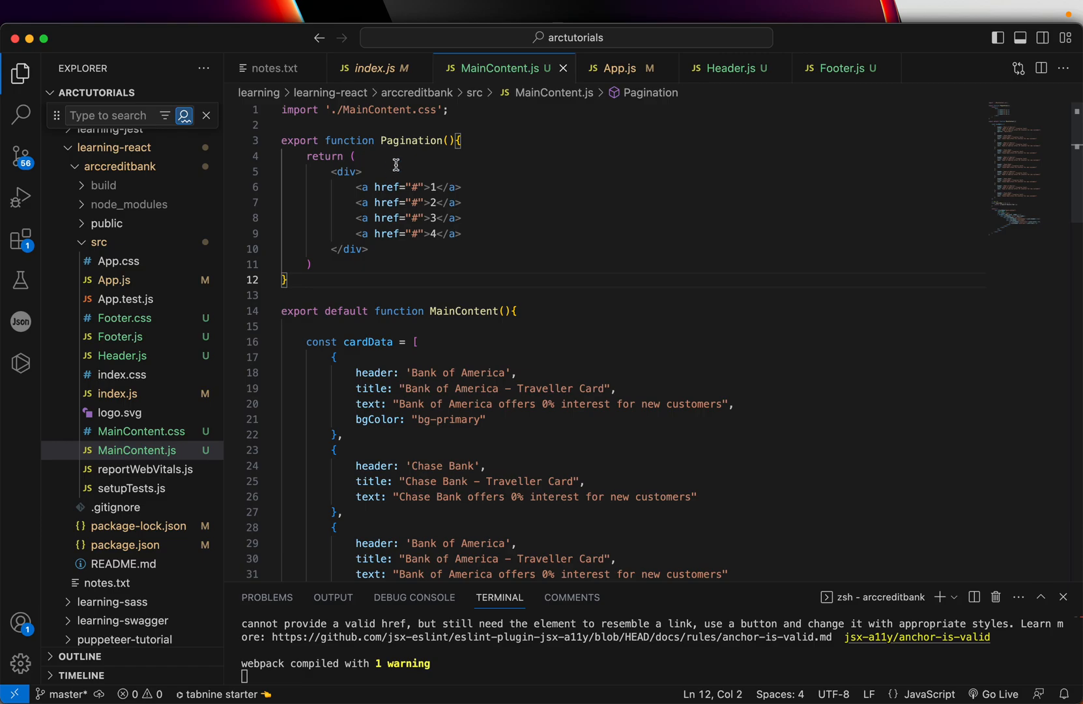
double_click(410, 141)
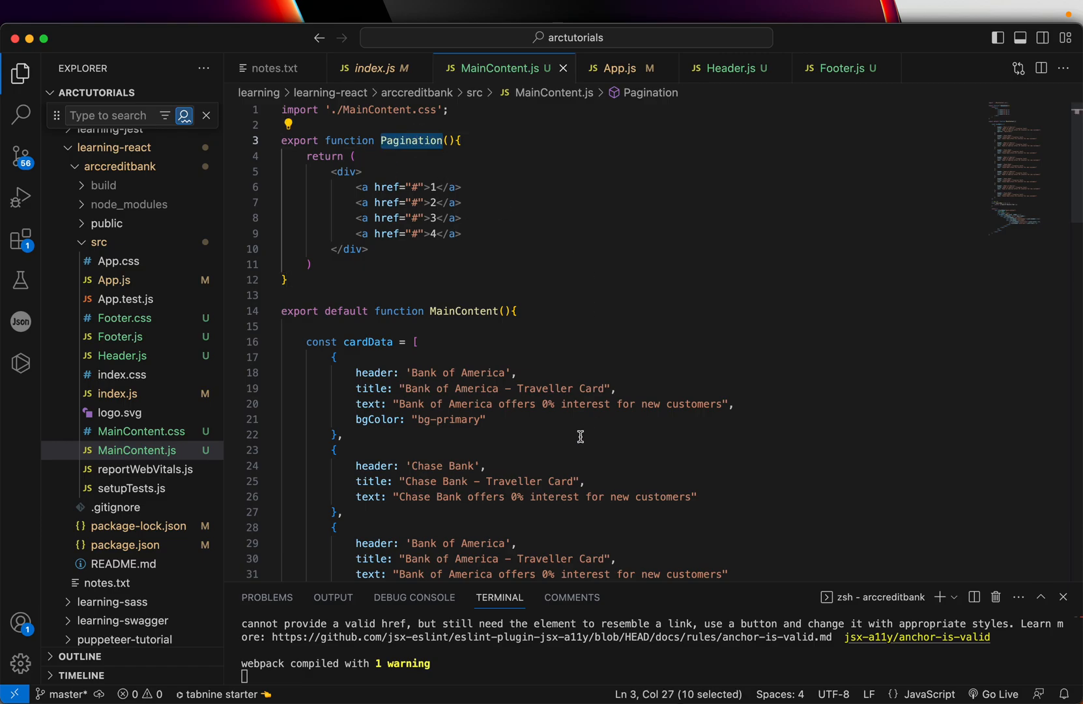
Step: Render <Pagination /> on a new line directly below <SearchBar /> in MainContent's return
scroll(down, 3)
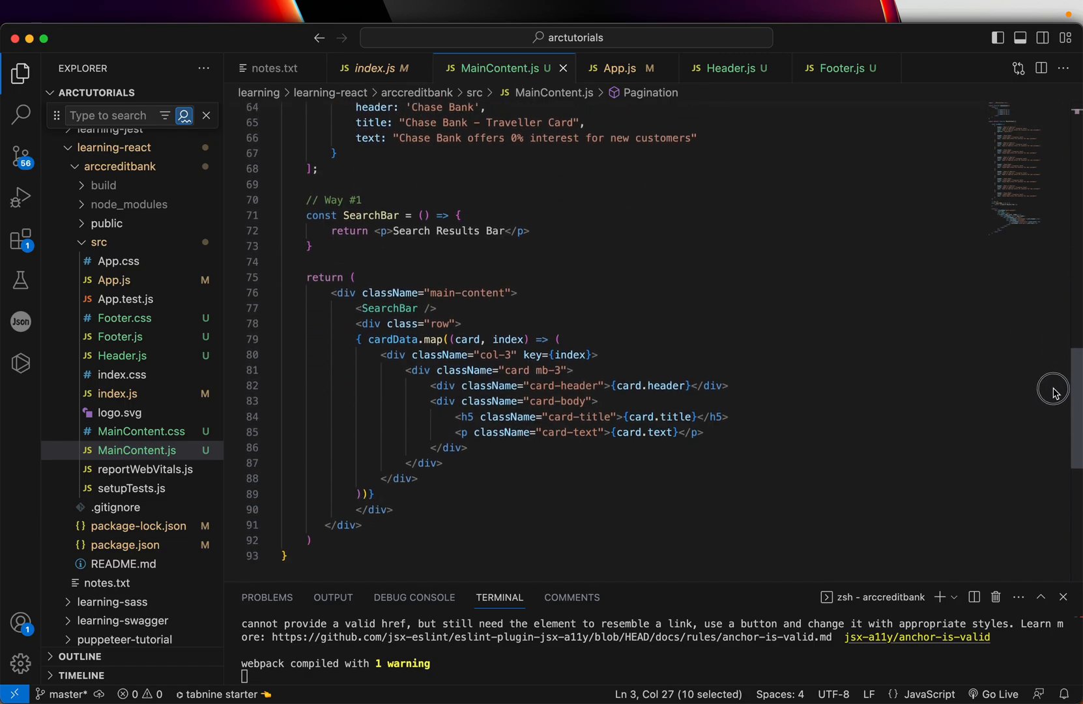
key(enter)
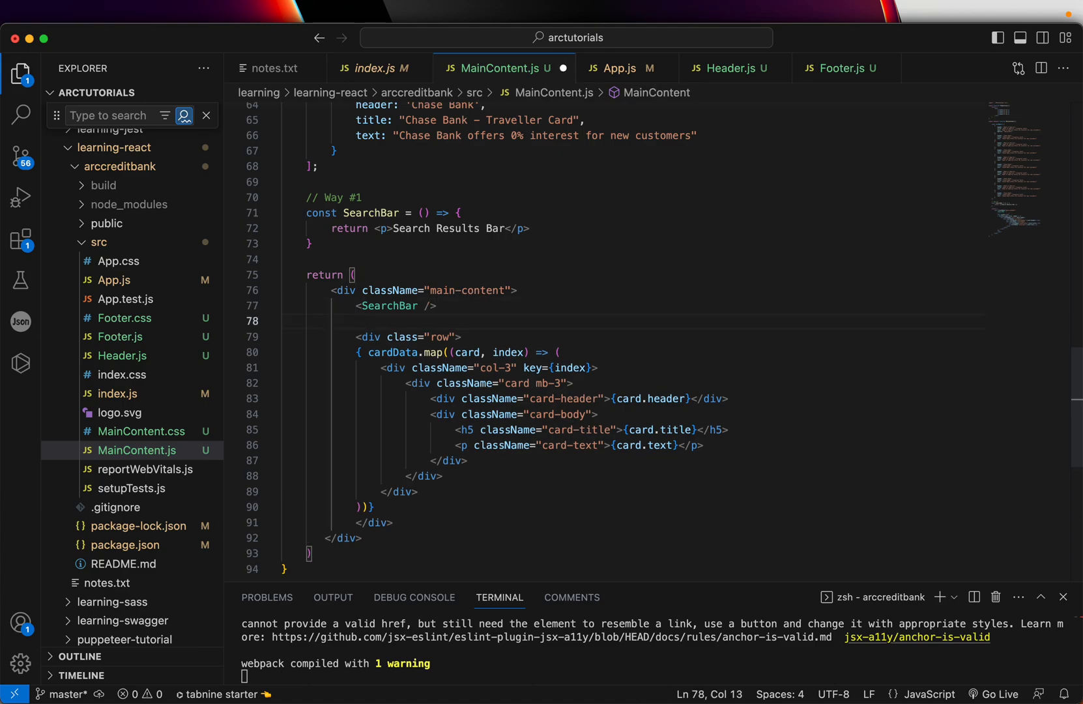
text(<Pagination />)
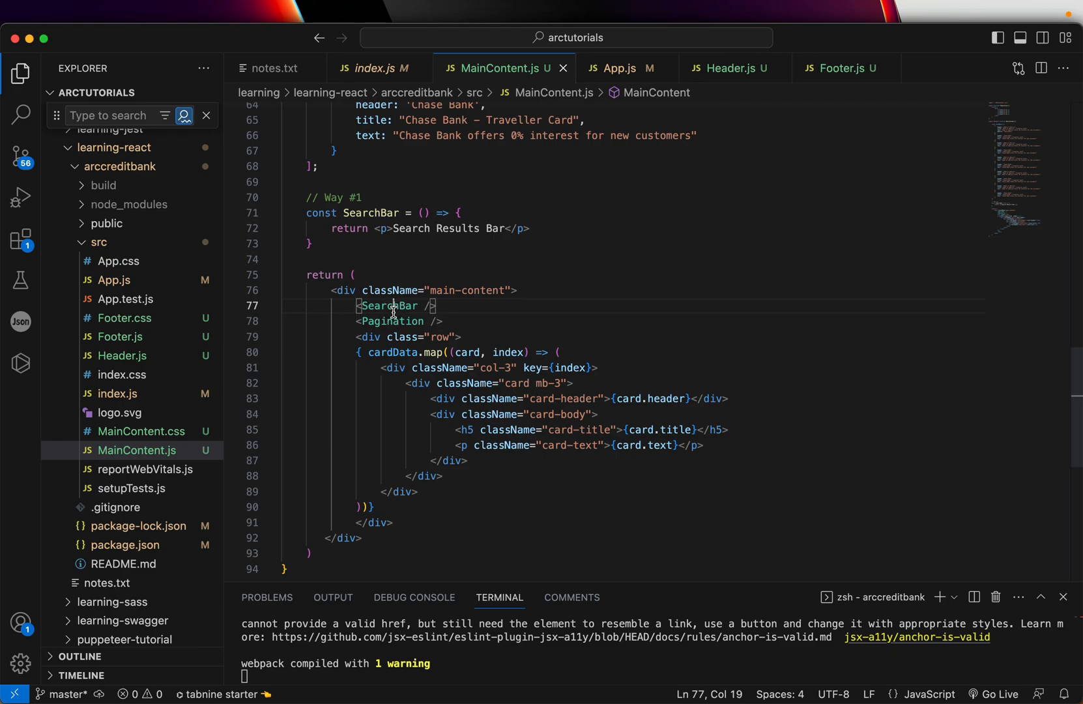
Step: Save and check the 1234 links above the cards at localhost:3000 in Chrome
click(496, 291)
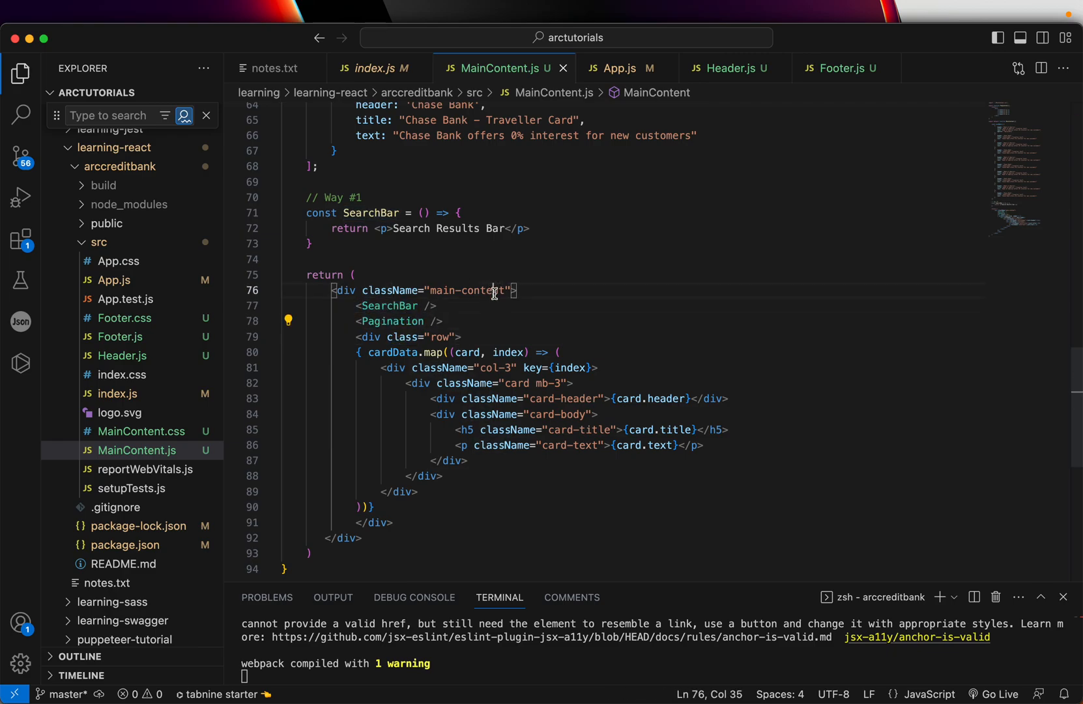
click(371, 197)
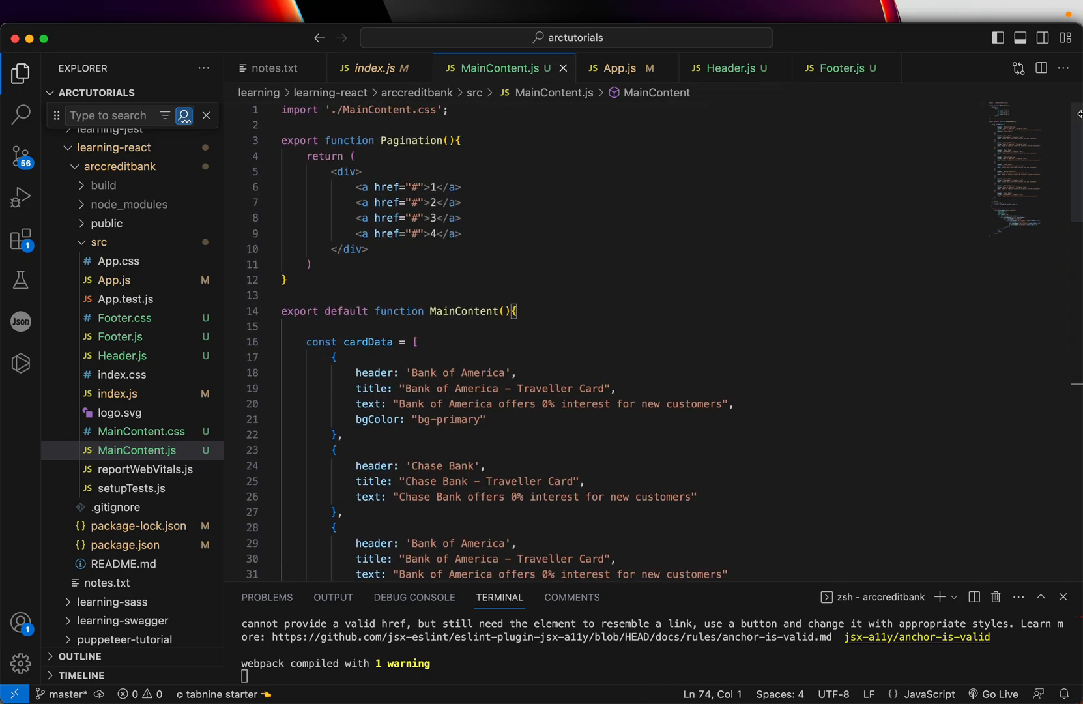
click(283, 294)
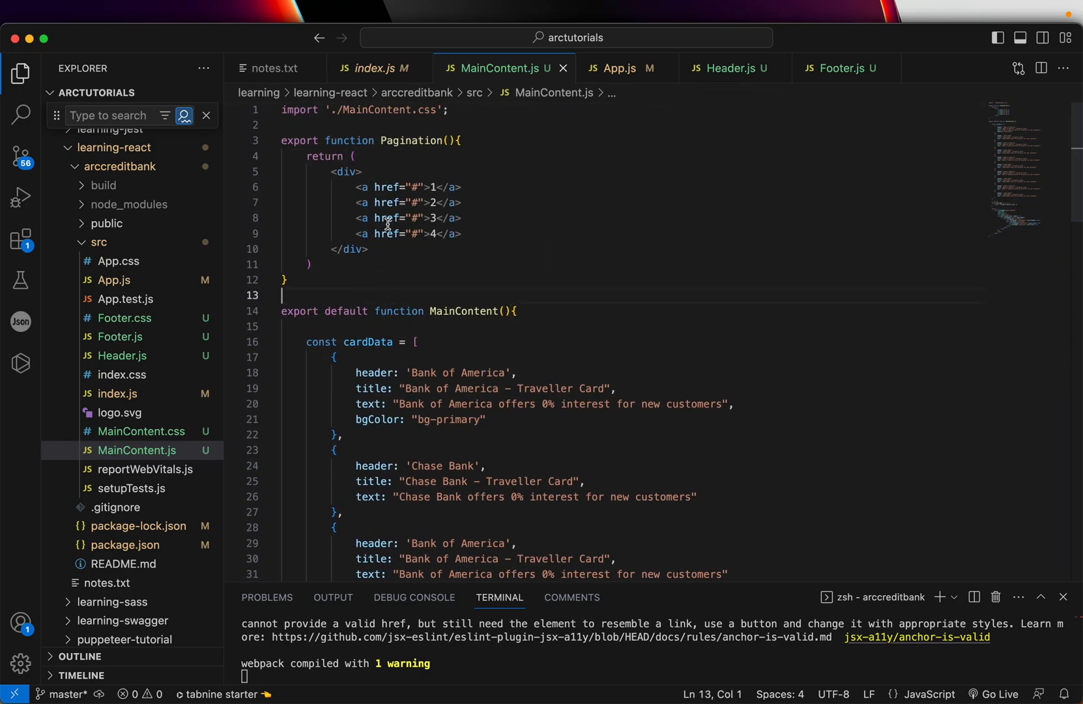
mouse_move(539, 178)
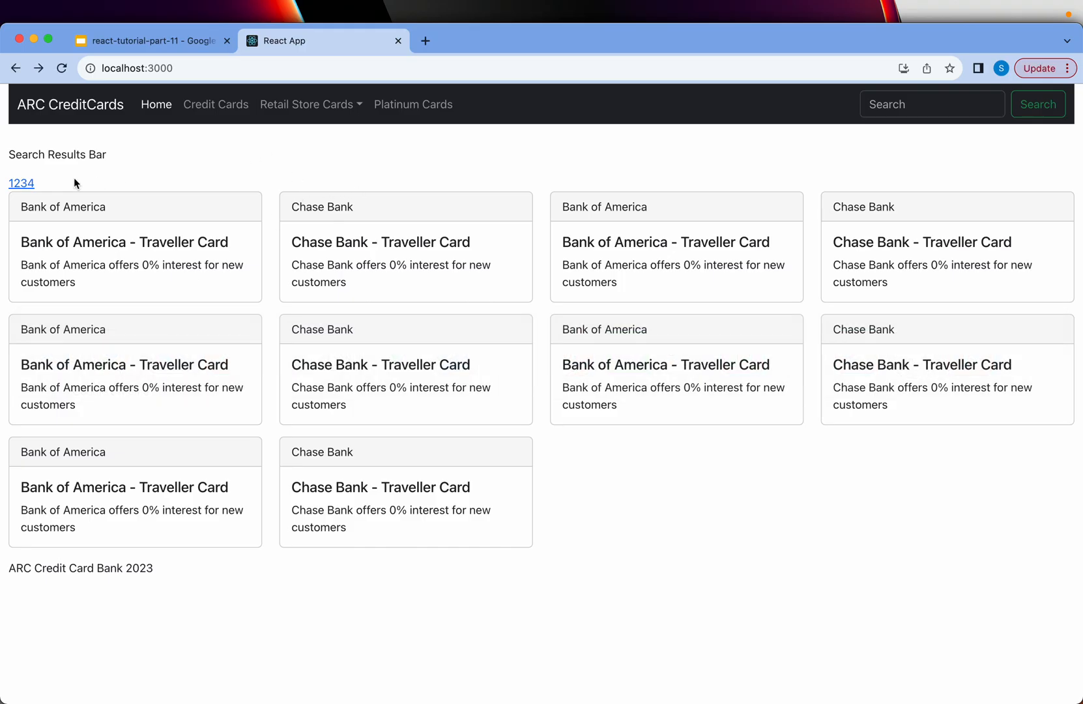
mouse_move(21, 192)
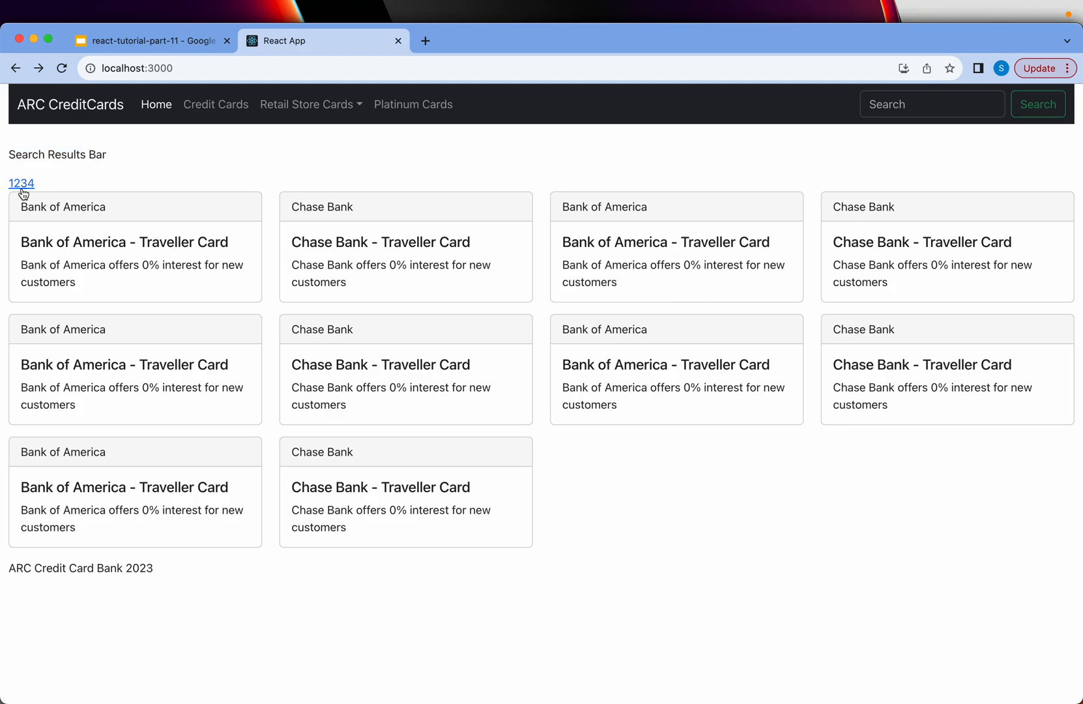
mouse_move(51, 193)
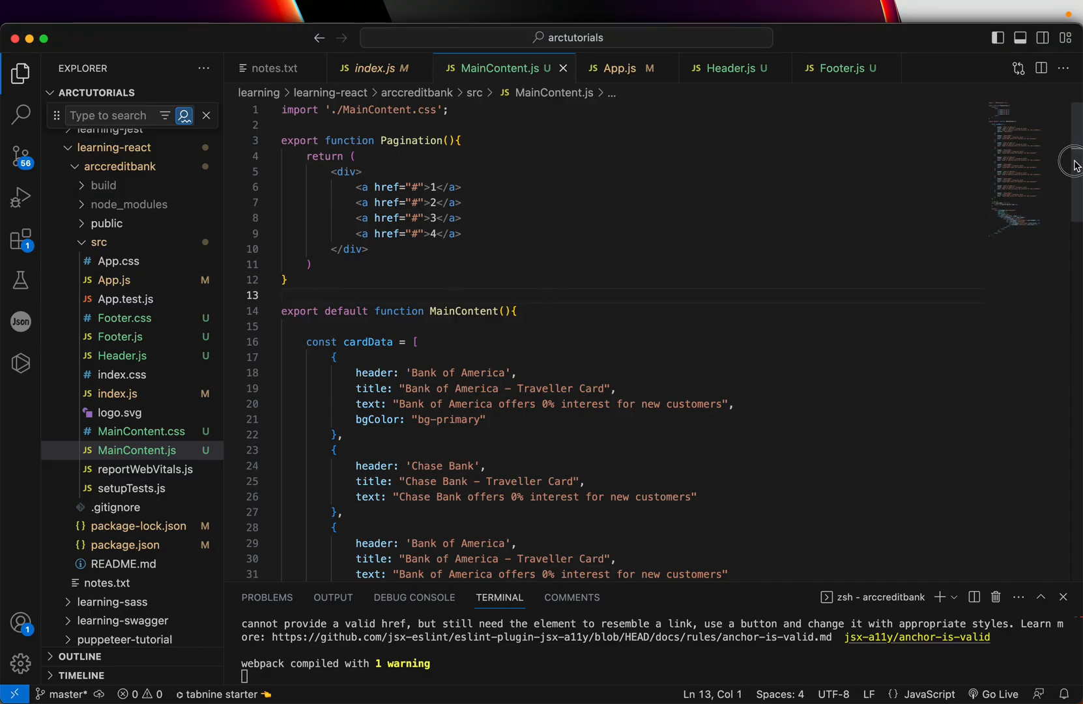
Step: Place <Pagination /> after the card row's closing div and view the links above the footer
scroll(down, 3)
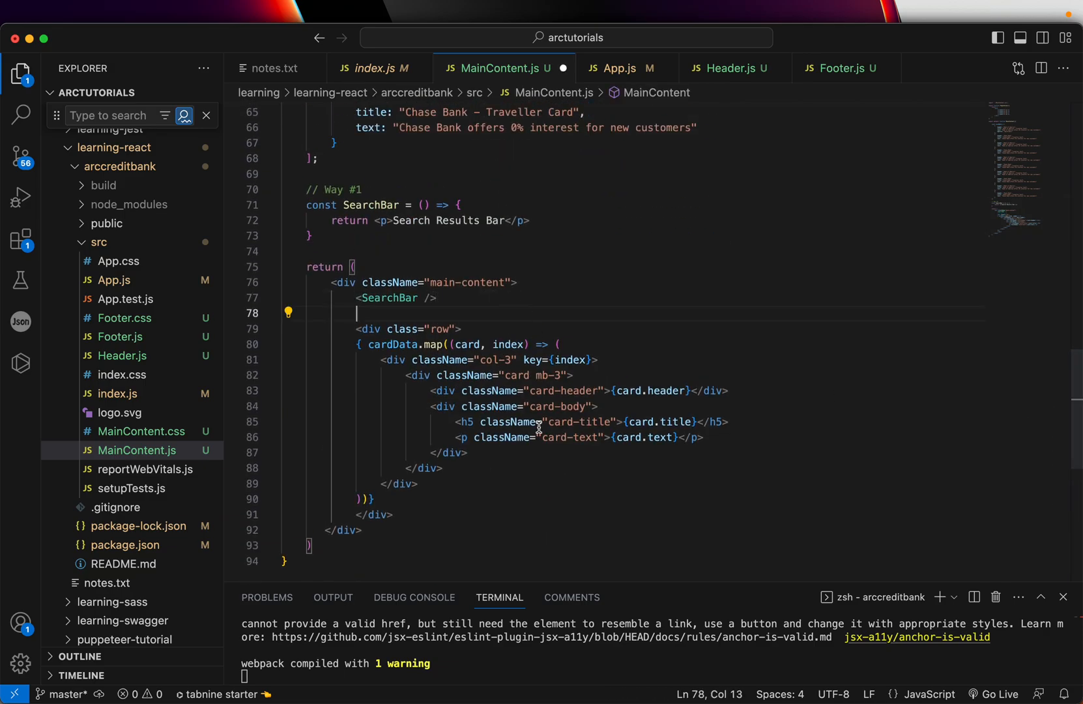
text(<Pagination />)
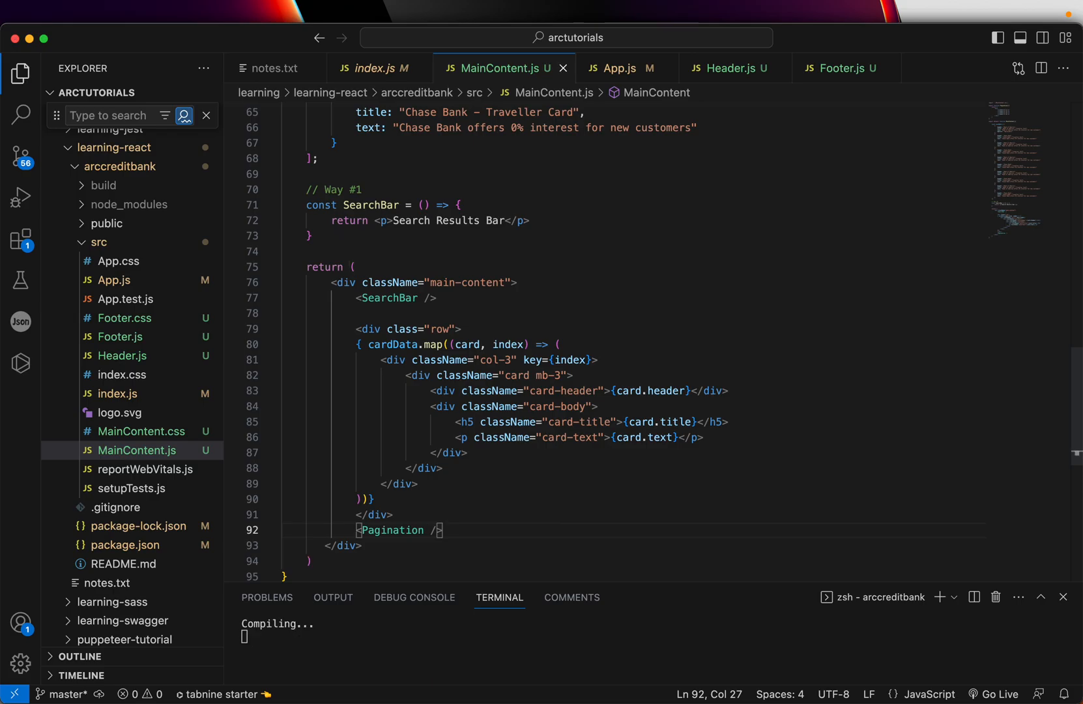
click(316, 41)
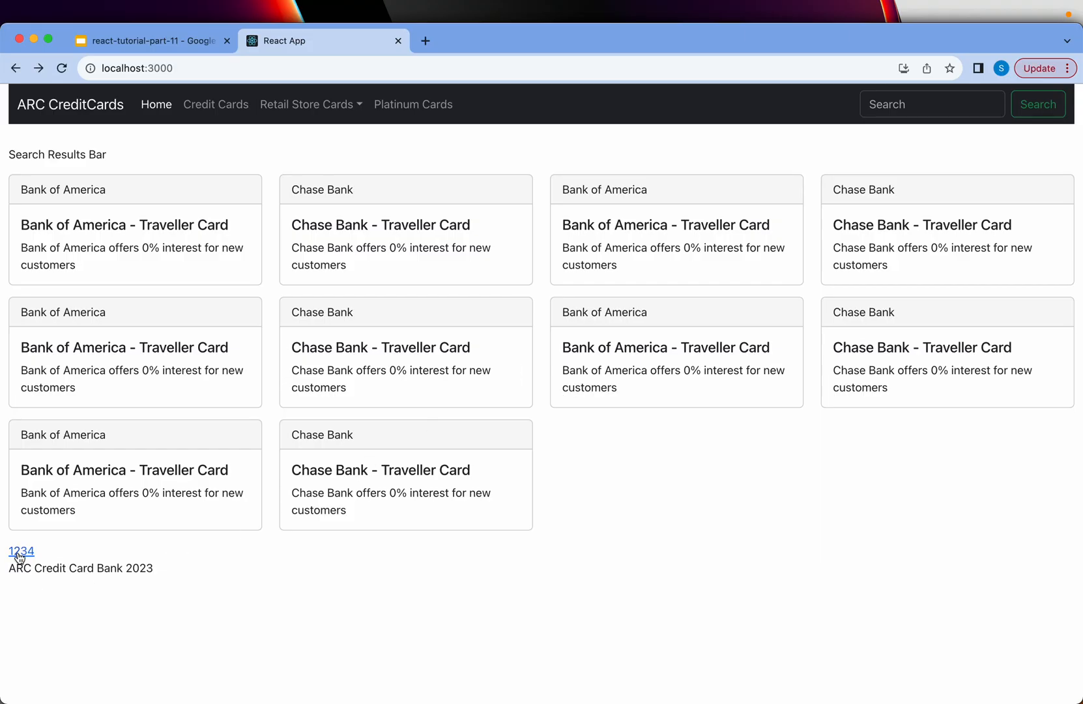
mouse_move(435, 53)
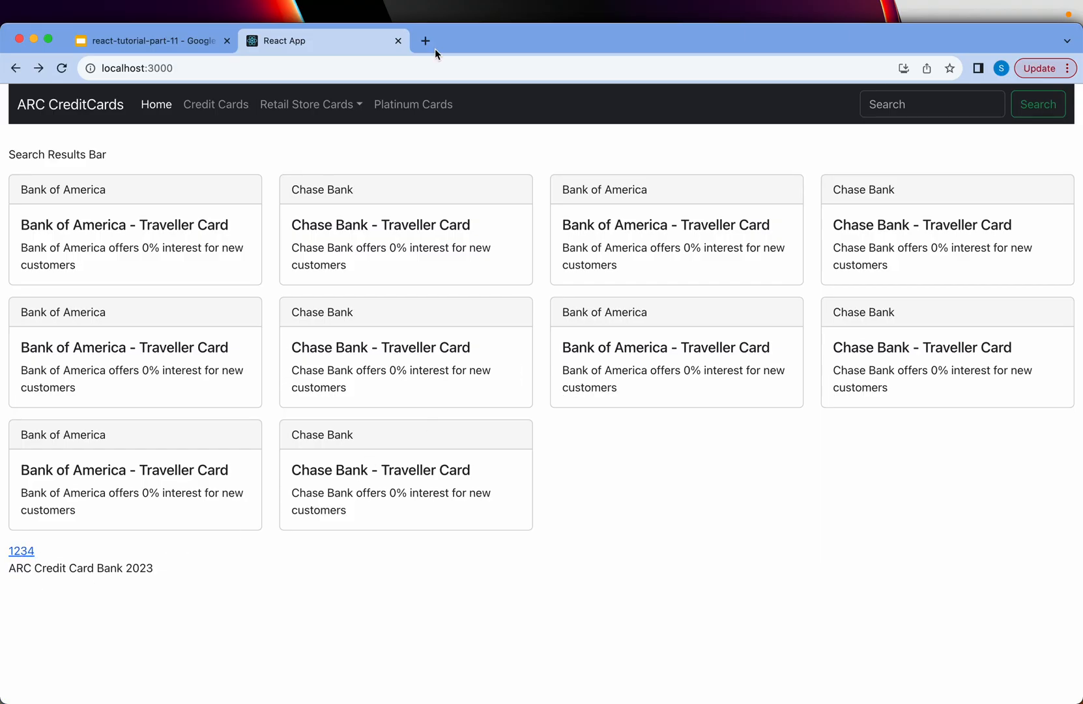
Step: Search the Bootstrap docs for 'pagin' and open the Pagination overview
click(425, 41)
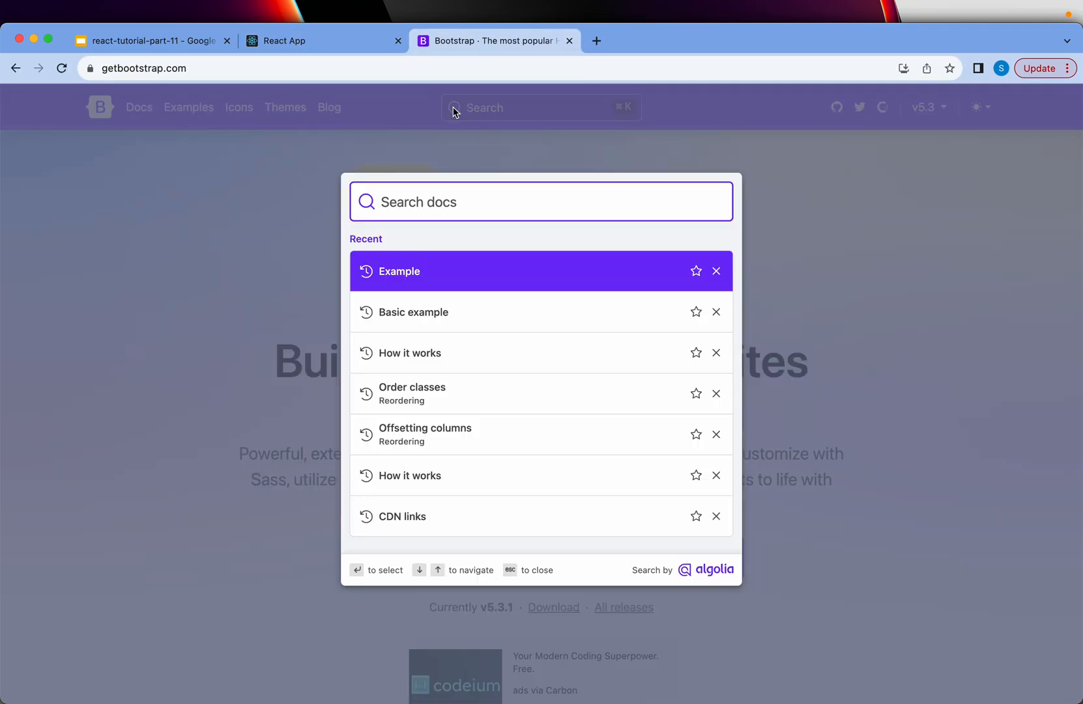
text(pagin)
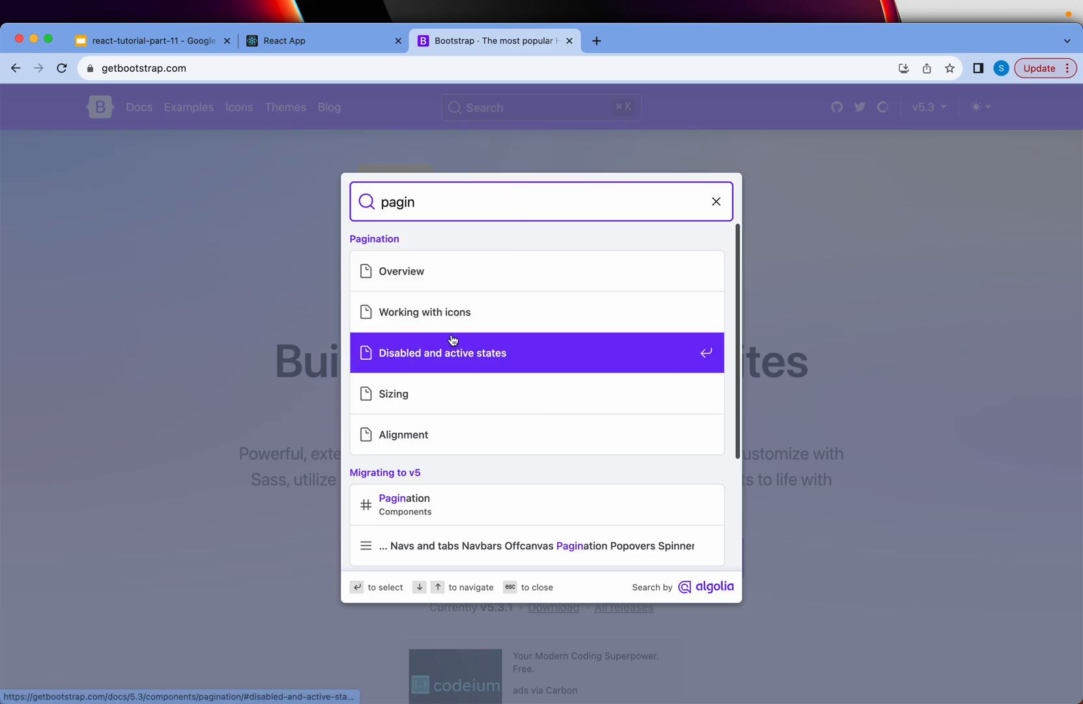
click(402, 271)
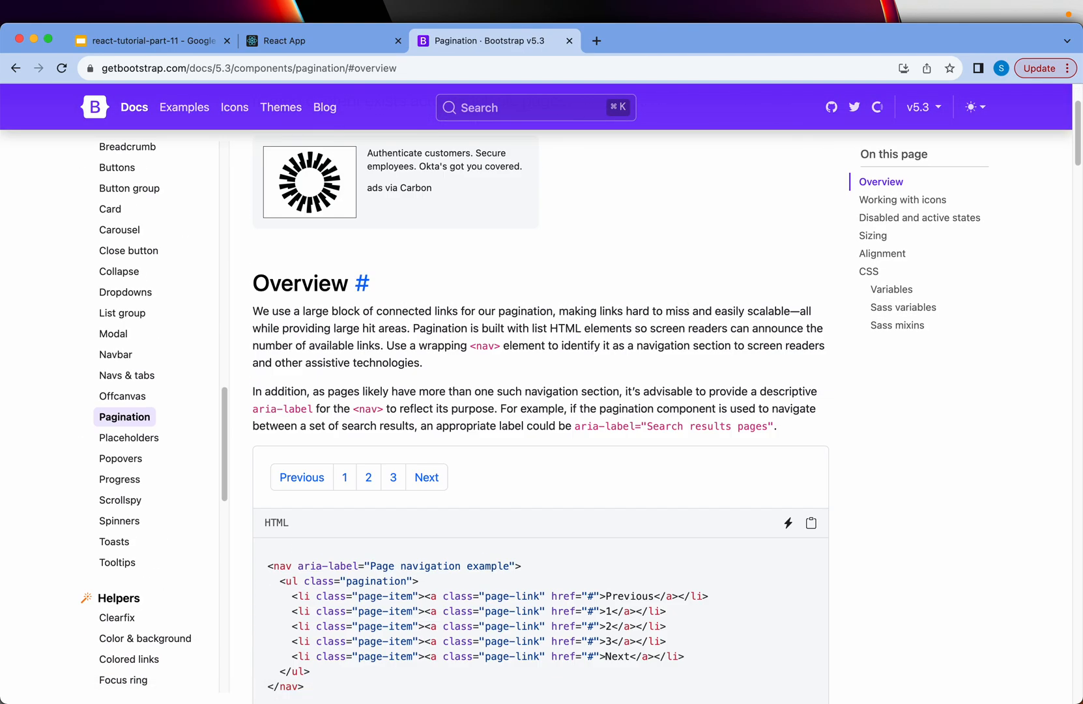
Step: Copy the example nav markup and pick its insertion point inside Pagination
click(811, 522)
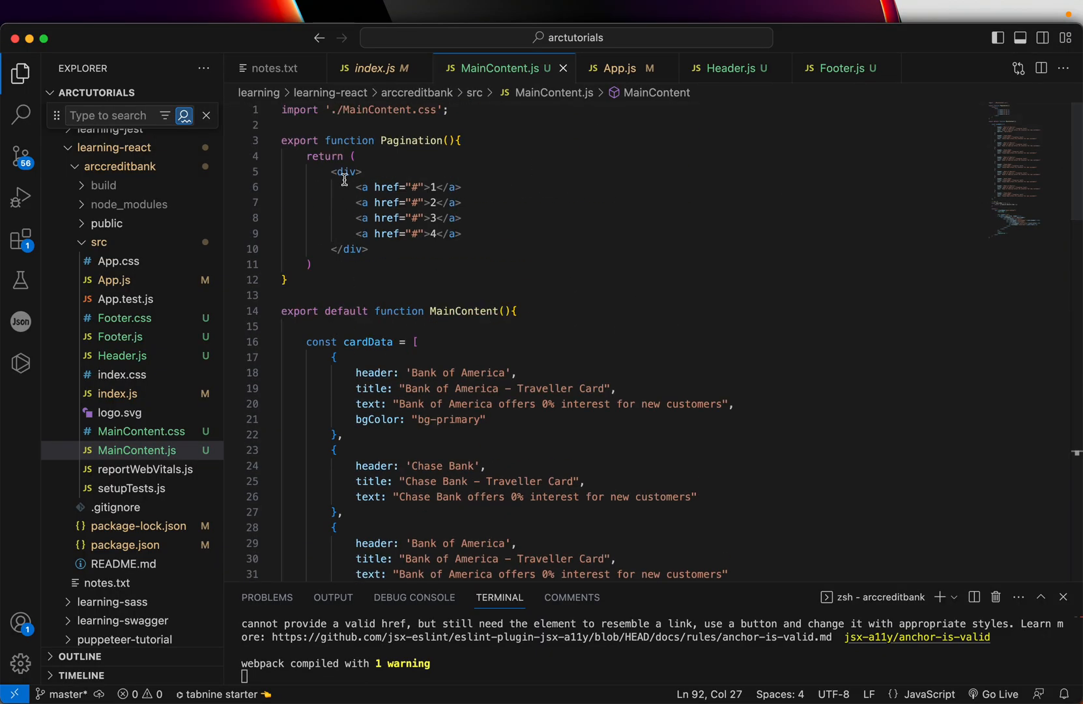
click(371, 188)
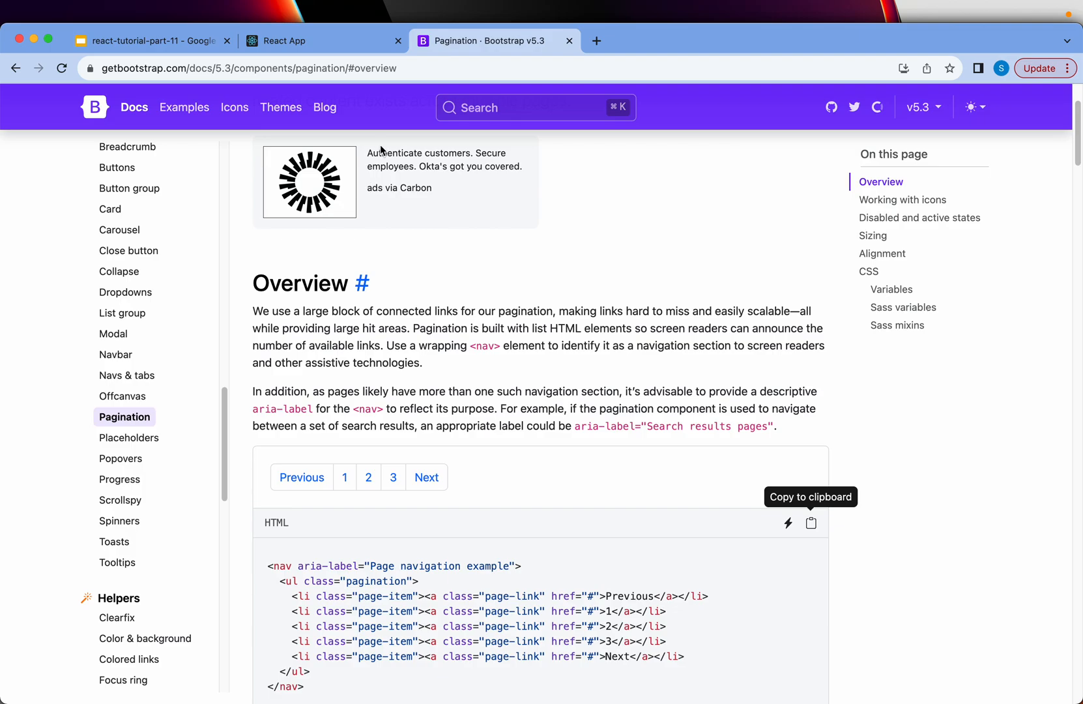
Step: Check the Previous, 1, 2, 3, Next pager in the React app, then scroll to <Pagination /> in MainContent.js
click(322, 40)
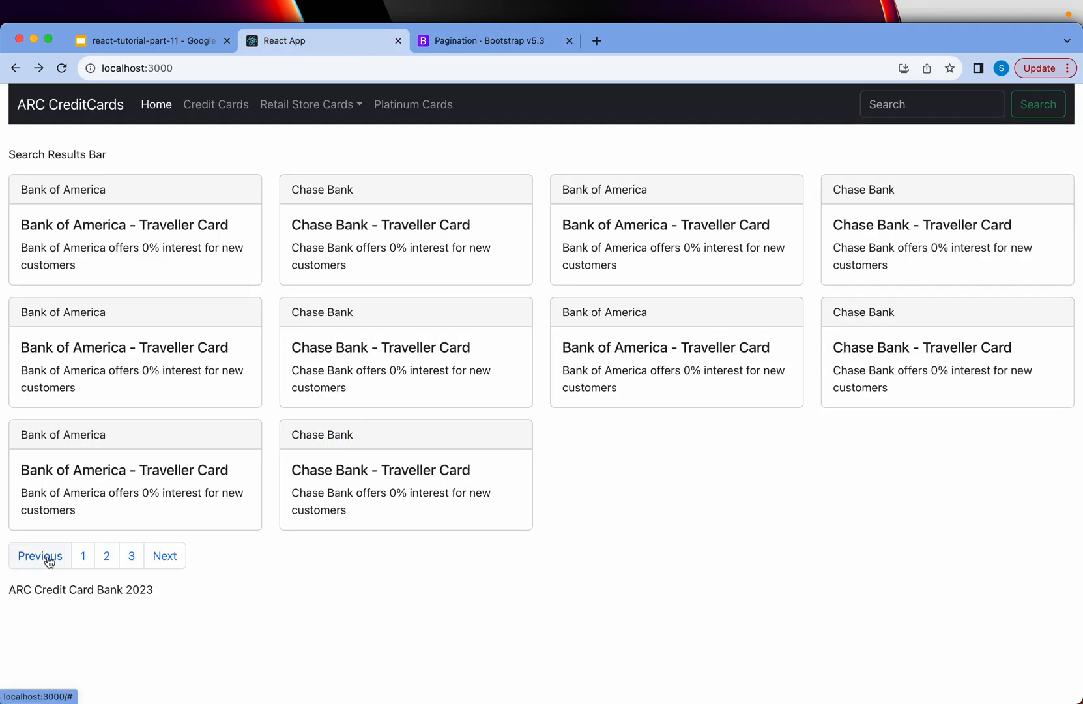
mouse_move(106, 555)
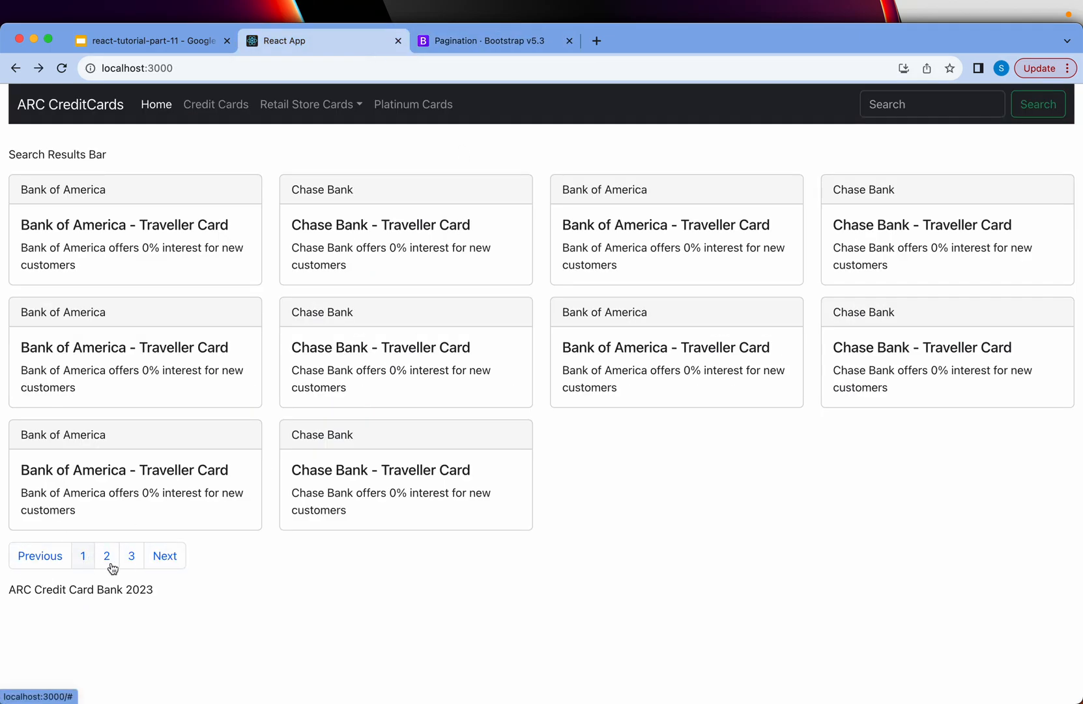
mouse_move(202, 504)
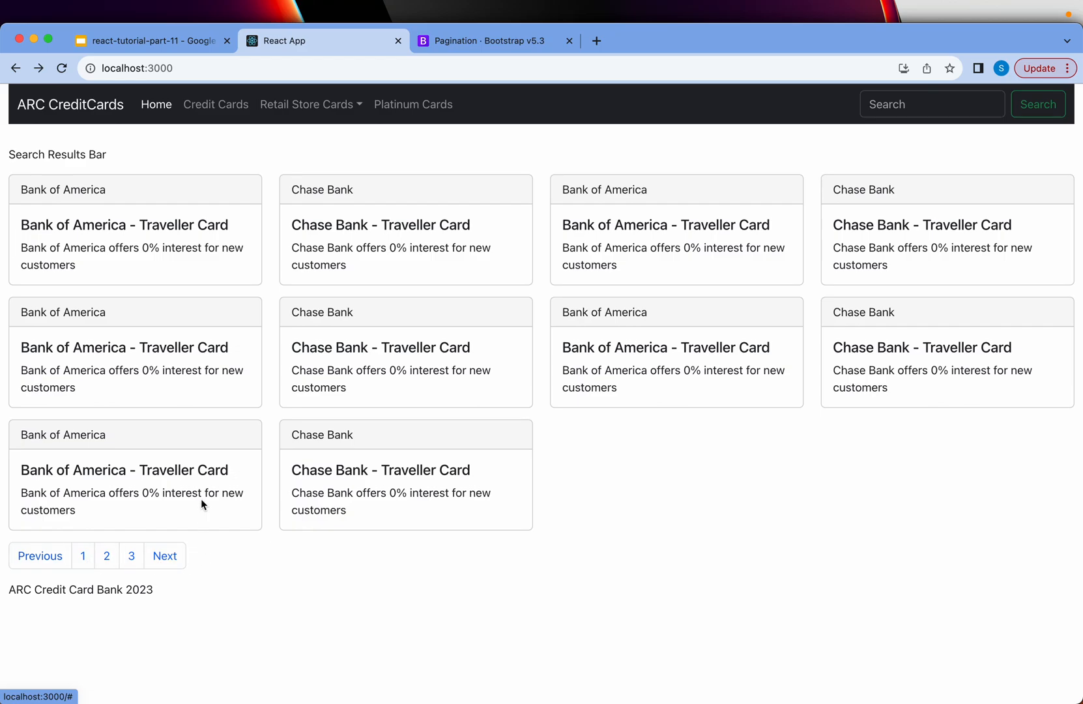
mouse_move(510, 56)
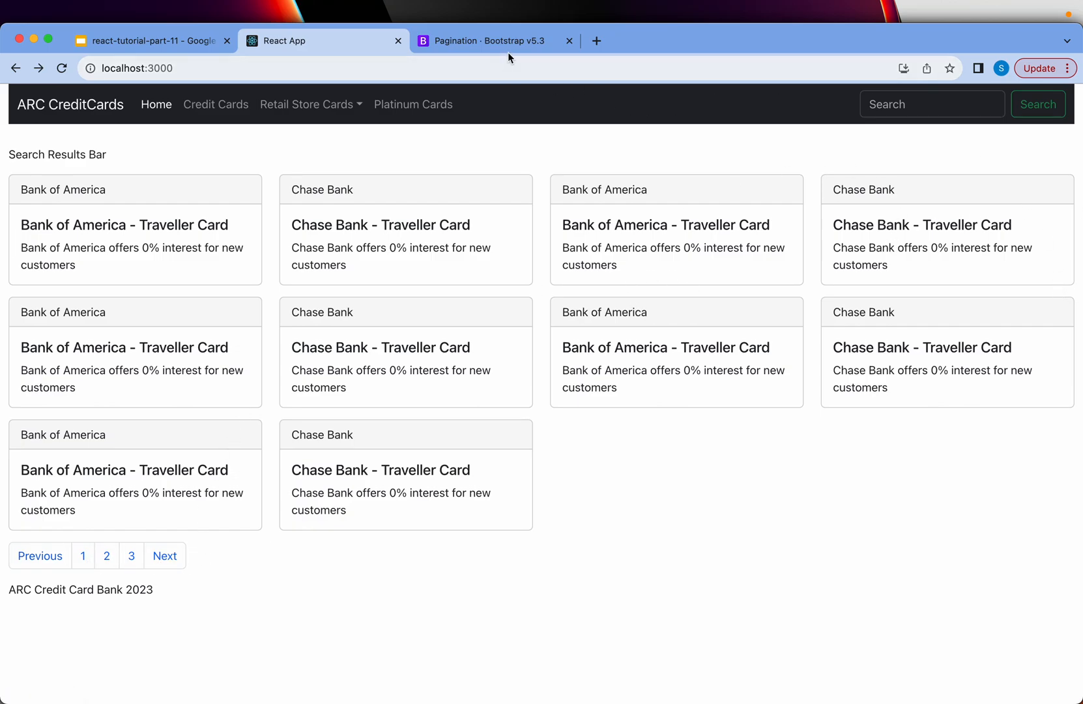
mouse_move(26, 154)
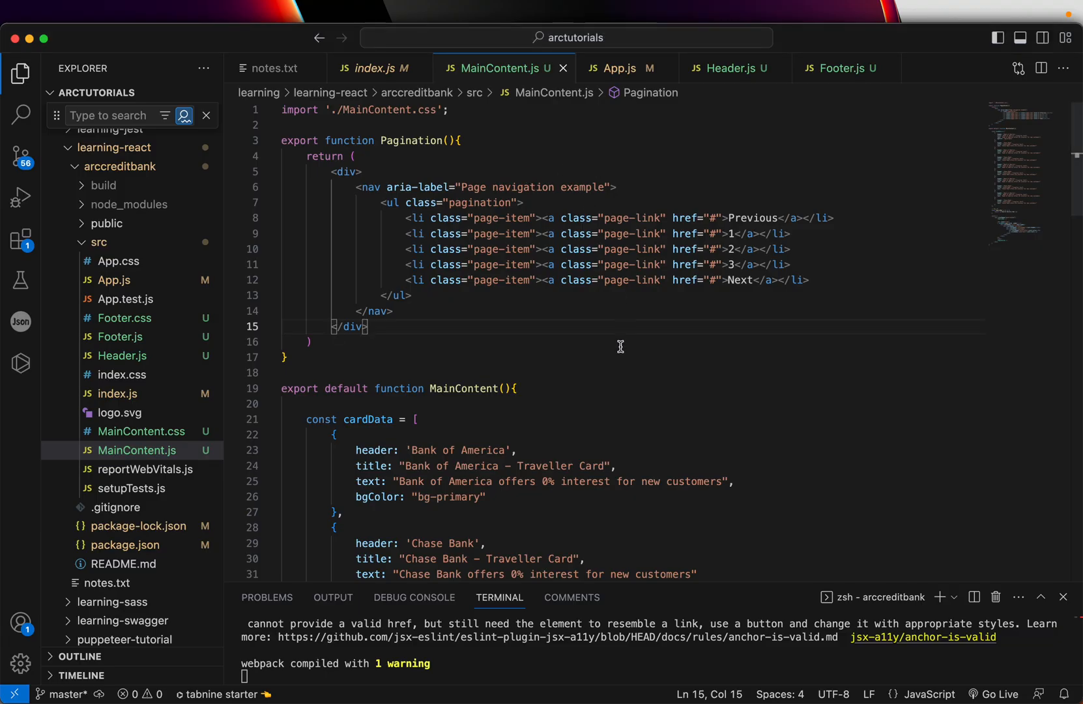
mouse_move(1074, 183)
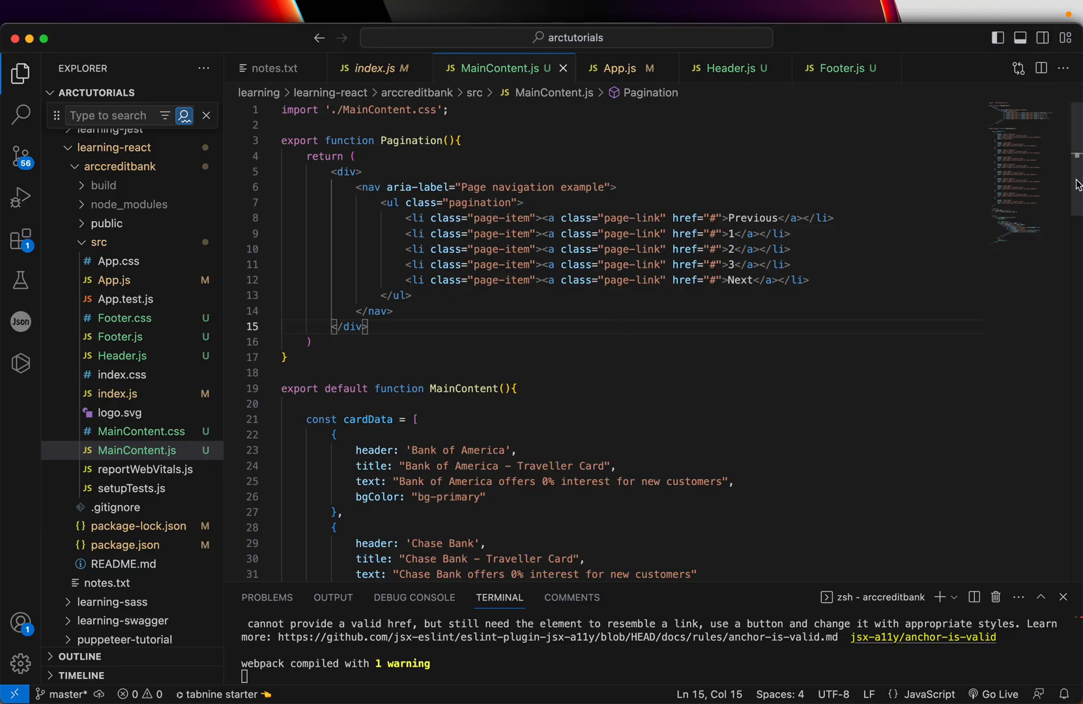
scroll(down, 3)
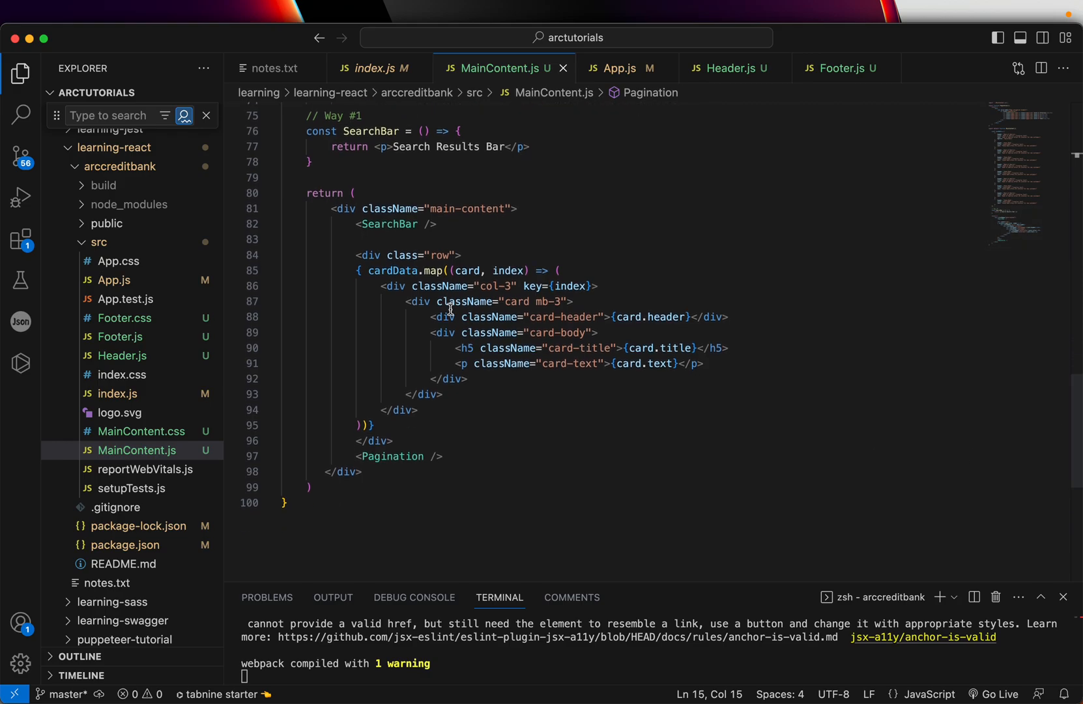
Step: Add rule 4 'Multiple child components use them in parent component' to notes.txt
click(273, 67)
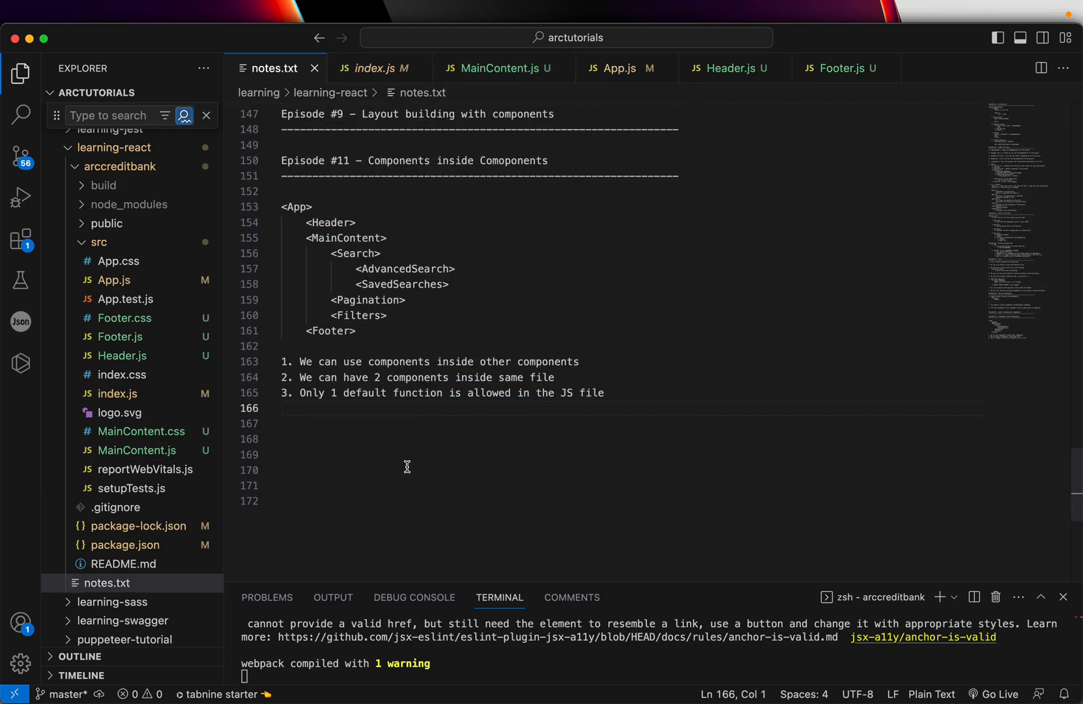
text(4. Multiple child compo)
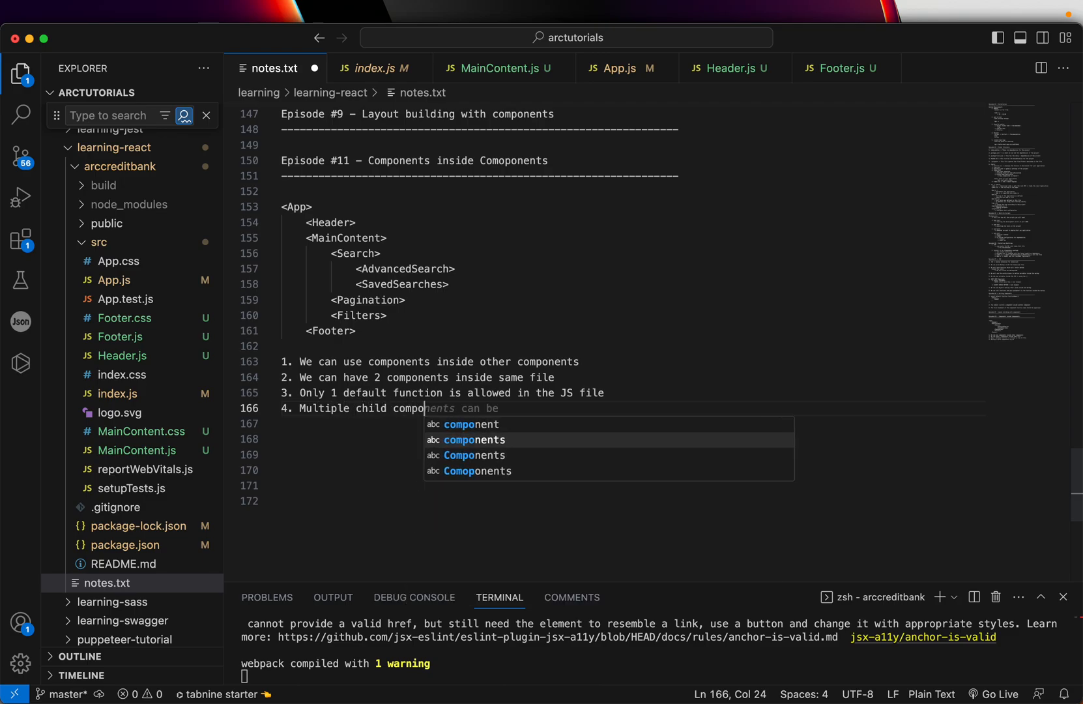
text(nents use them in parent component)
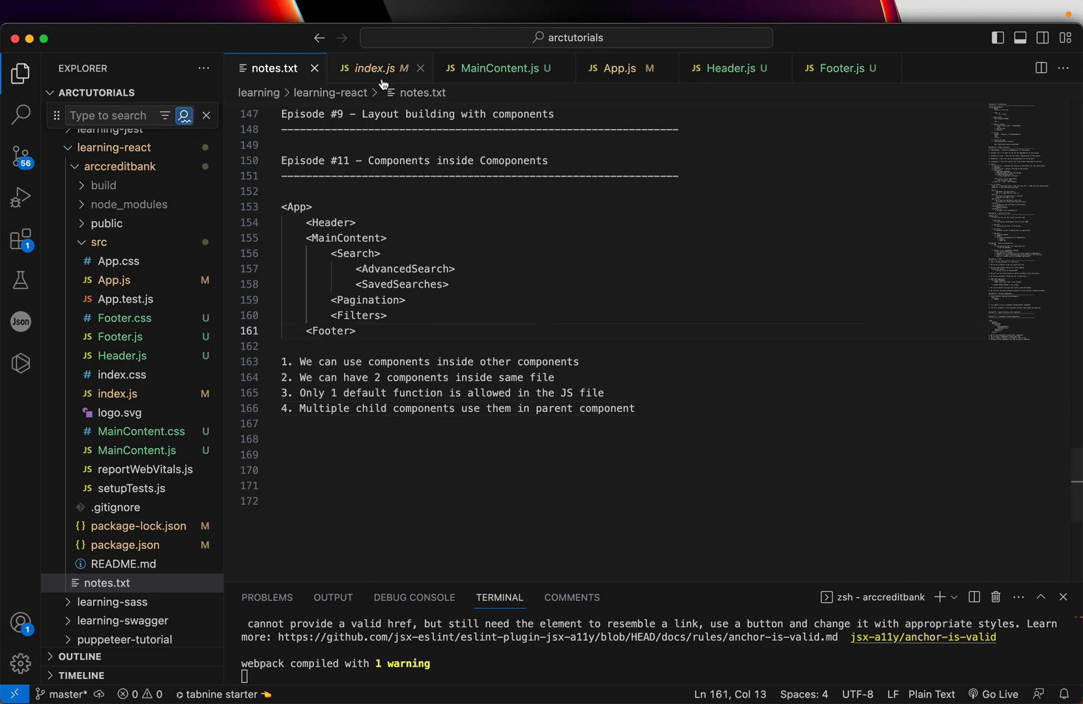
click(497, 67)
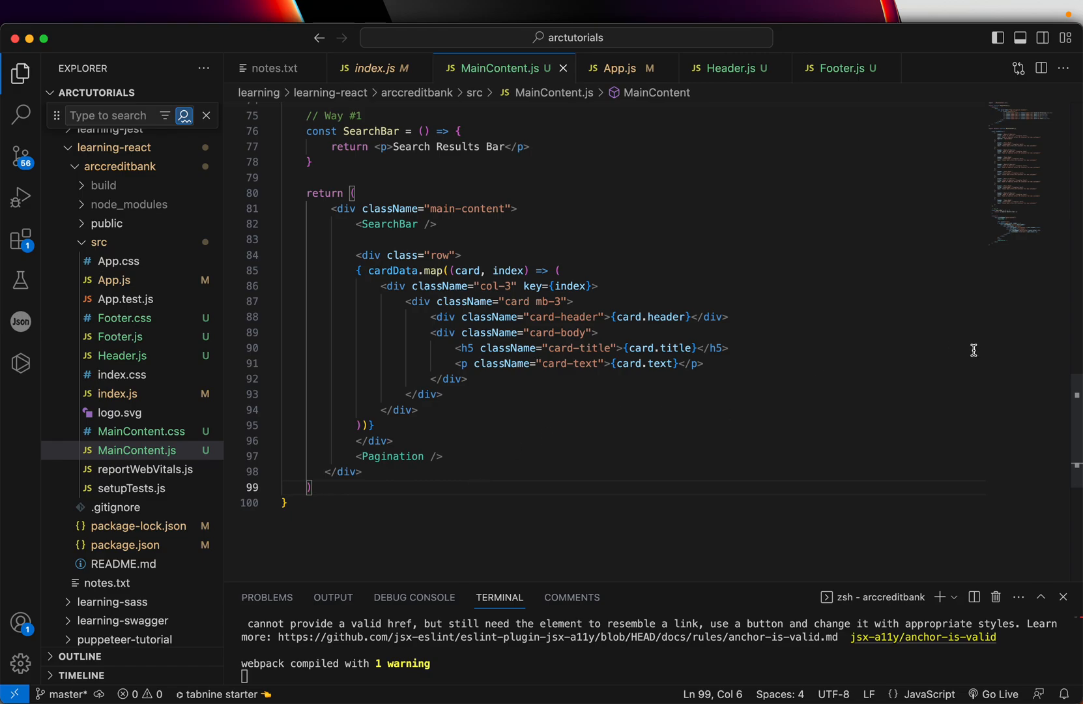
Step: Scroll through MainContent.js around <SearchBar /> and bring the React app back into view
scroll(up, 3)
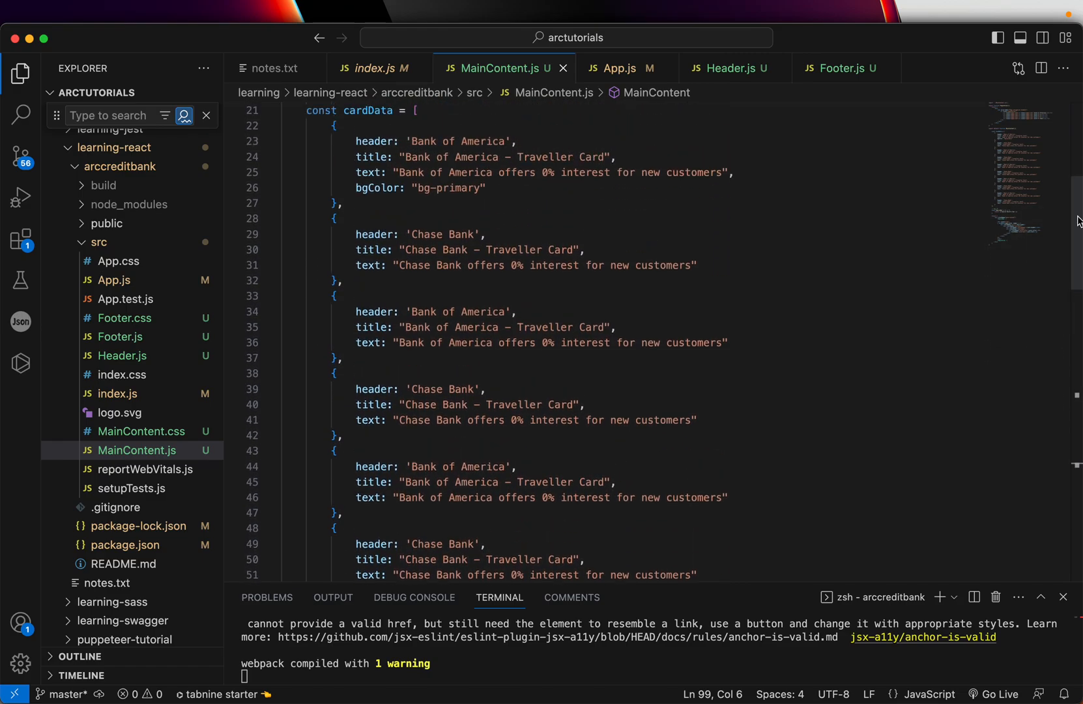
scroll(down, 3)
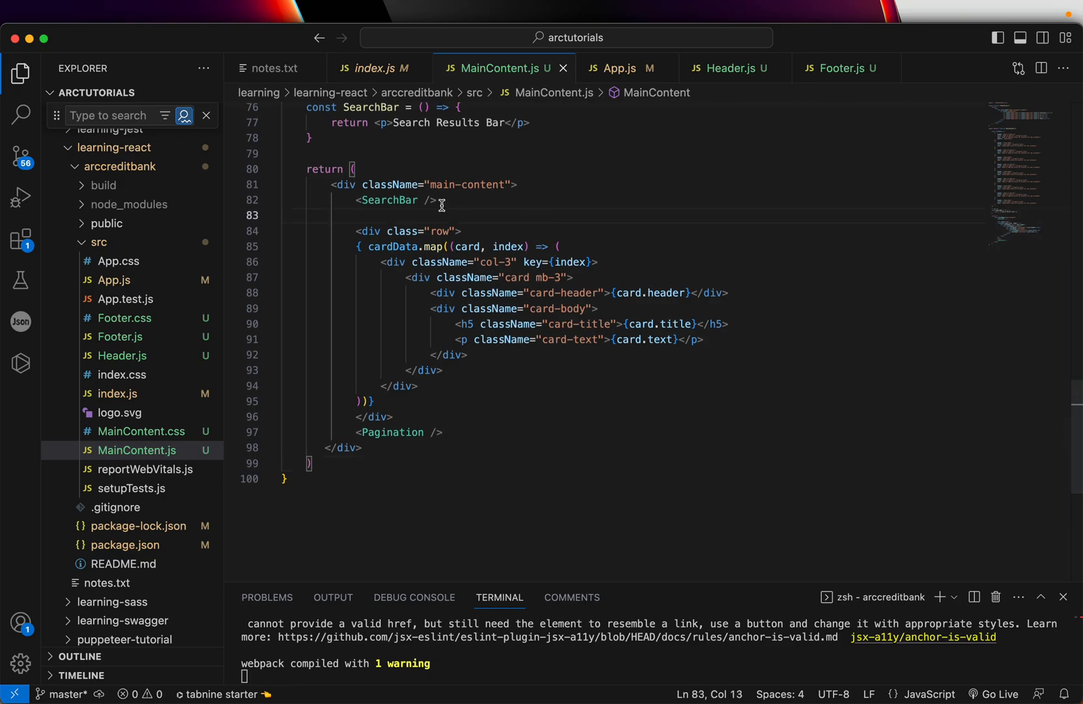
double_click(389, 200)
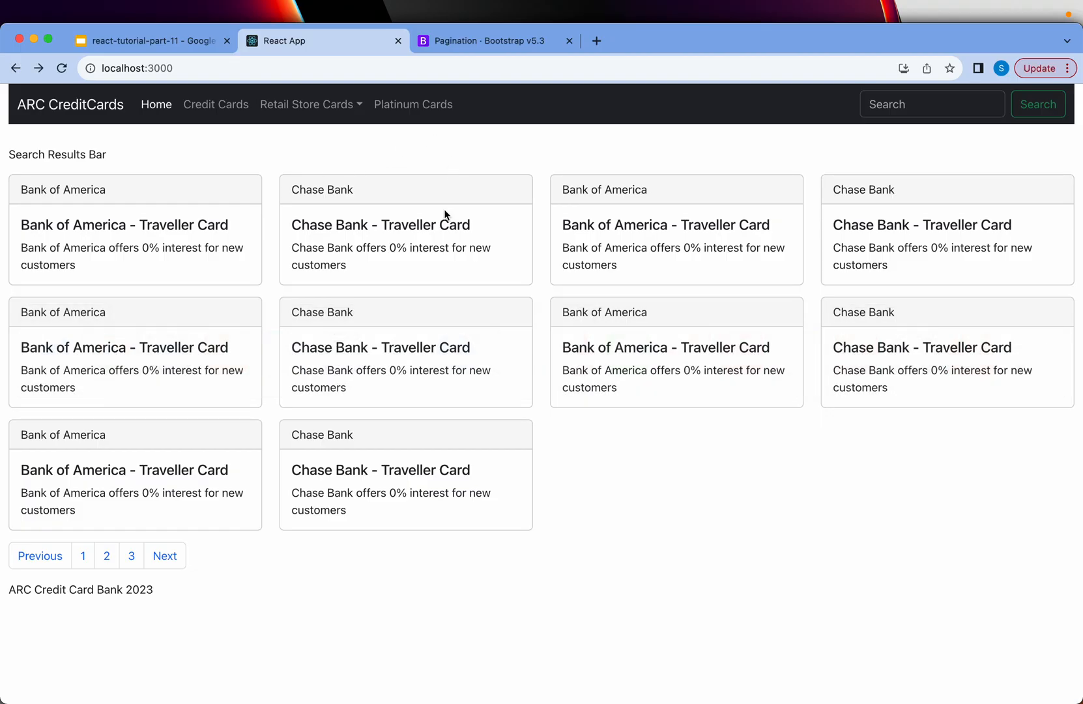
mouse_move(261, 240)
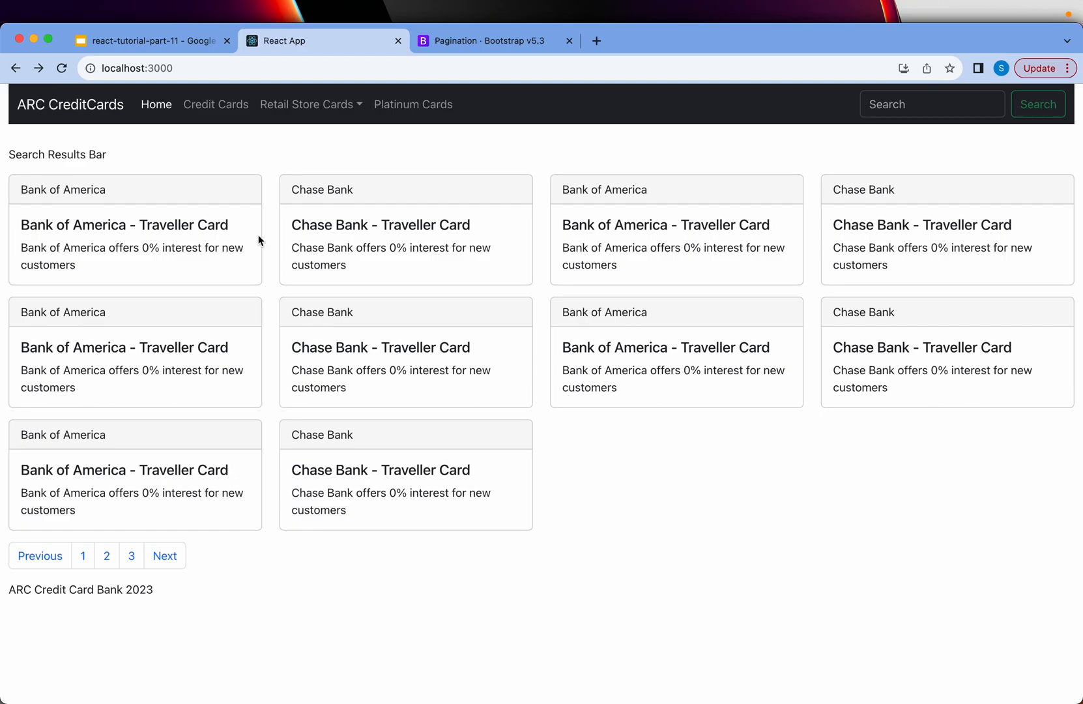
mouse_move(106, 127)
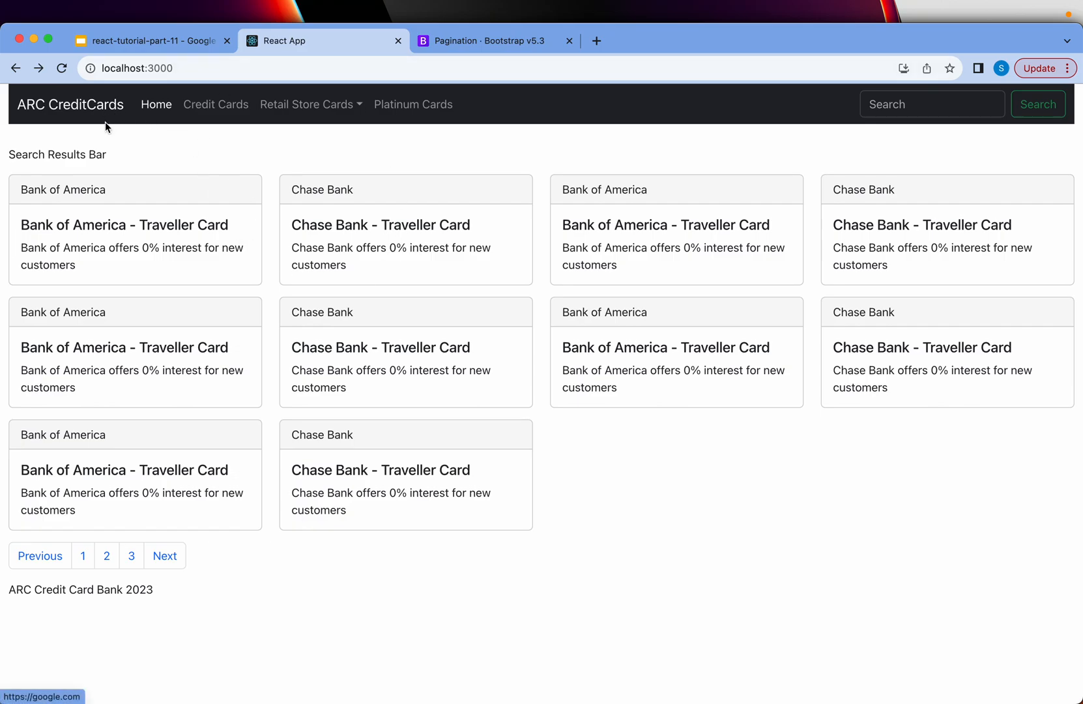
mouse_move(19, 299)
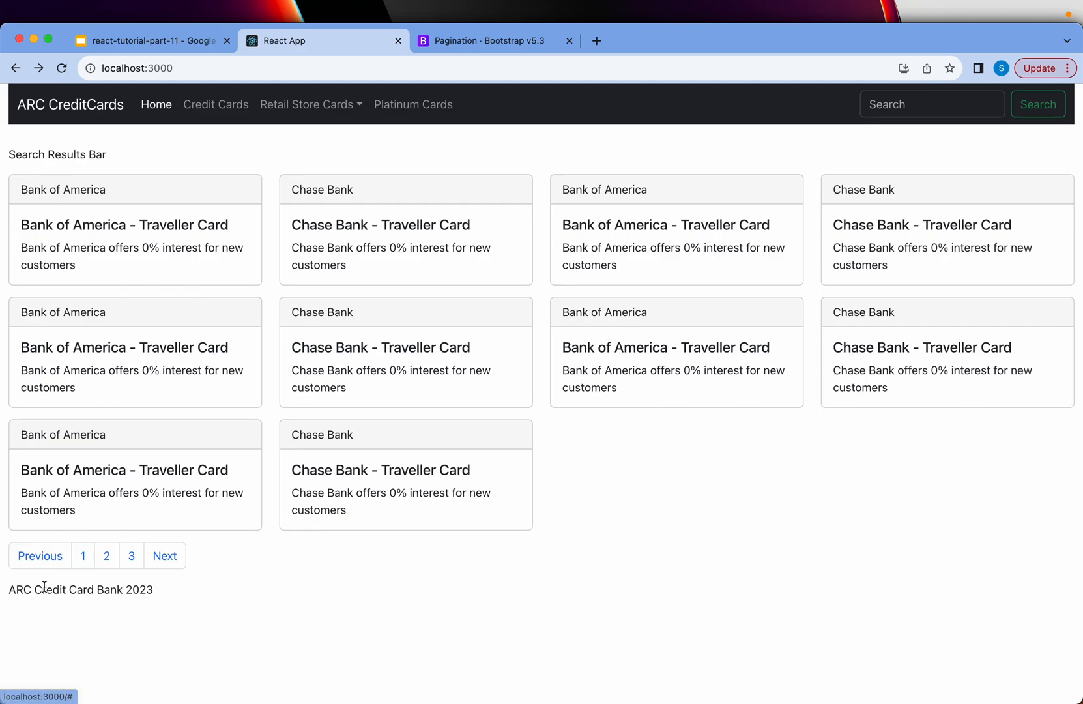
mouse_move(98, 594)
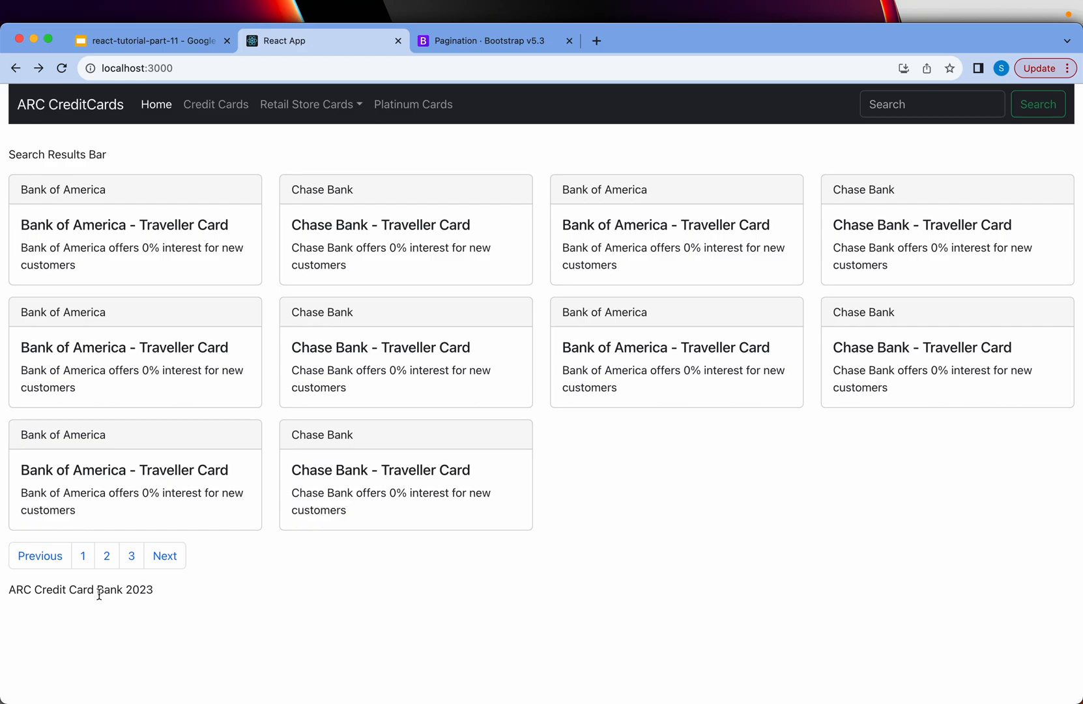
mouse_move(204, 135)
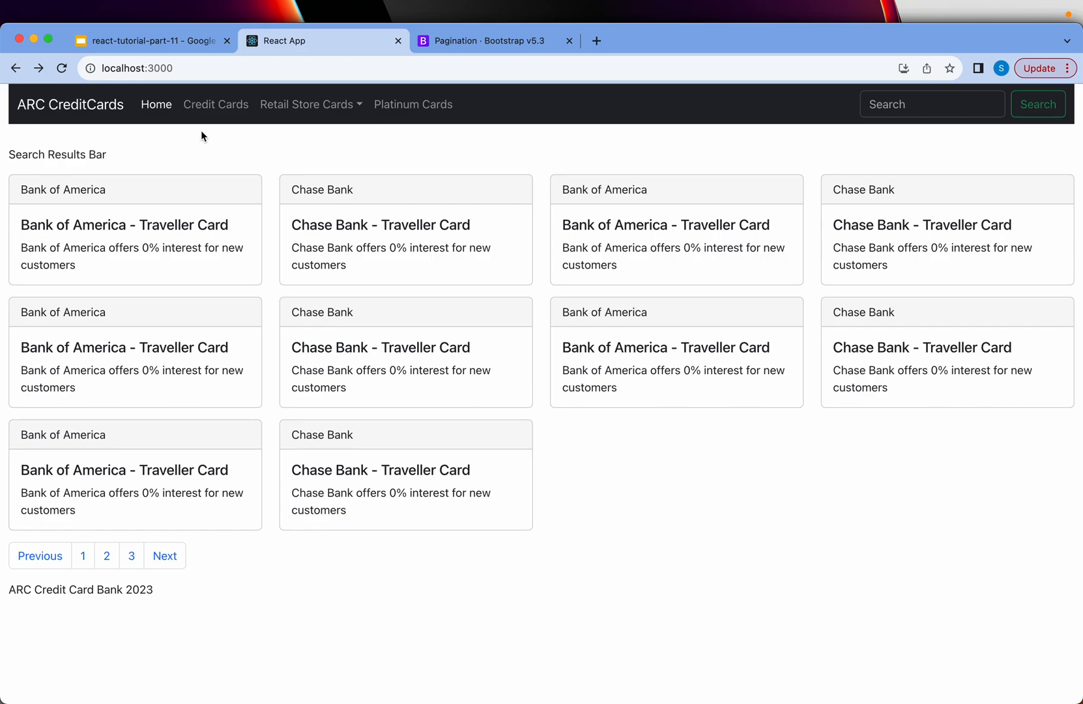